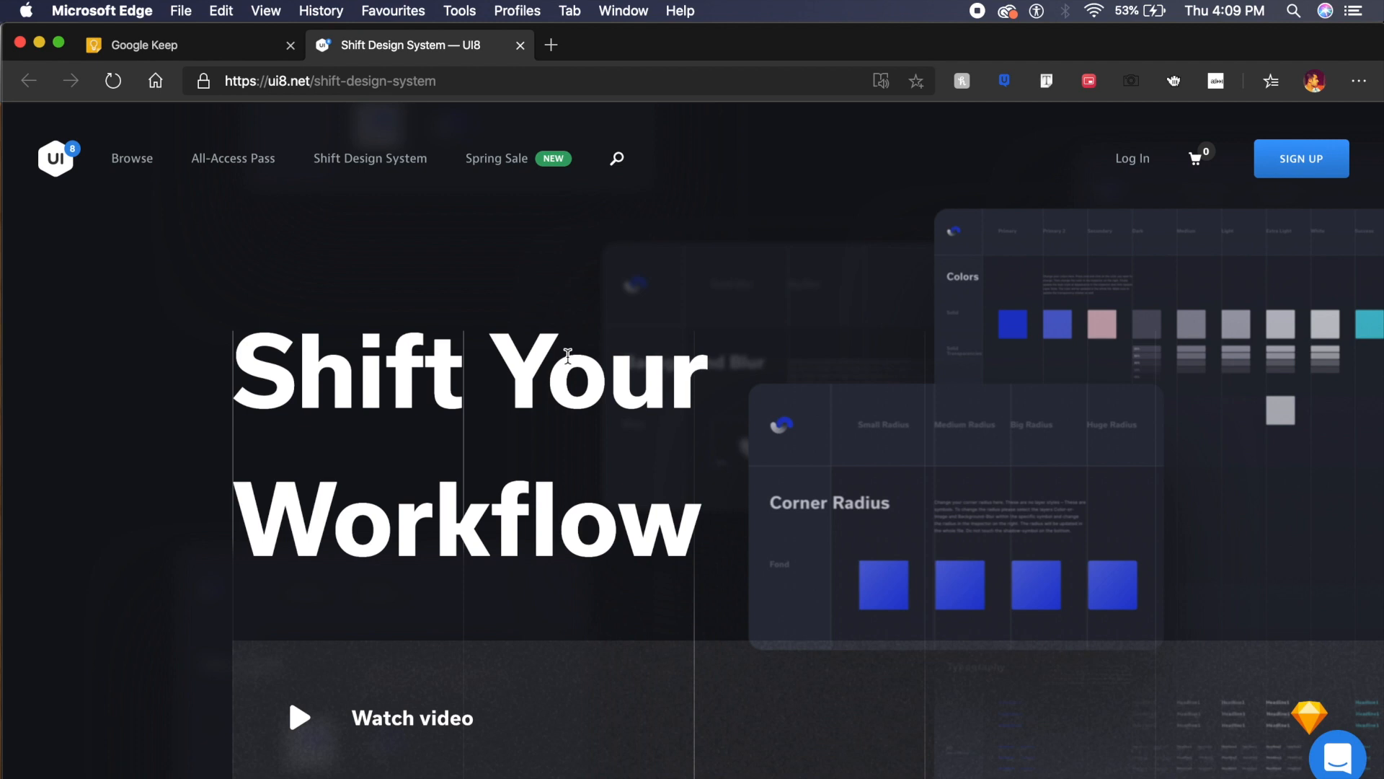
Scroll the Shift Design System page down to its 20+ / 100+ / 400+ stats section.
{"action": "scroll", "scroll_direction": "down", "scroll_amount": 3}
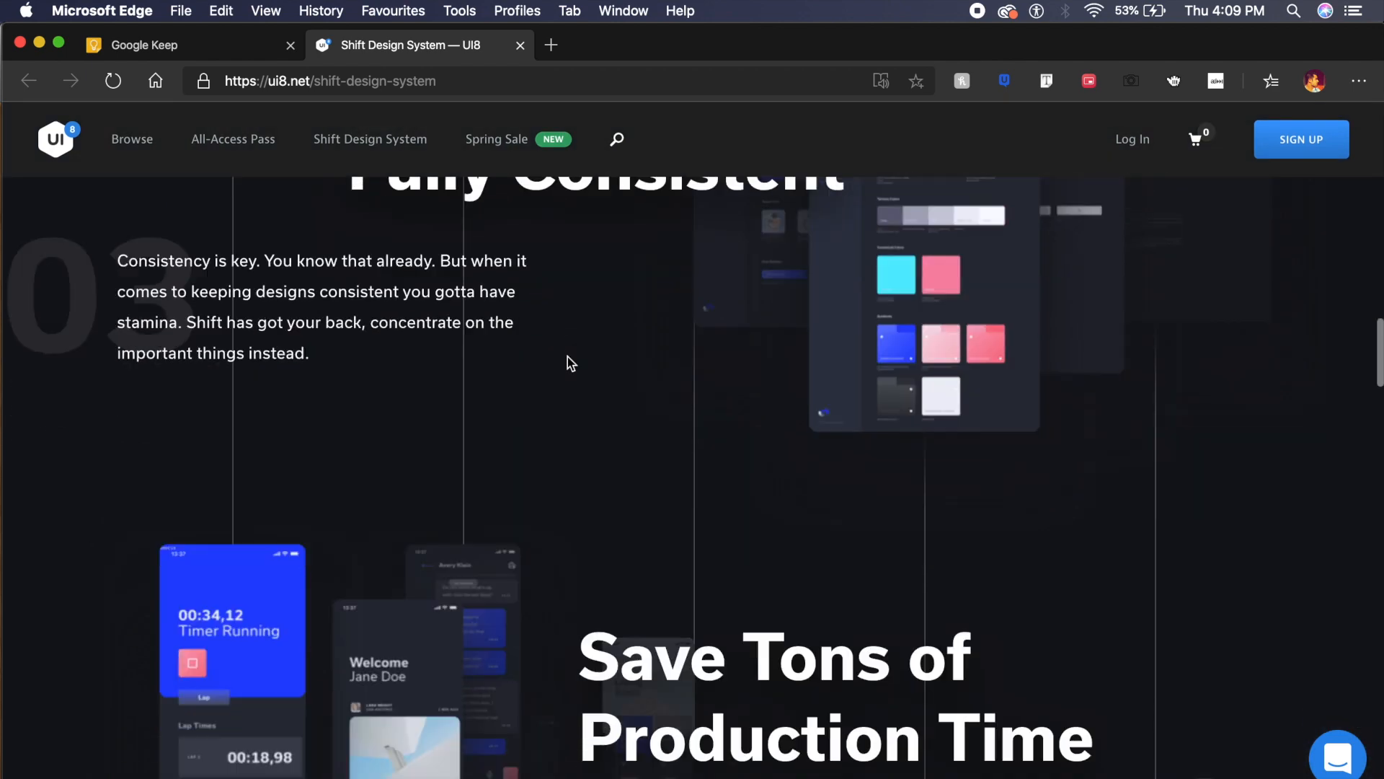
{"action": "scroll", "scroll_direction": "down", "scroll_amount": 3}
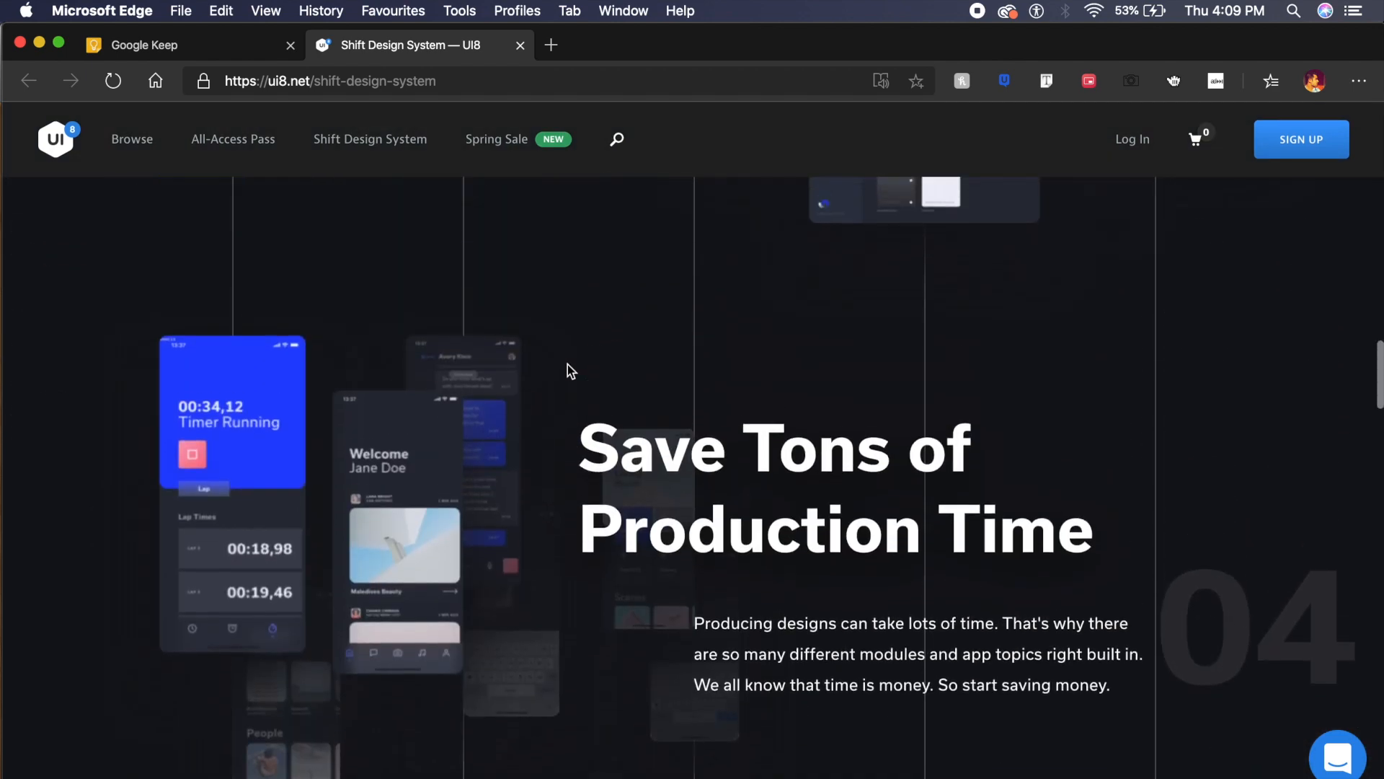
{"action": "scroll", "scroll_direction": "down", "scroll_amount": 3}
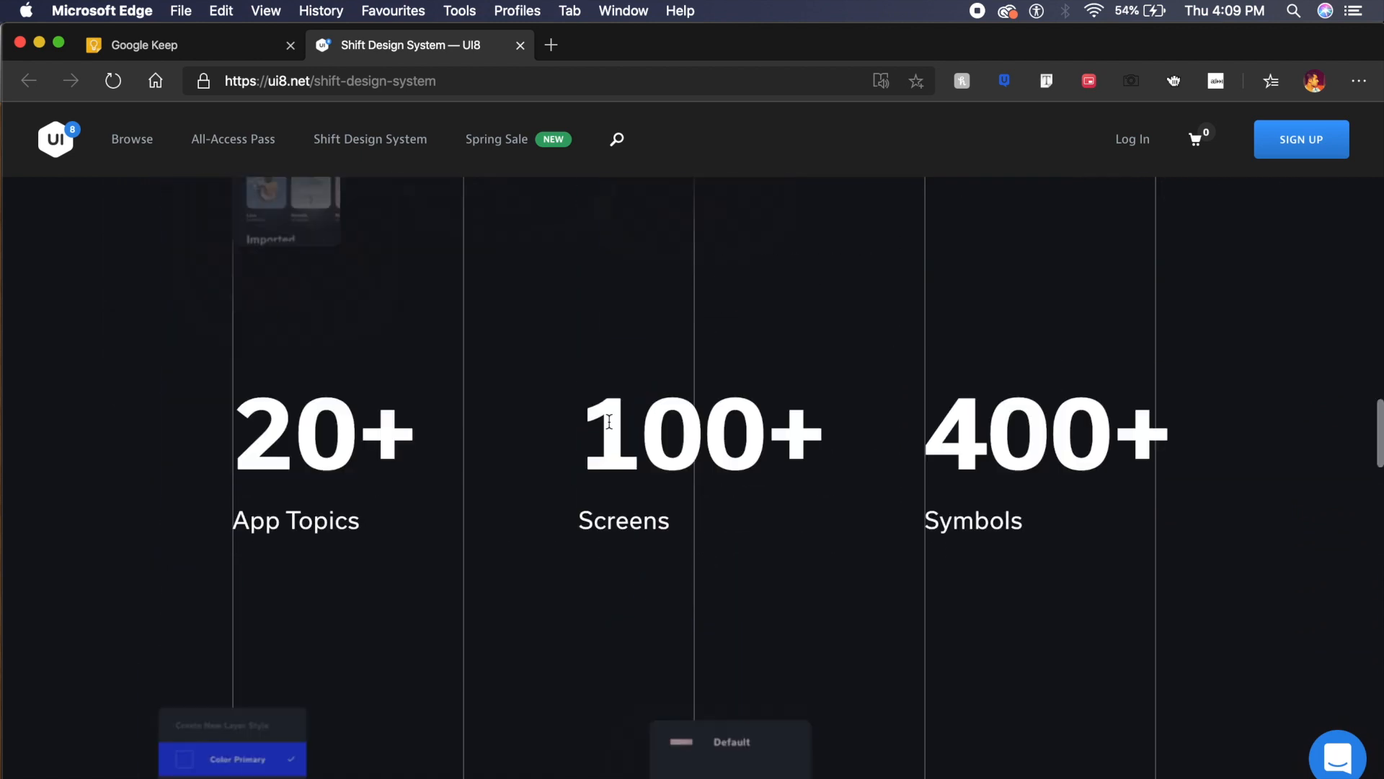
{"action": "mouse_move", "coordinate": [260, 510]}
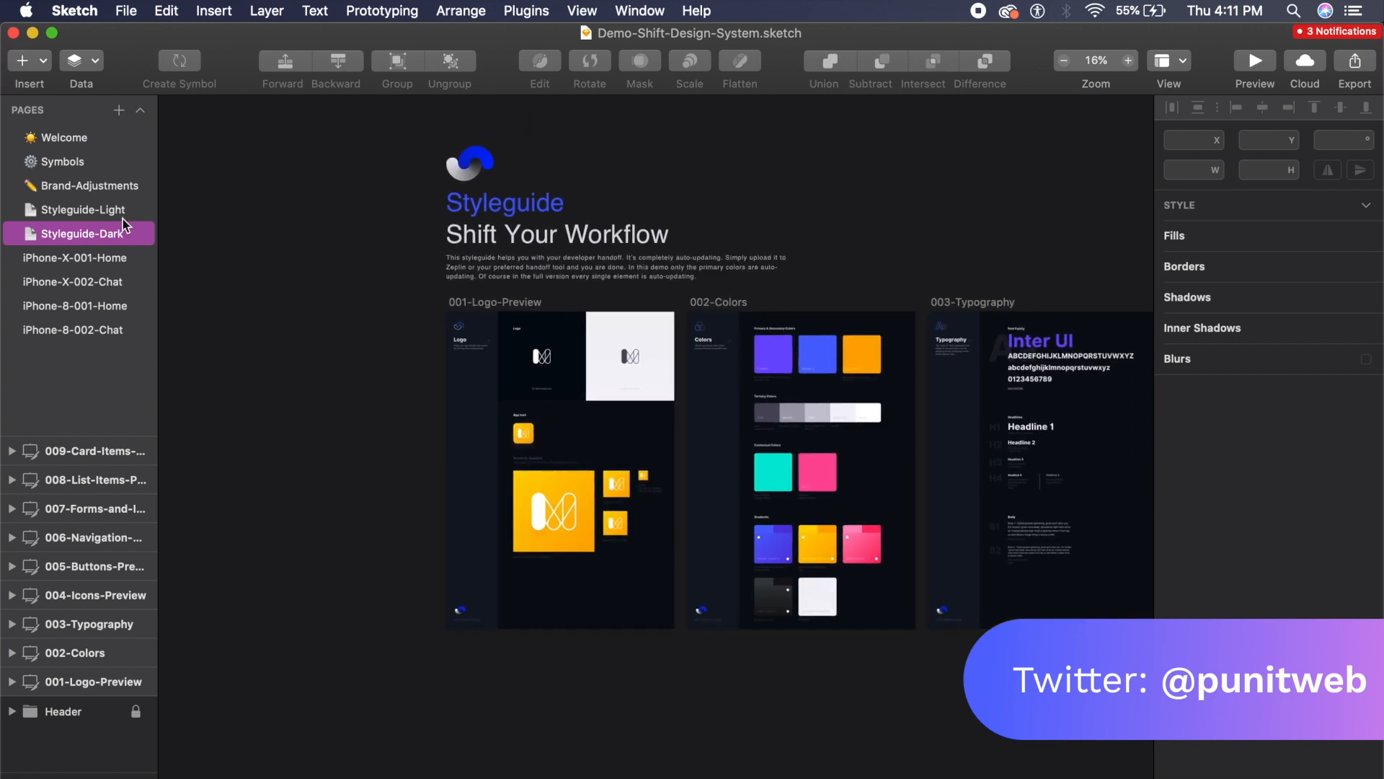
View the Styleguide-Light and Styleguide-Dark pages zoomed in, then open iPhone-X-002-Chat.
{"action": "left_click", "coordinate": [84, 209]}
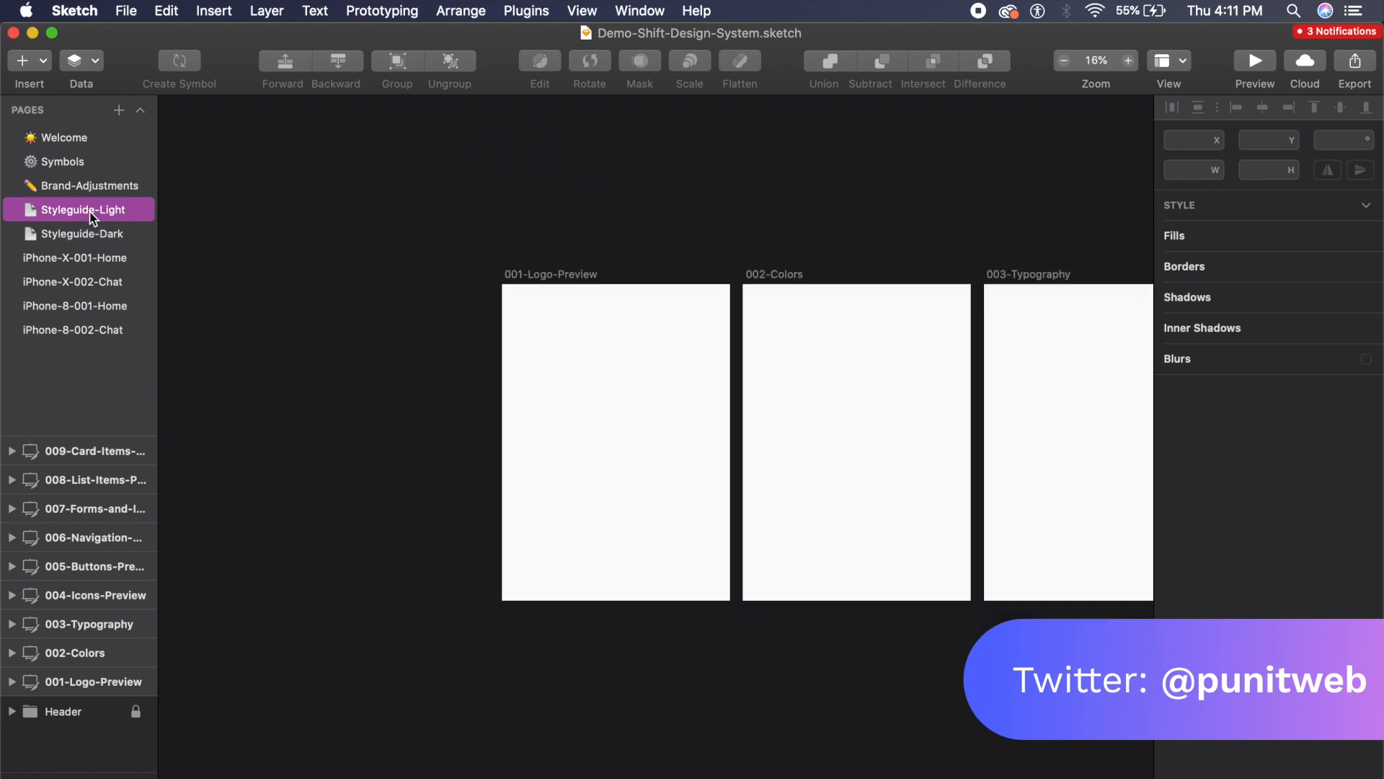
{"action": "left_click", "coordinate": [1127, 60]}
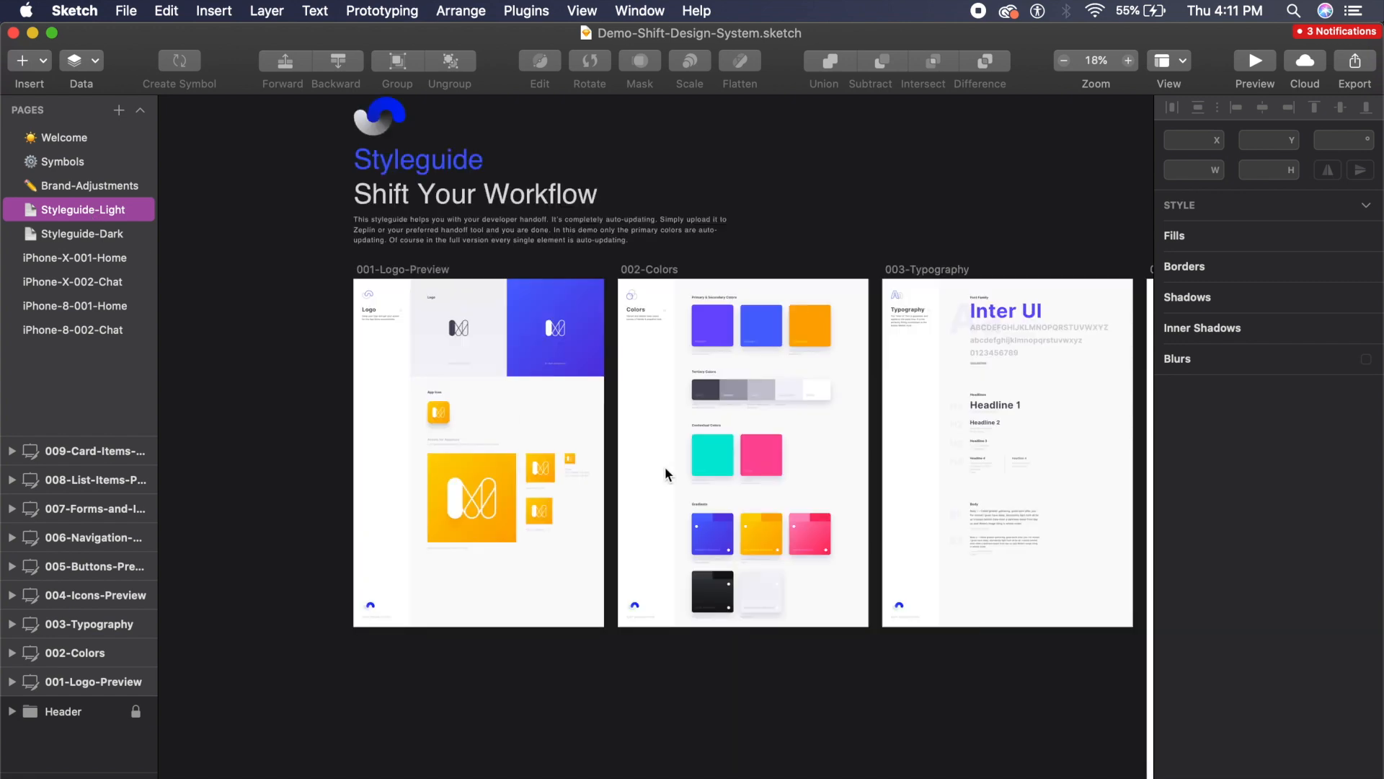
{"action": "left_click", "coordinate": [83, 233]}
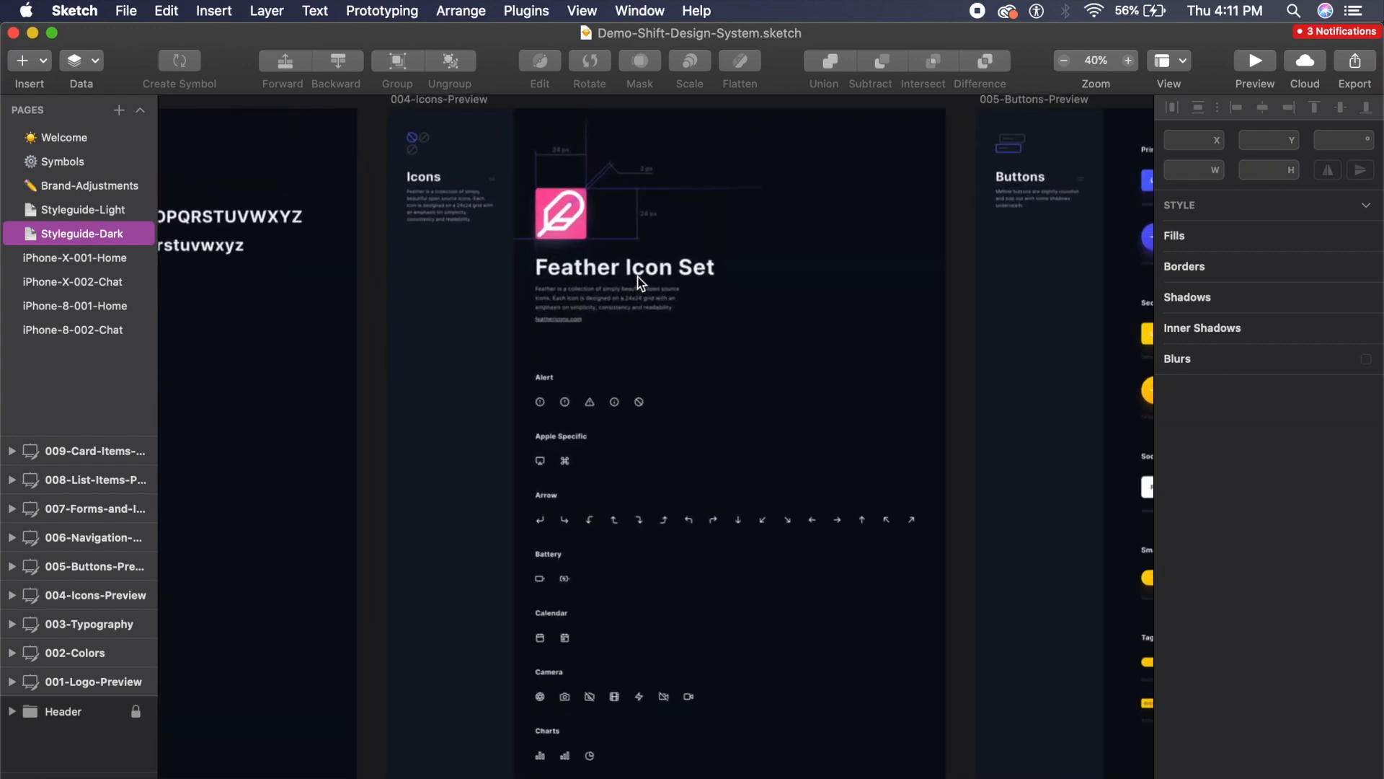
{"action": "left_click", "coordinate": [1070, 59]}
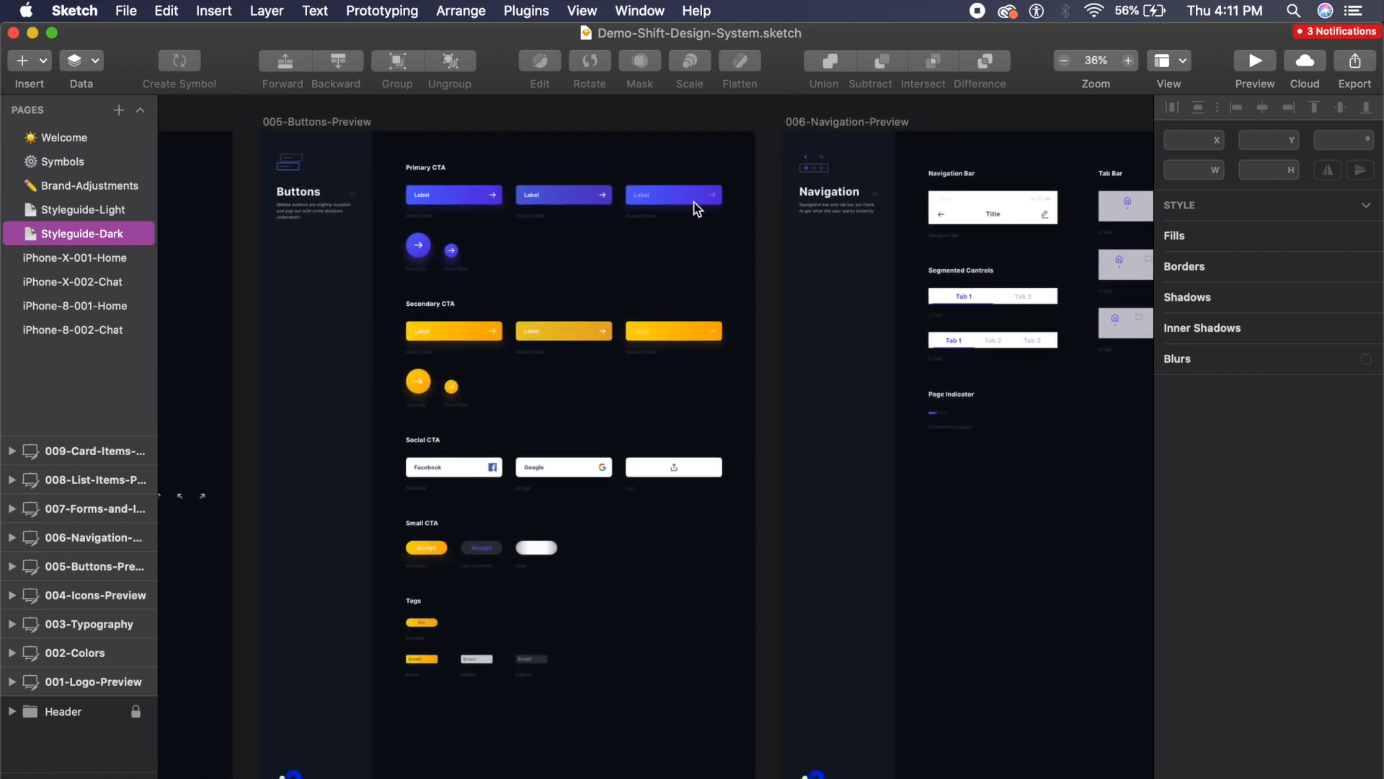
{"action": "mouse_move", "coordinate": [514, 209]}
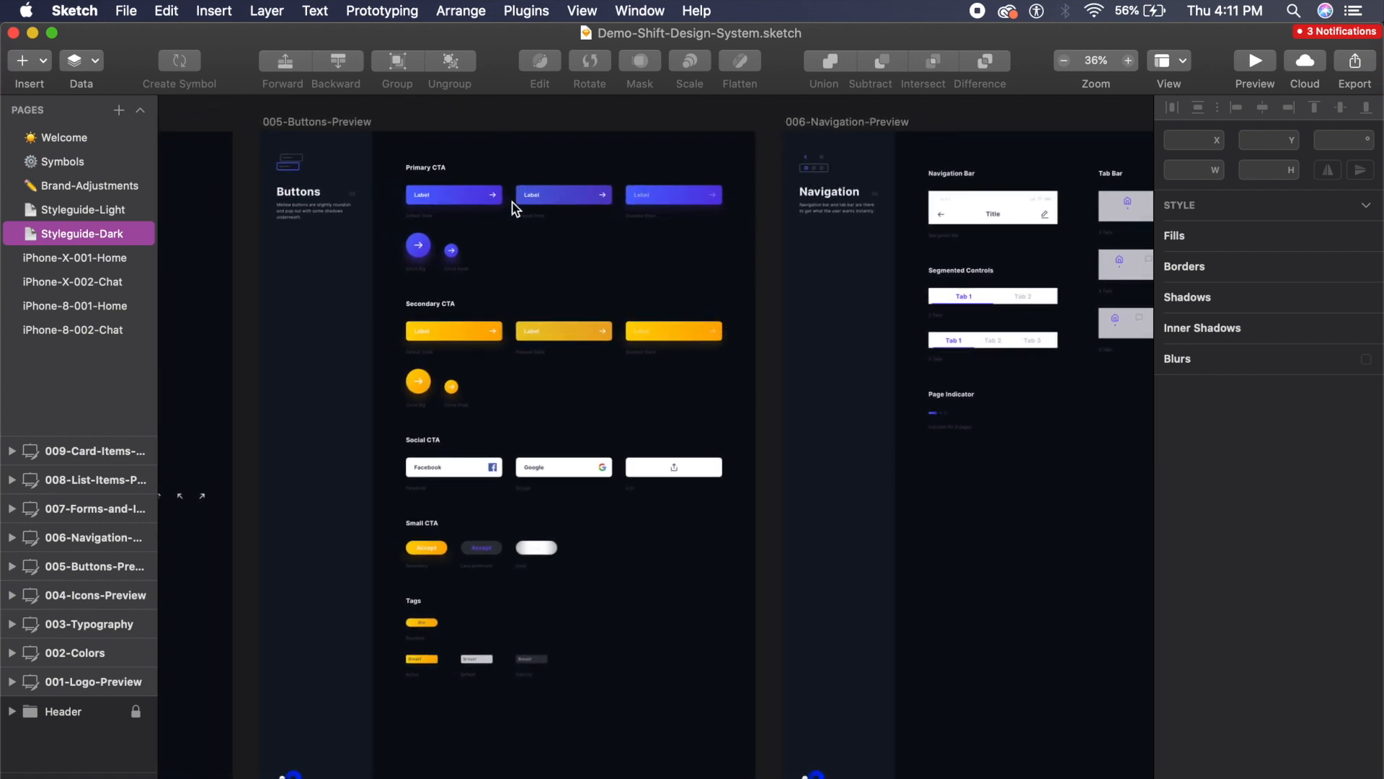
{"action": "mouse_move", "coordinate": [567, 232]}
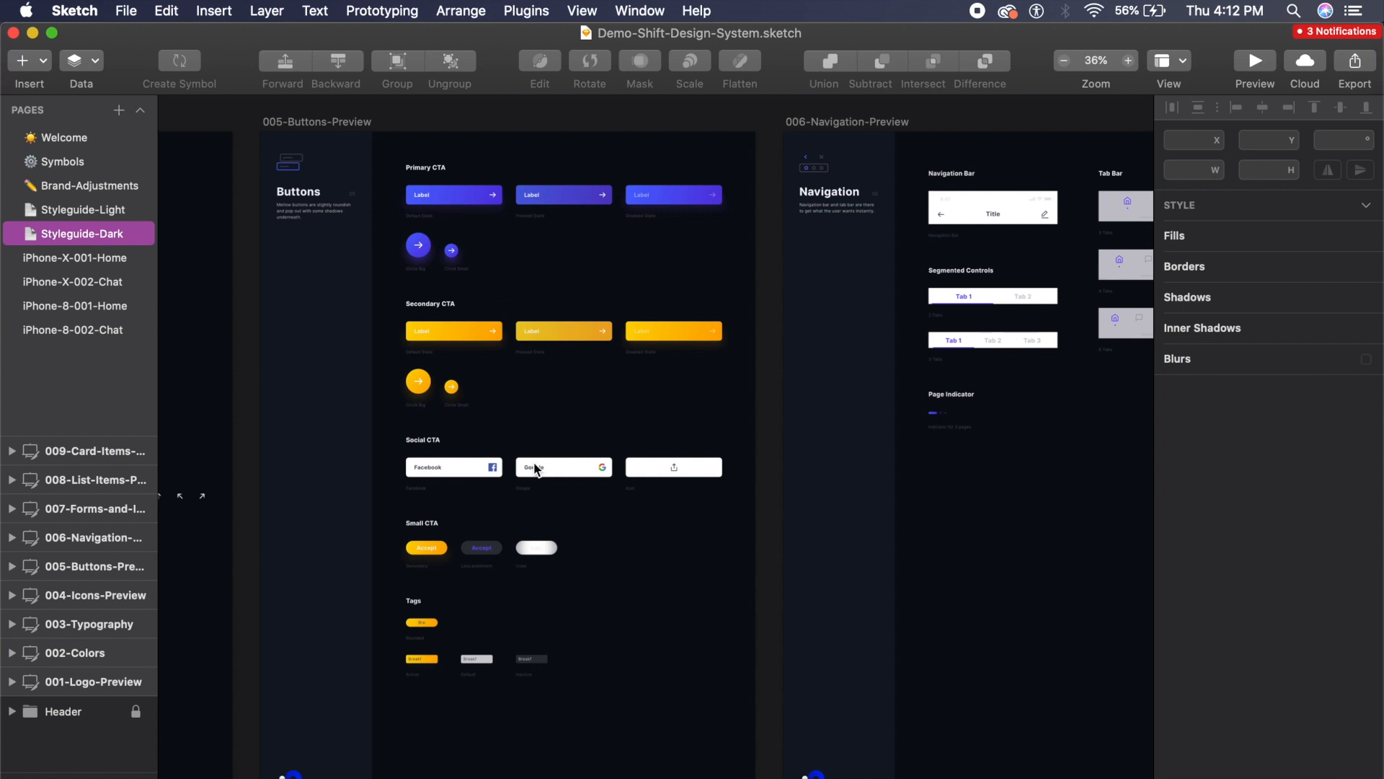
{"action": "left_click", "coordinate": [75, 282]}
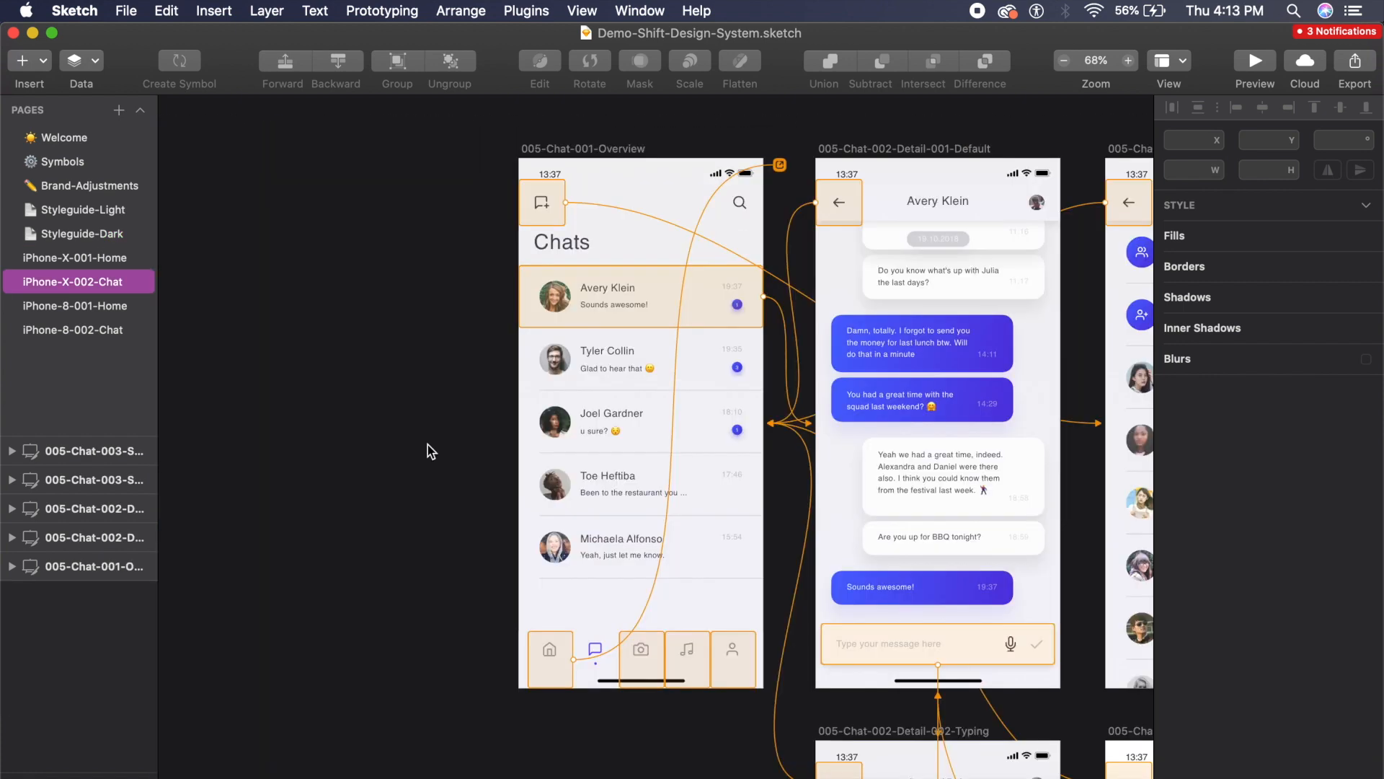
{"action": "left_click", "coordinate": [1126, 60]}
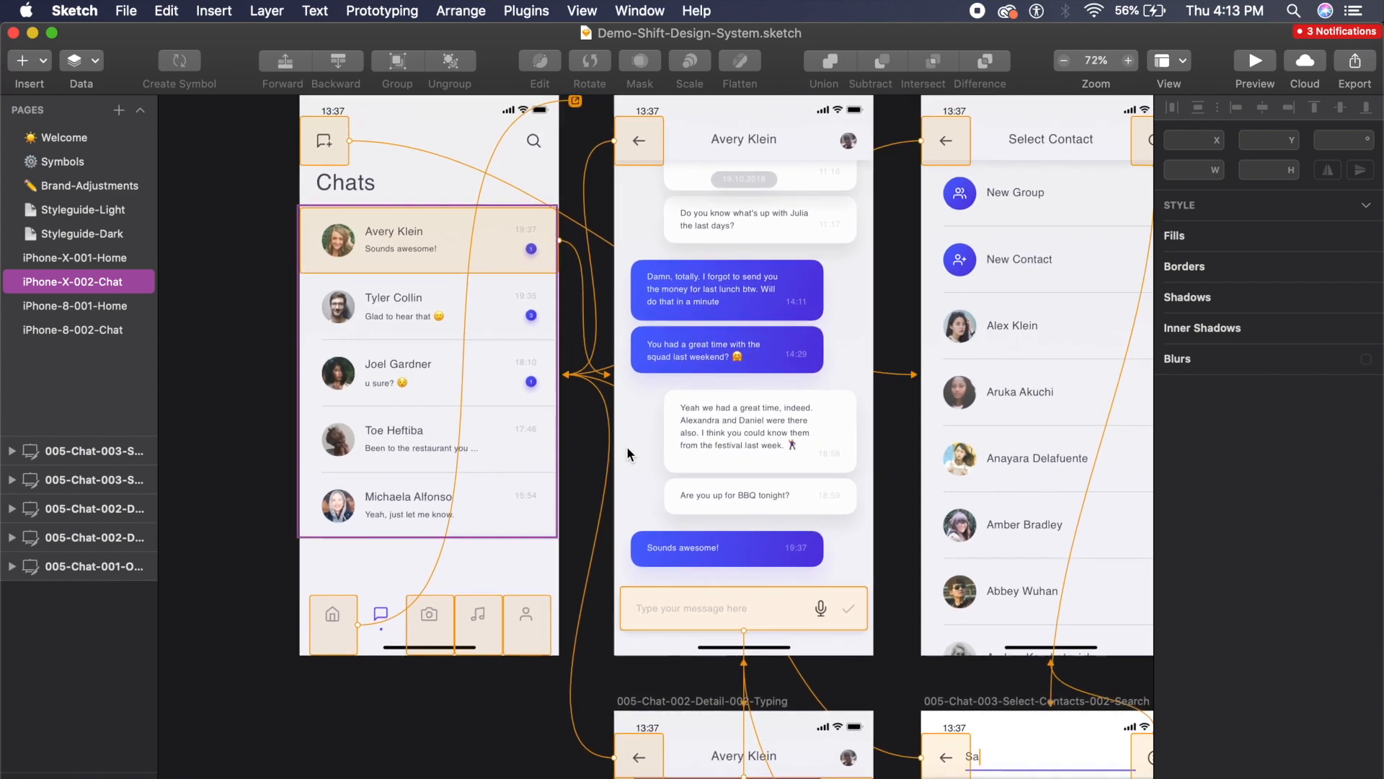
{"action": "scroll", "scroll_direction": "down", "scroll_amount": 3}
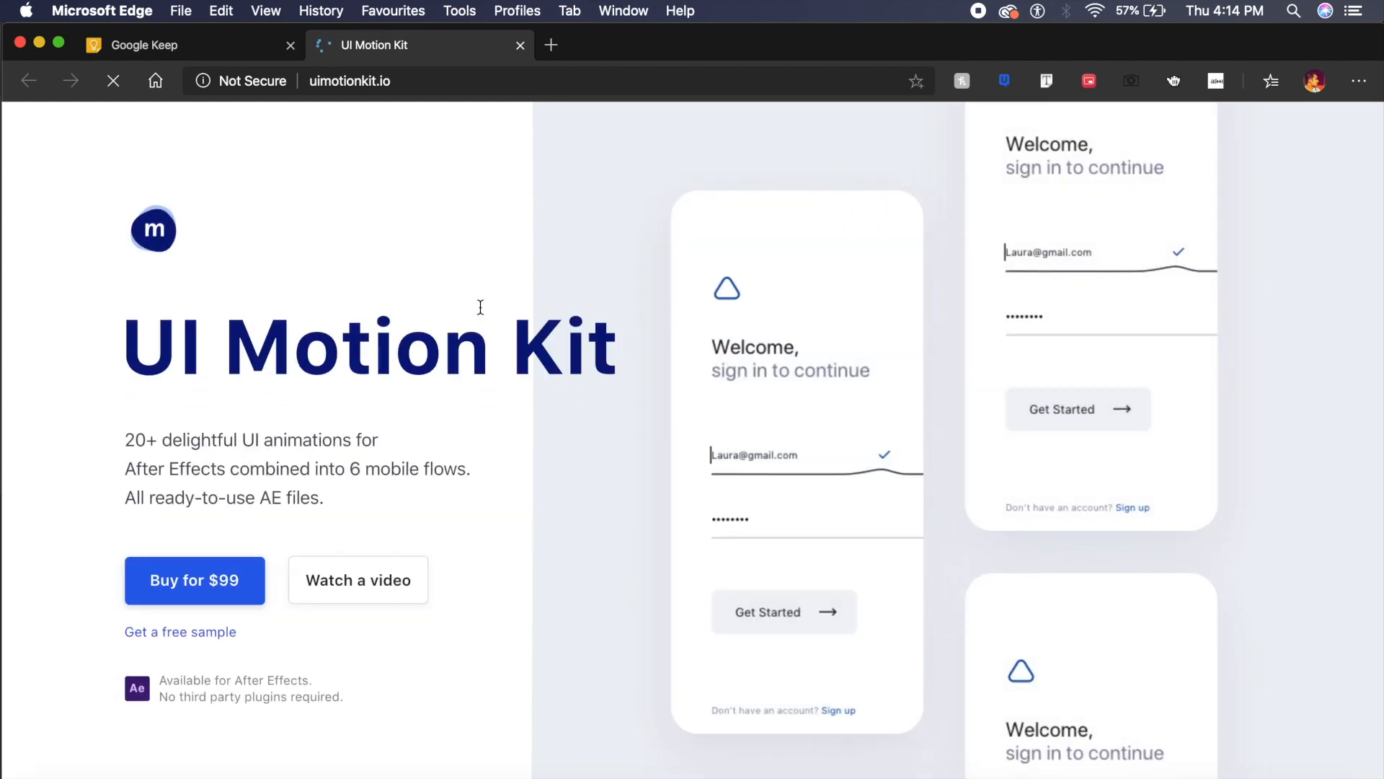
{"action": "mouse_move", "coordinate": [892, 452]}
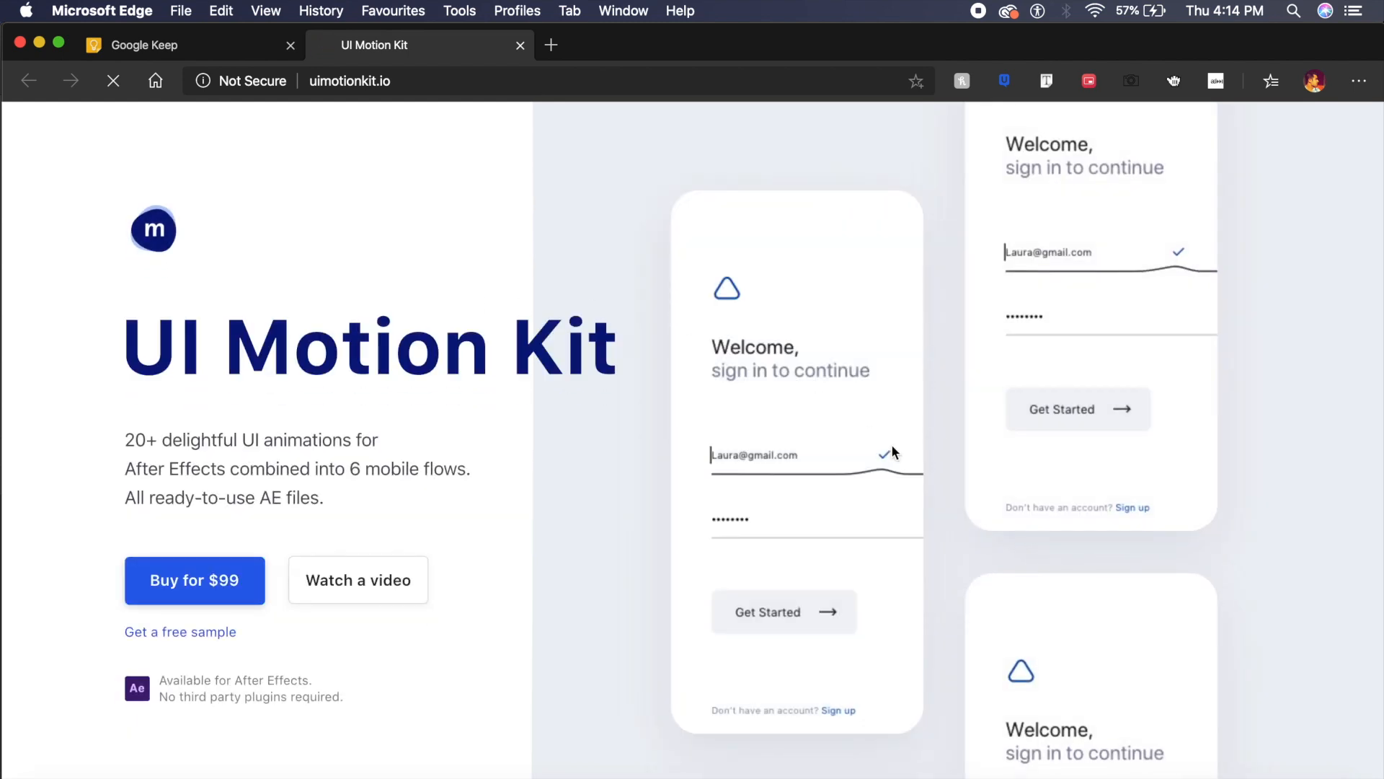
Scroll down to the animation demos and play the animated flow previews.
{"action": "scroll", "scroll_direction": "down", "scroll_amount": 3}
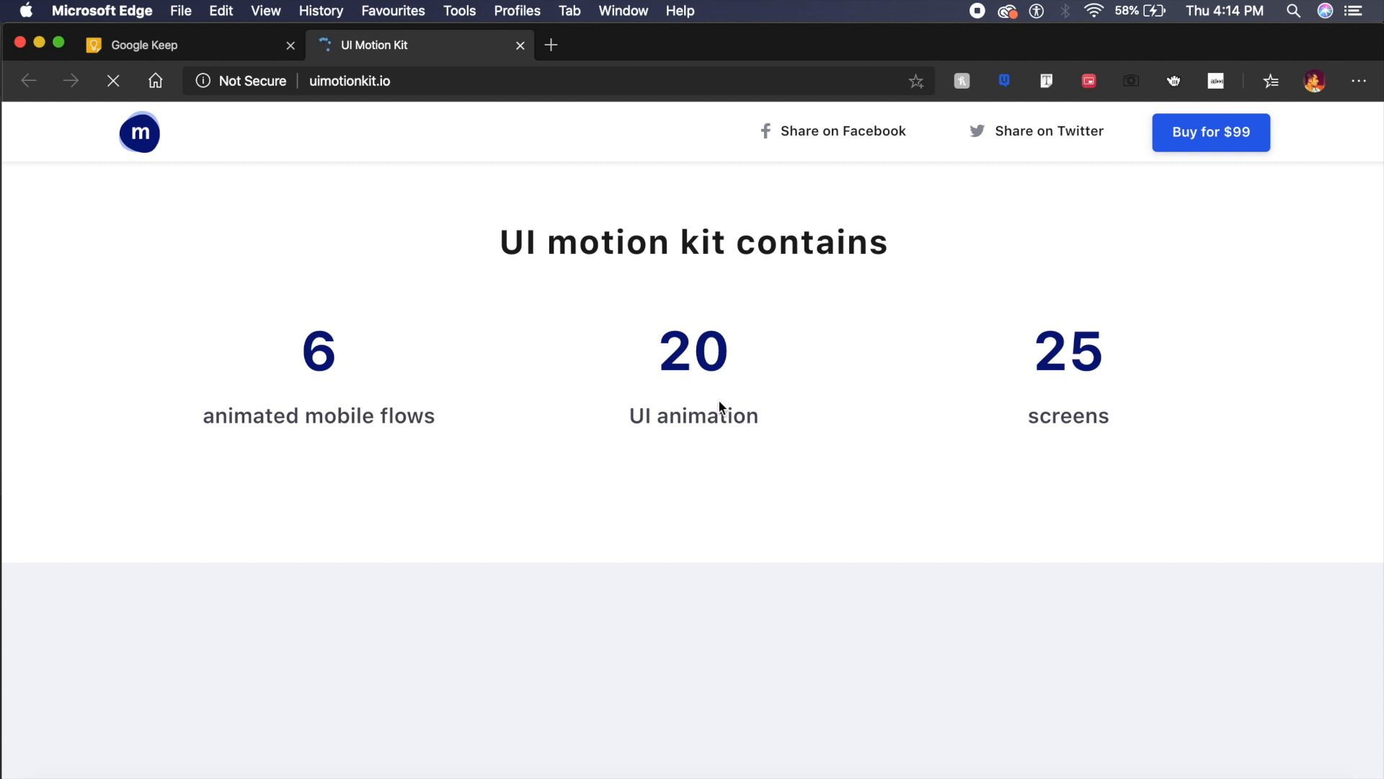
{"action": "scroll", "scroll_direction": "down", "scroll_amount": 3}
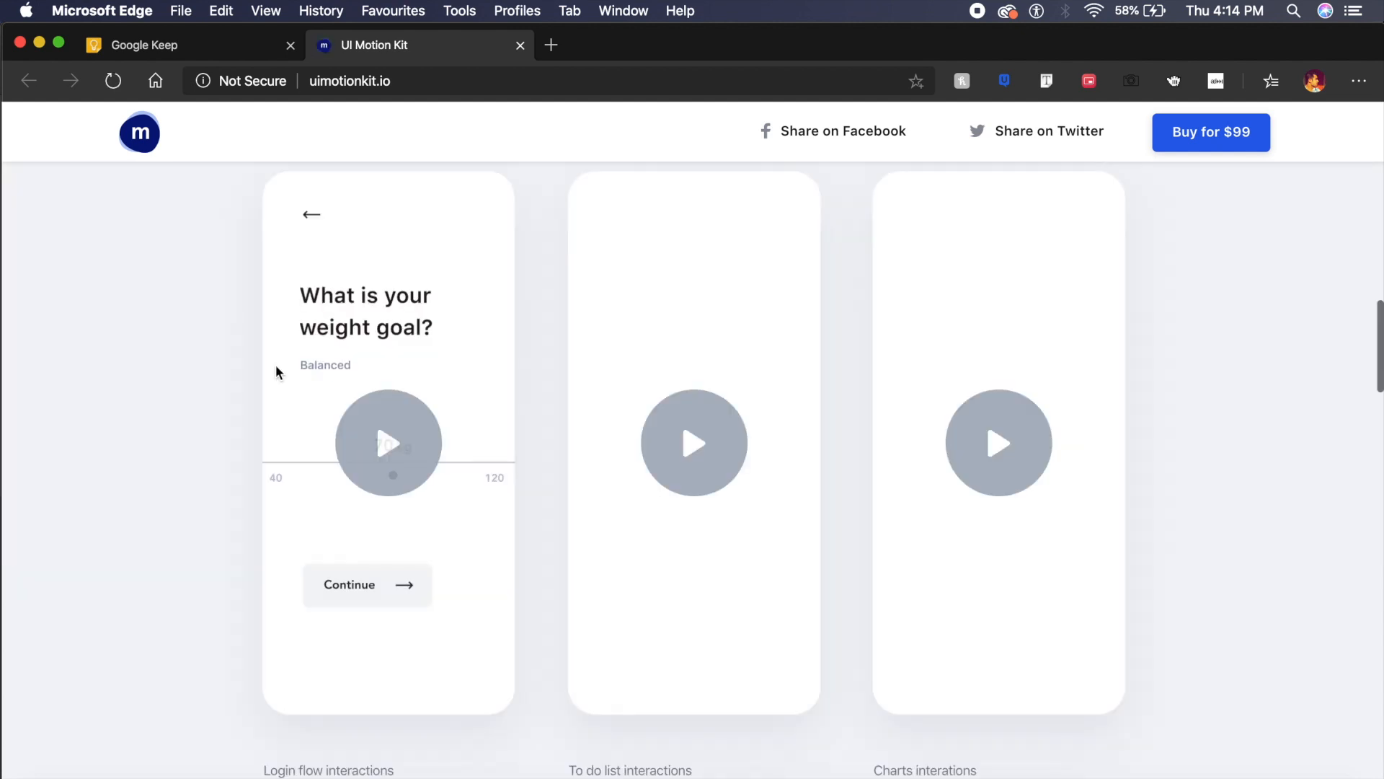
{"action": "left_click", "coordinate": [388, 442]}
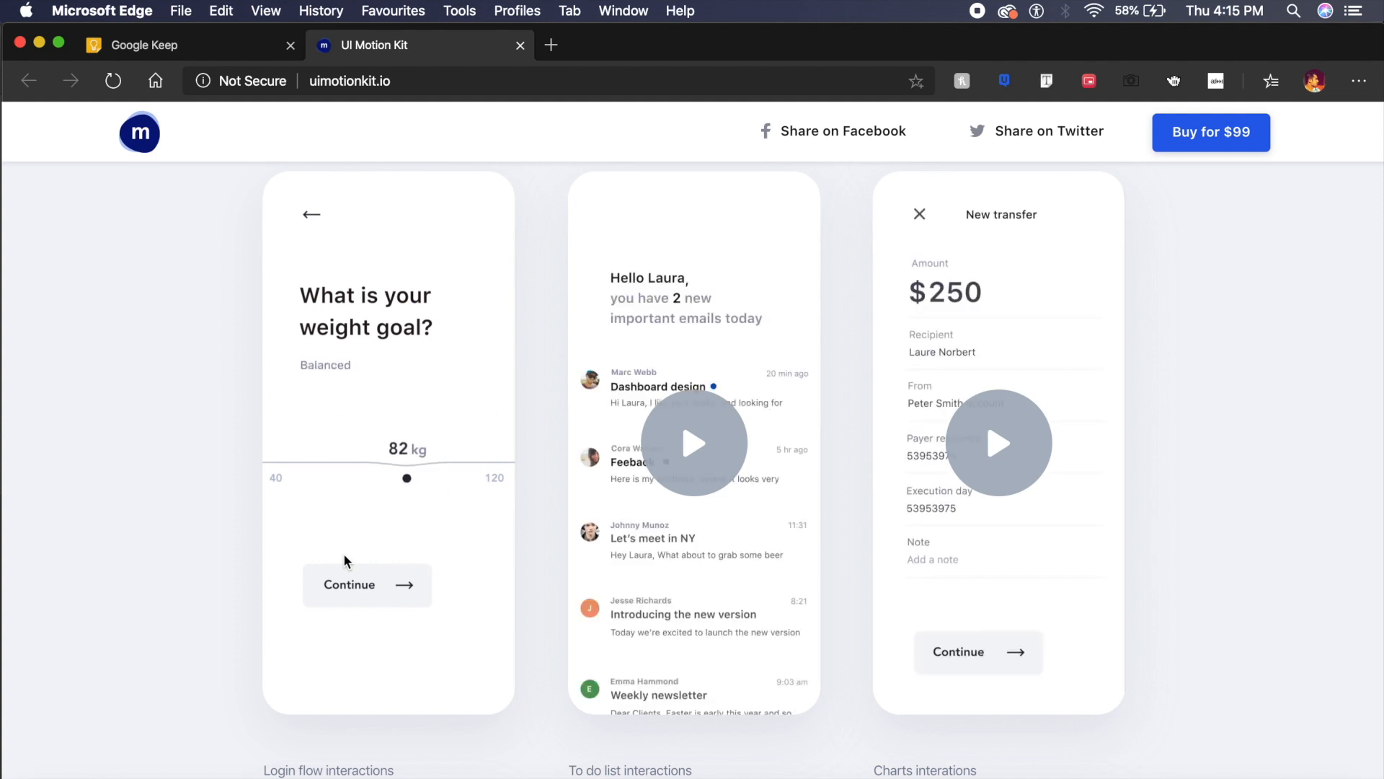
Continue down the UI Motion Kit page to the Satisfaction guarantee section.
{"action": "scroll", "scroll_direction": "down", "scroll_amount": 3}
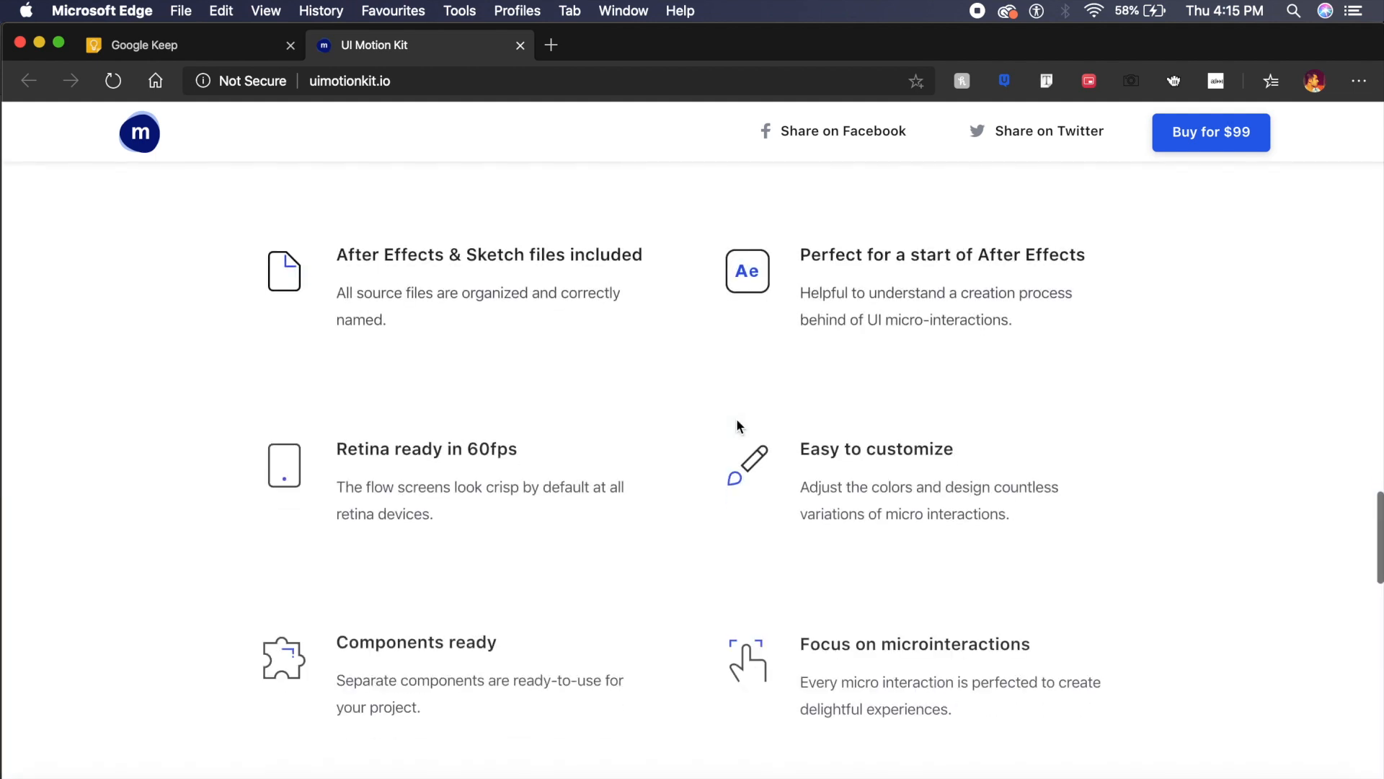
{"action": "scroll", "scroll_direction": "down", "scroll_amount": 3}
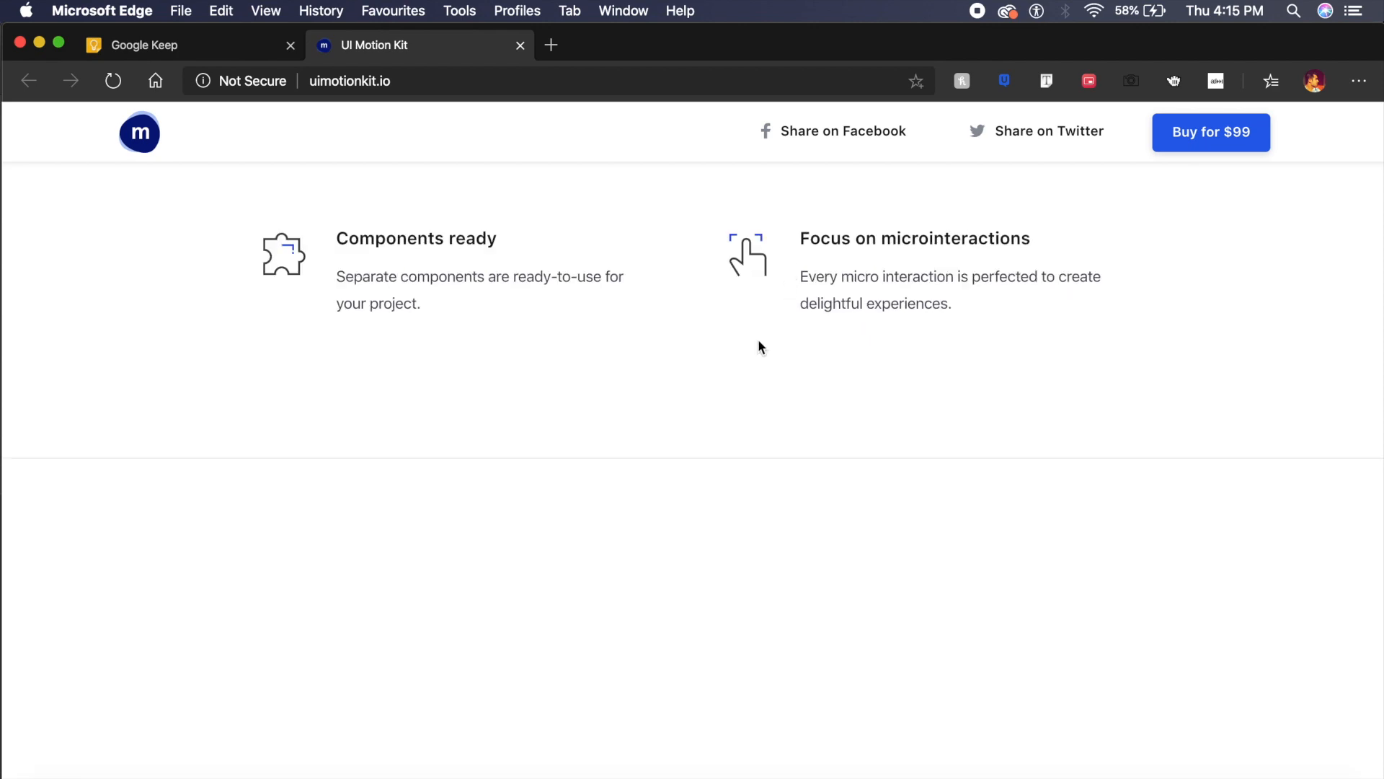
{"action": "scroll", "scroll_direction": "down", "scroll_amount": 3}
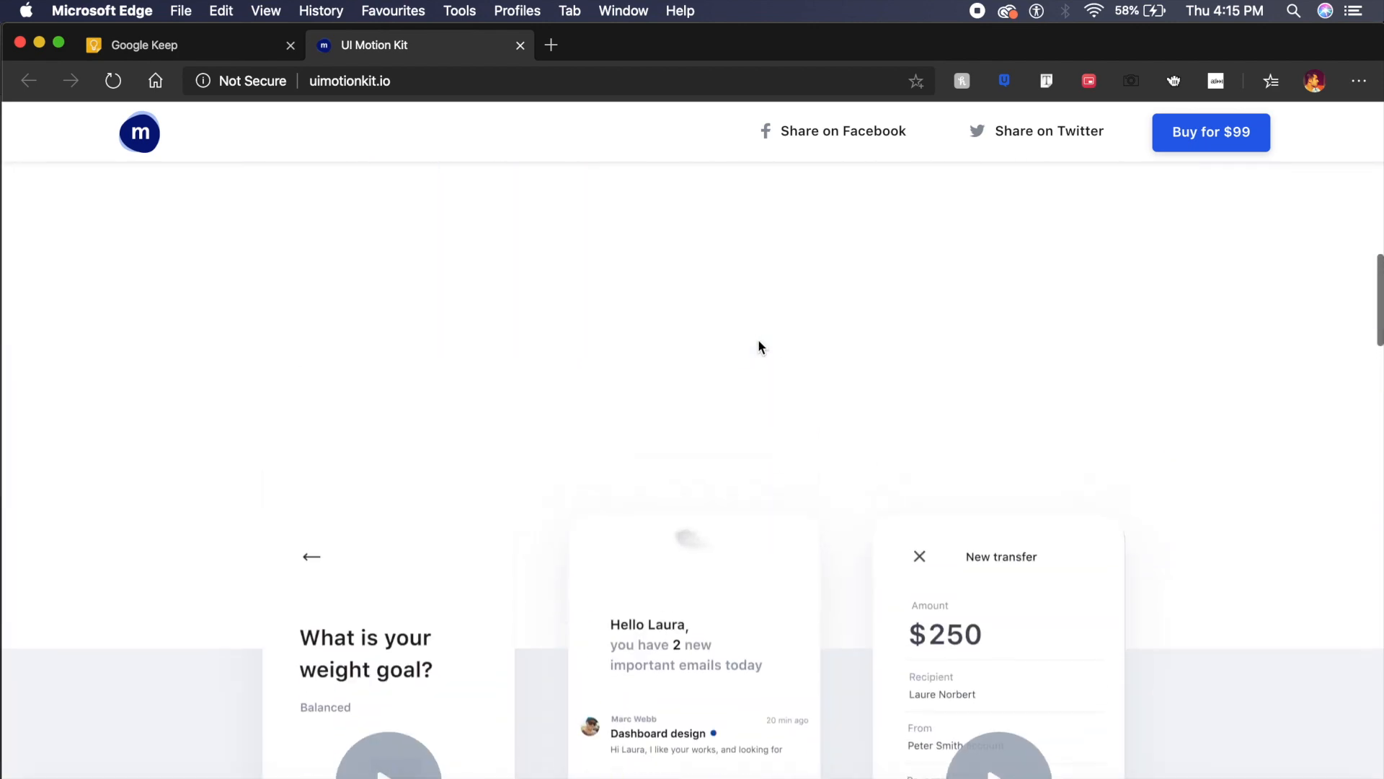
{"action": "scroll", "scroll_direction": "down", "scroll_amount": 3}
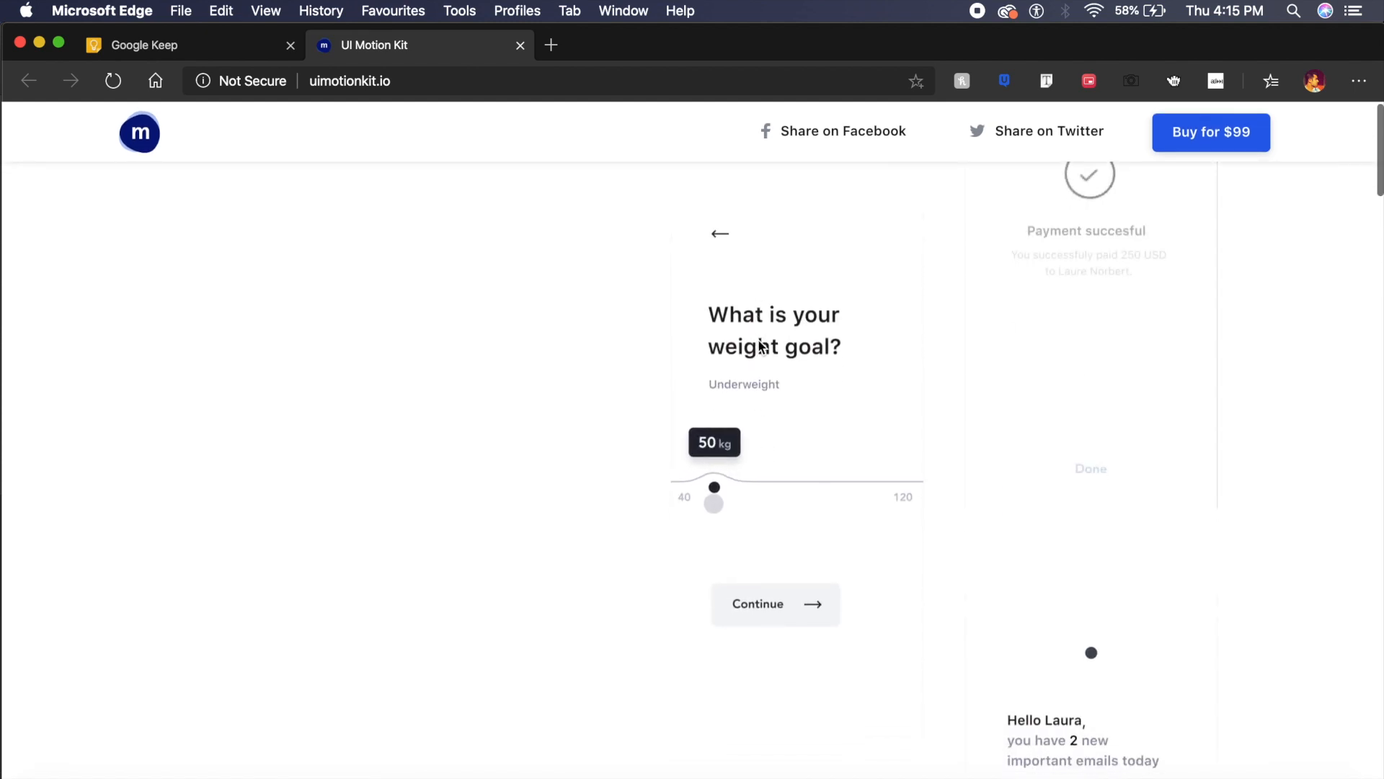
{"action": "scroll", "scroll_direction": "up", "scroll_amount": 3}
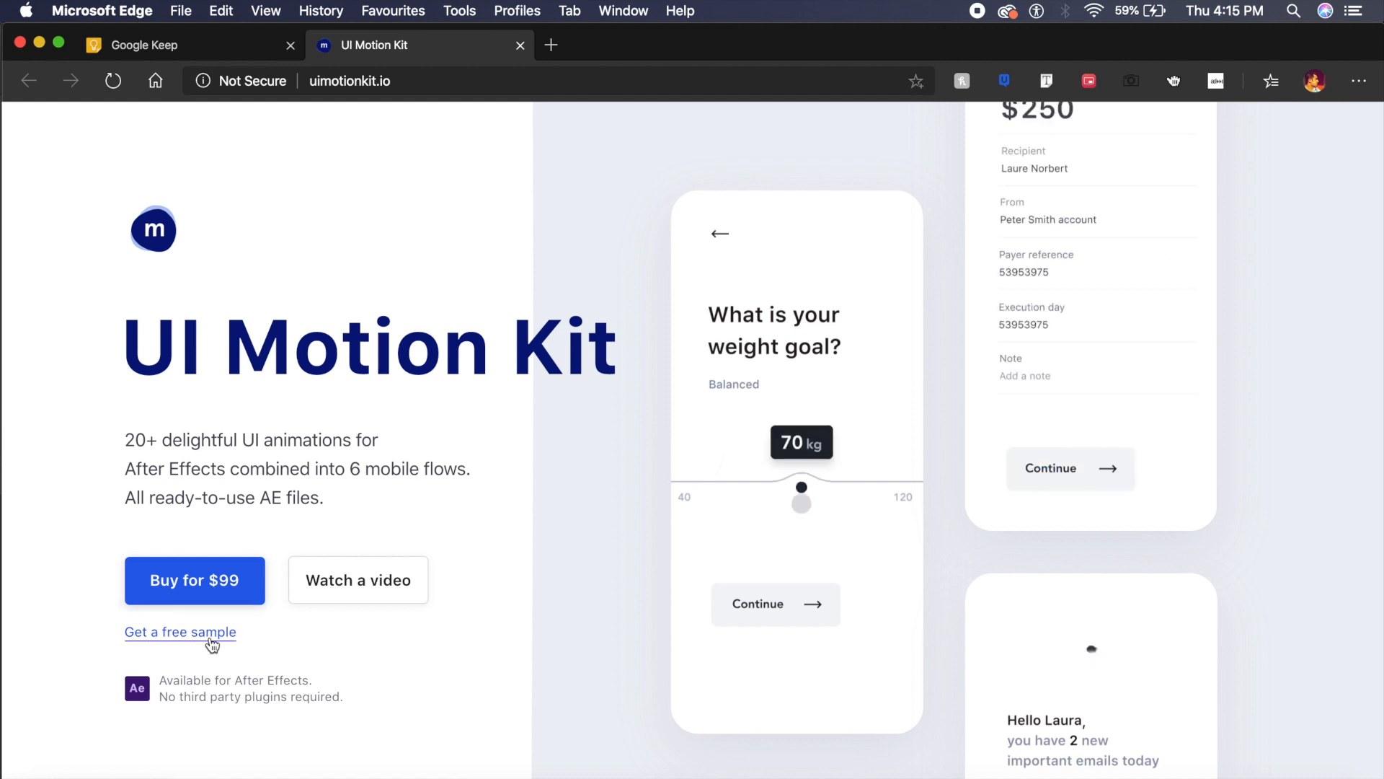
{"action": "mouse_move", "coordinate": [408, 657]}
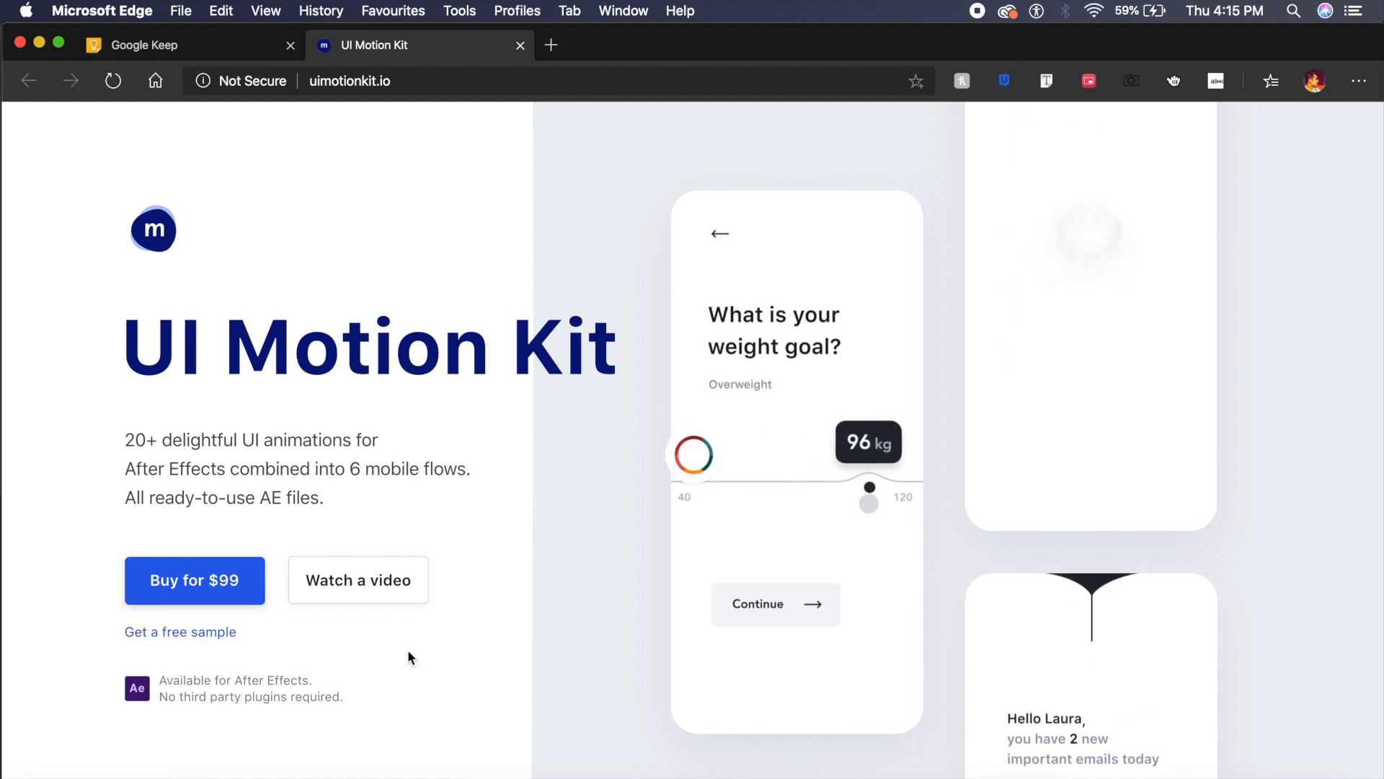
{"action": "scroll", "scroll_direction": "down", "scroll_amount": 3}
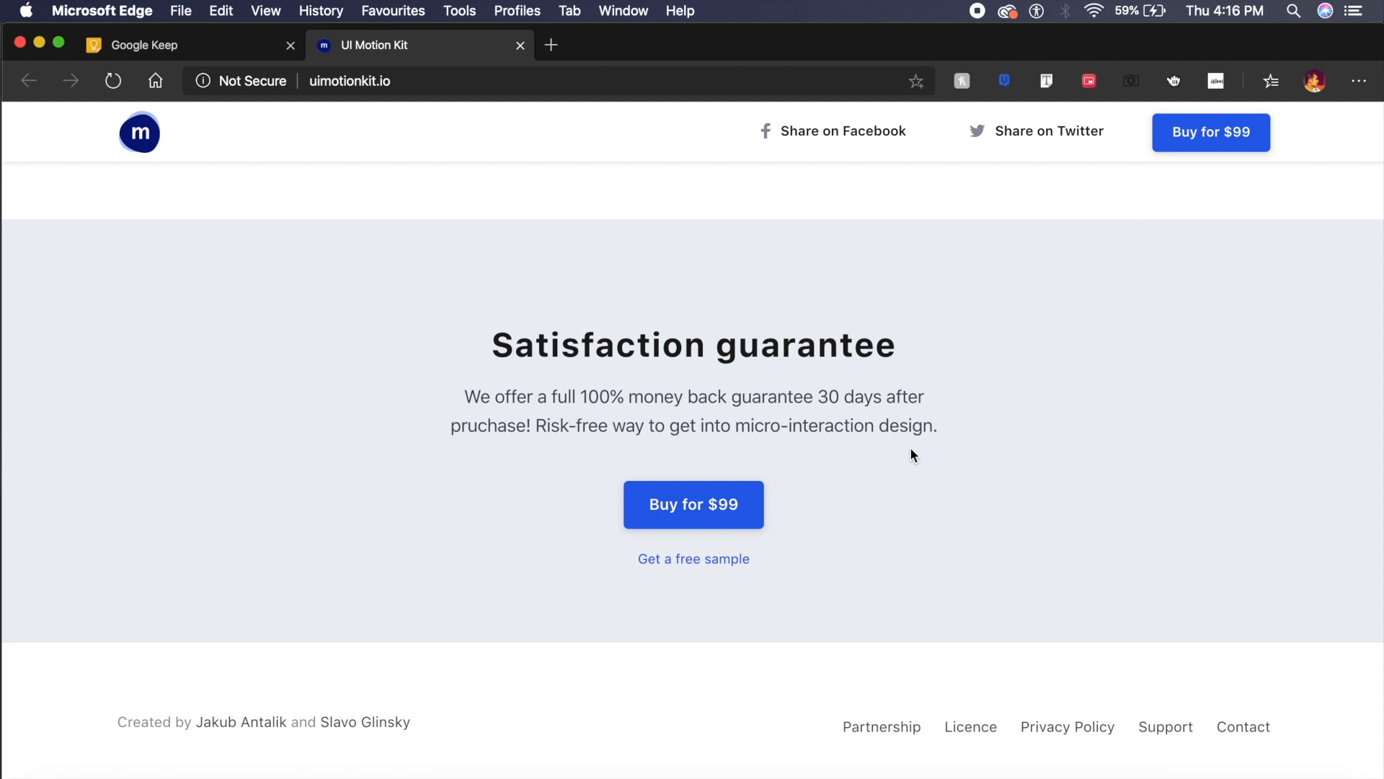
{"action": "mouse_move", "coordinate": [890, 416]}
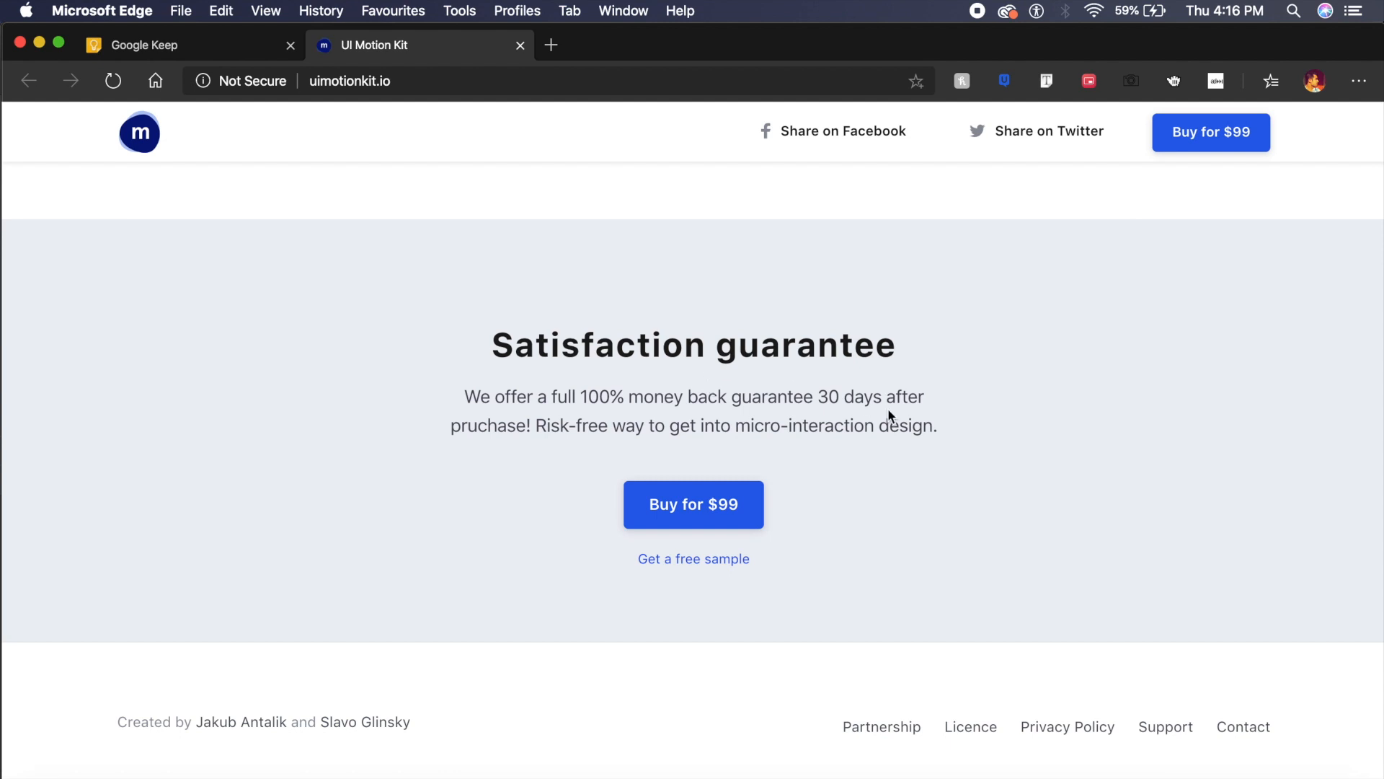
{"action": "mouse_move", "coordinate": [867, 406]}
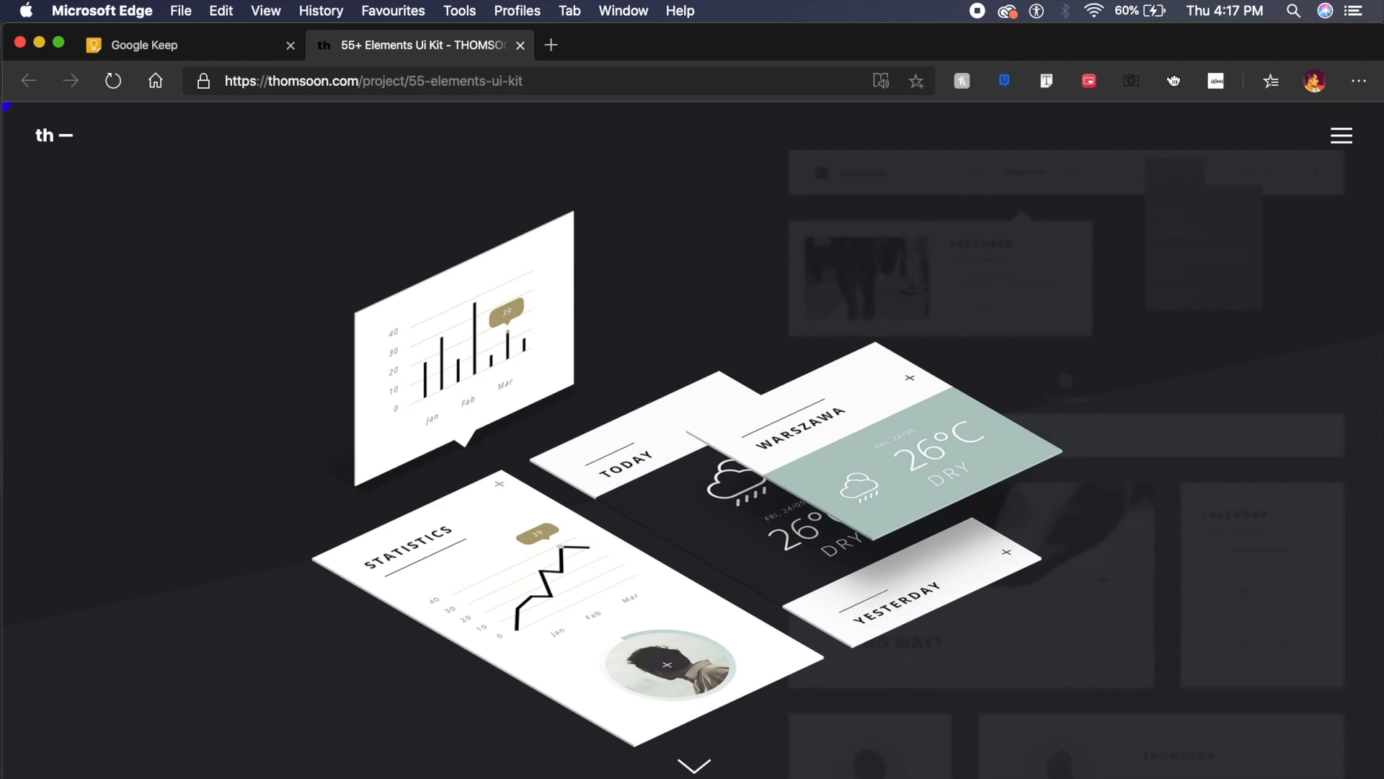
Scroll through the 55+ Elements UI Kit description and widget cards.
{"action": "scroll", "scroll_direction": "down", "scroll_amount": 3}
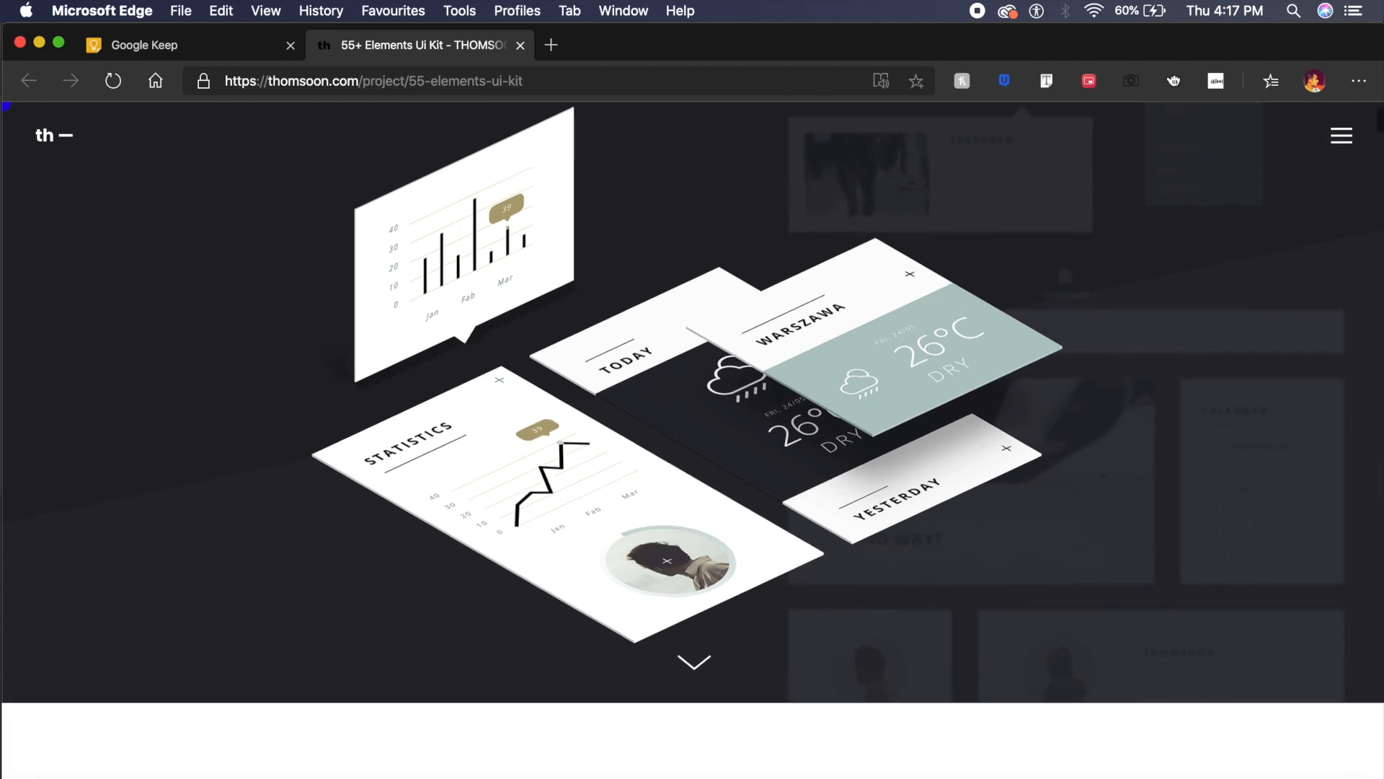
{"action": "scroll", "scroll_direction": "down", "scroll_amount": 3}
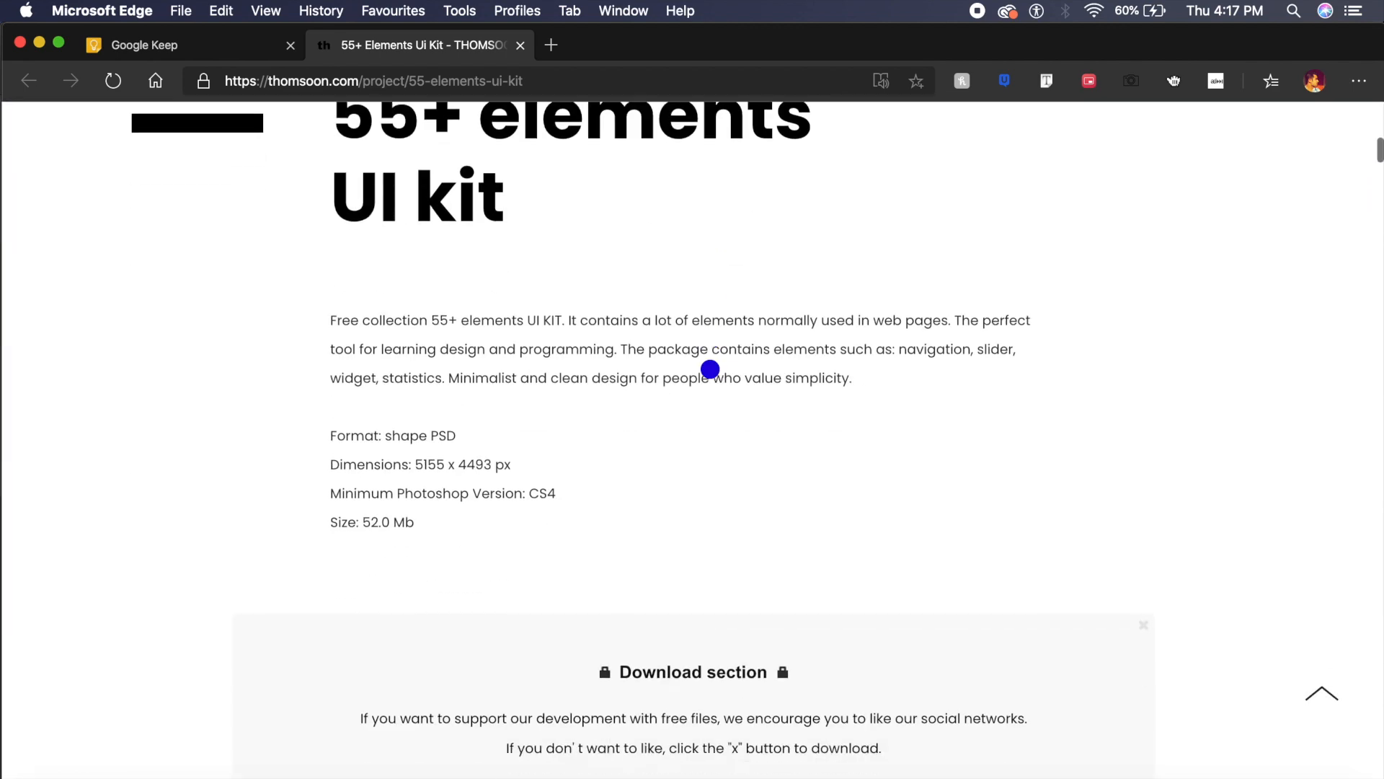
{"action": "scroll", "scroll_direction": "down", "scroll_amount": 3}
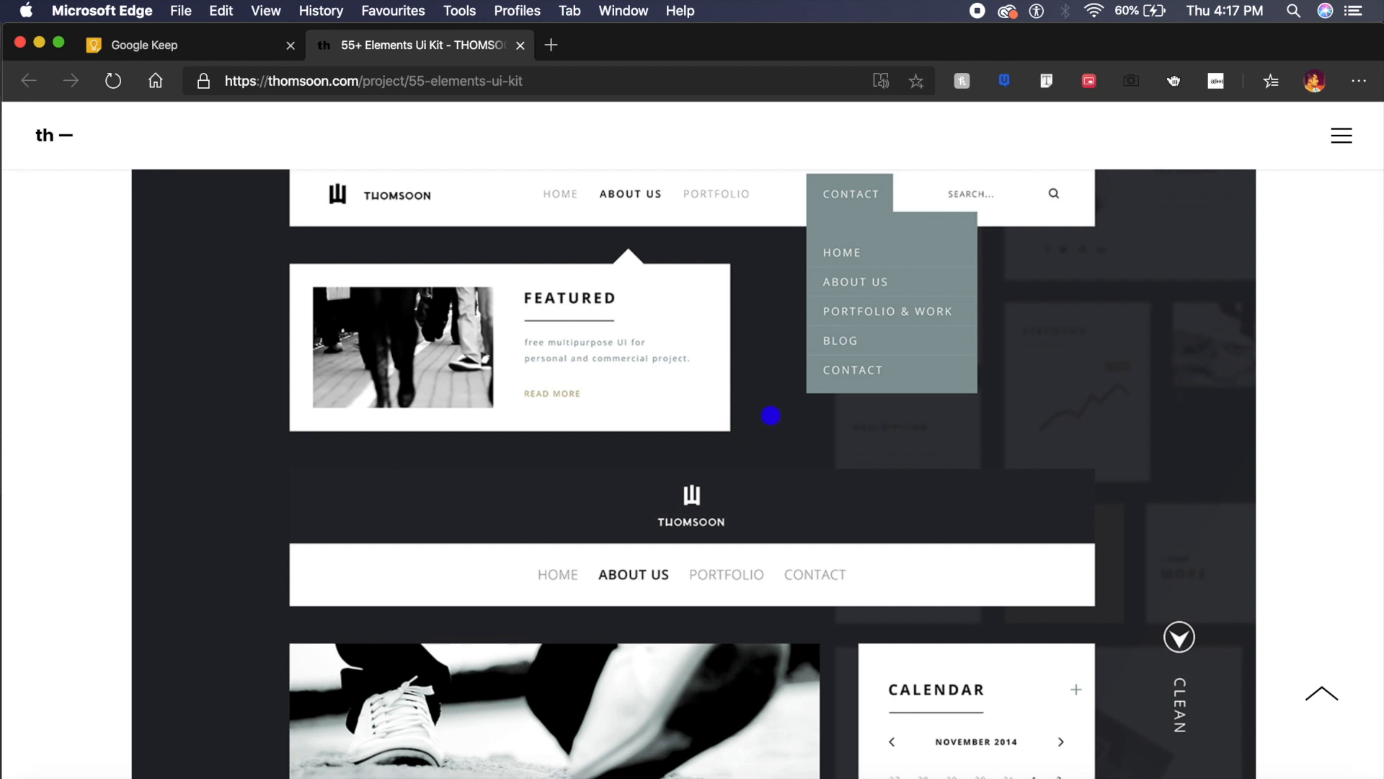
{"action": "scroll", "scroll_direction": "down", "scroll_amount": 3}
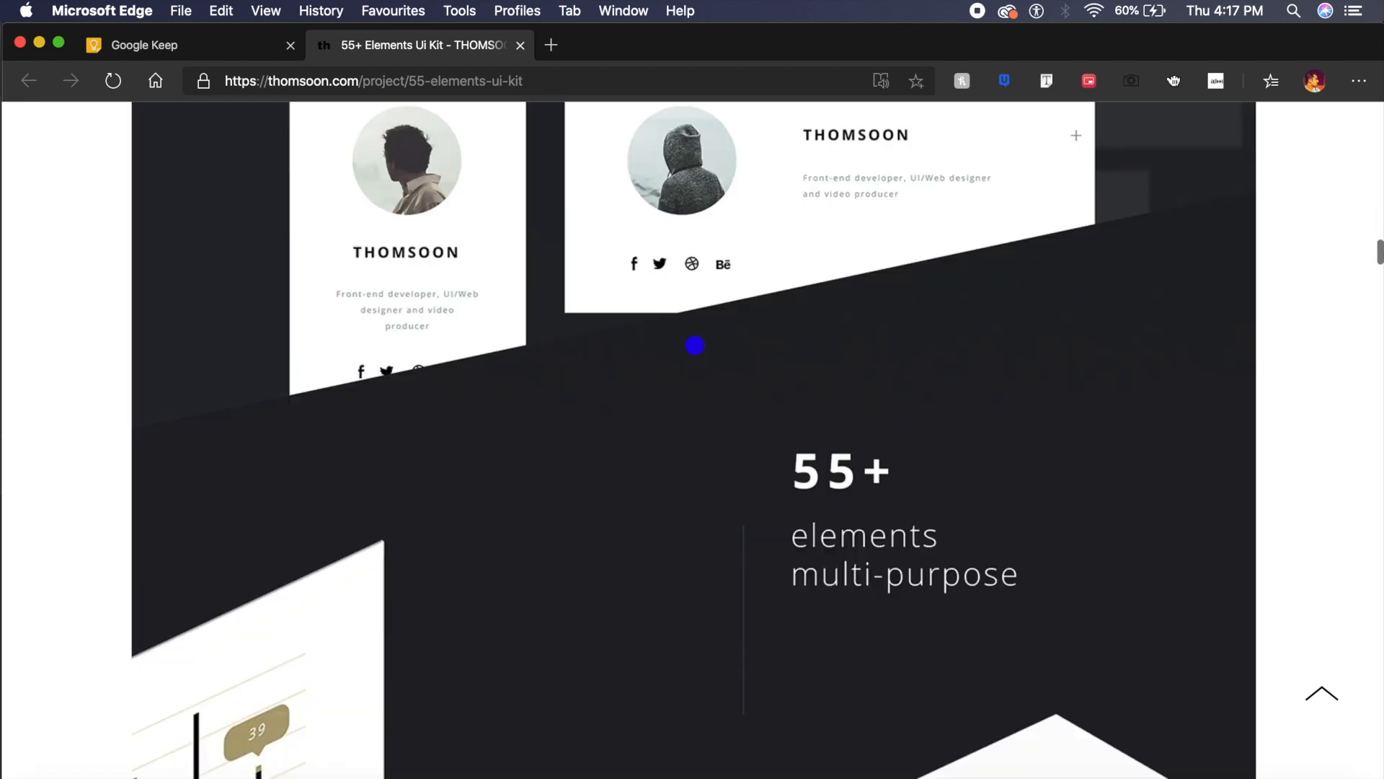
{"action": "scroll", "scroll_direction": "down", "scroll_amount": 3}
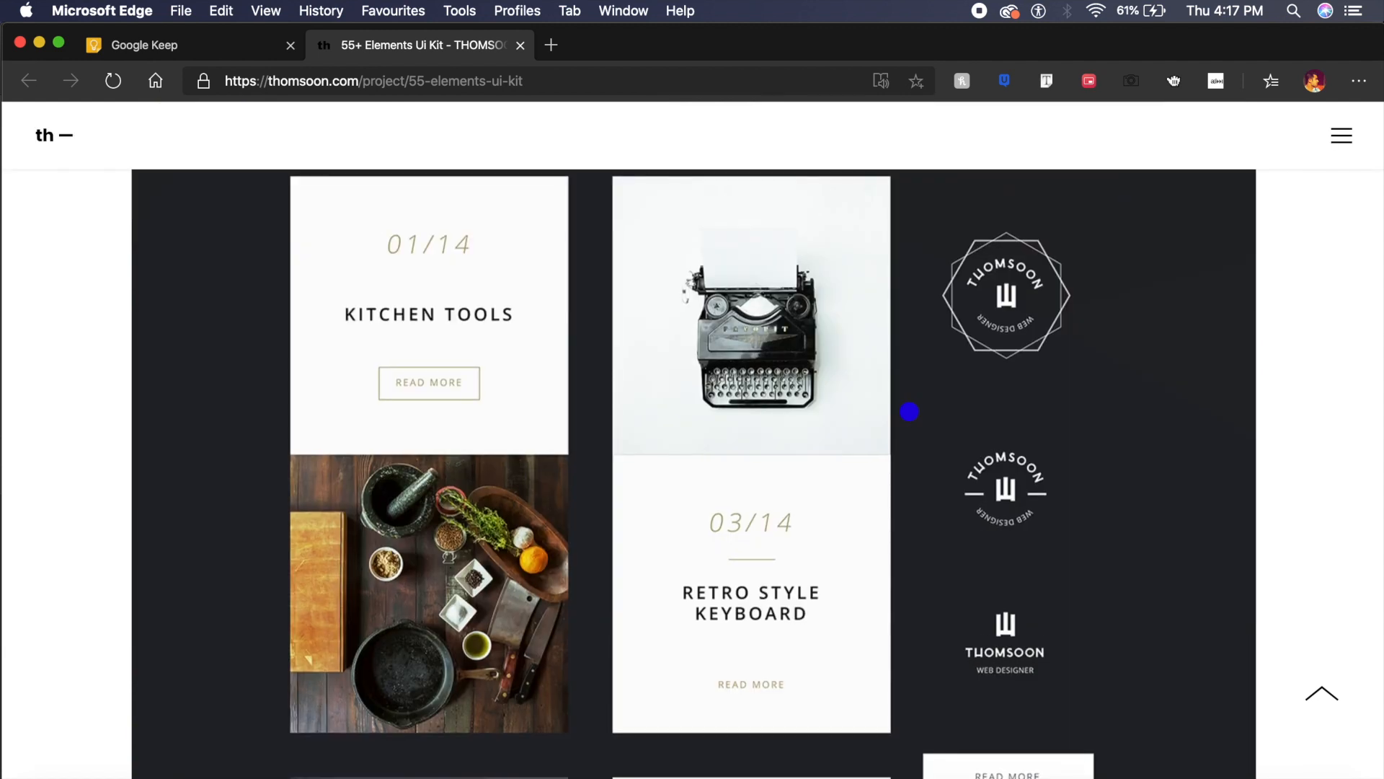
Continue past the Example preview website section down to Freebies.
{"action": "scroll", "scroll_direction": "down", "scroll_amount": 3}
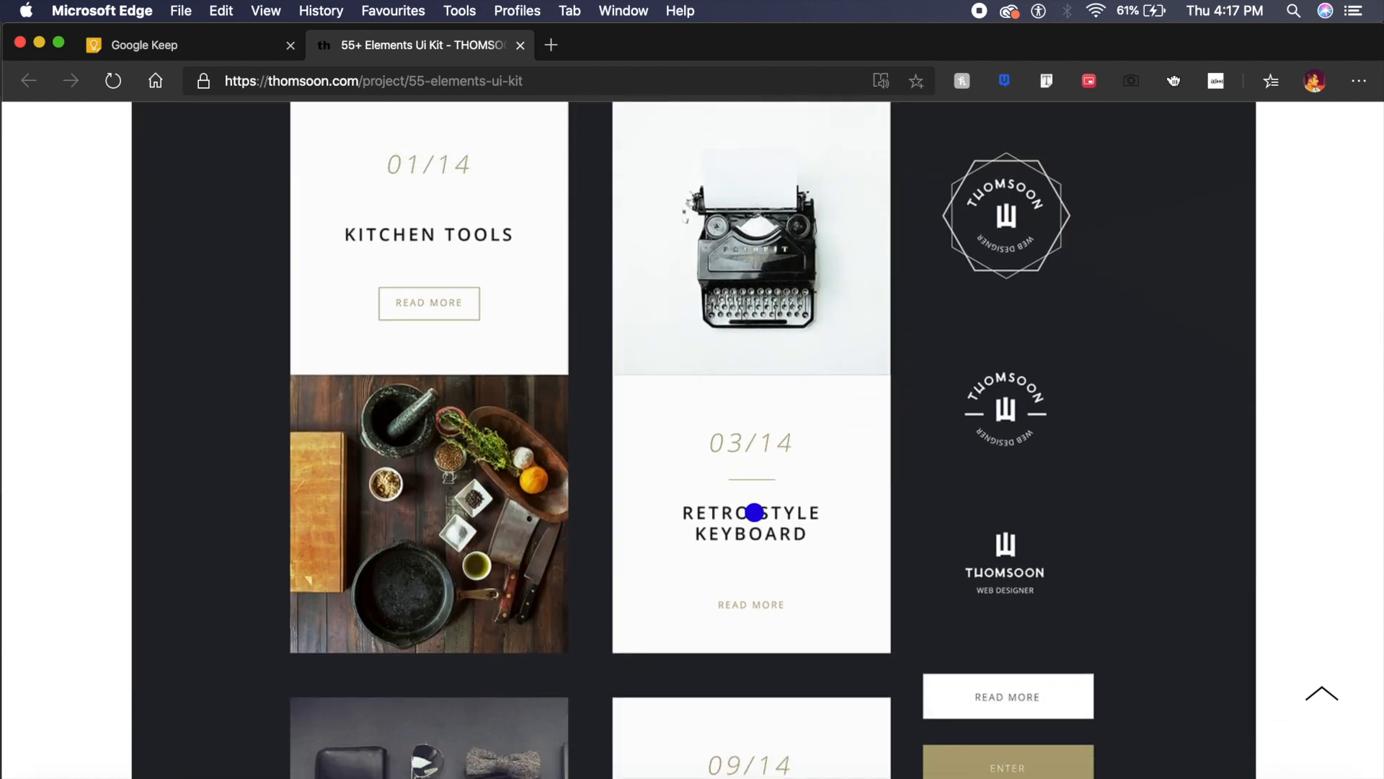
{"action": "scroll", "scroll_direction": "down", "scroll_amount": 3}
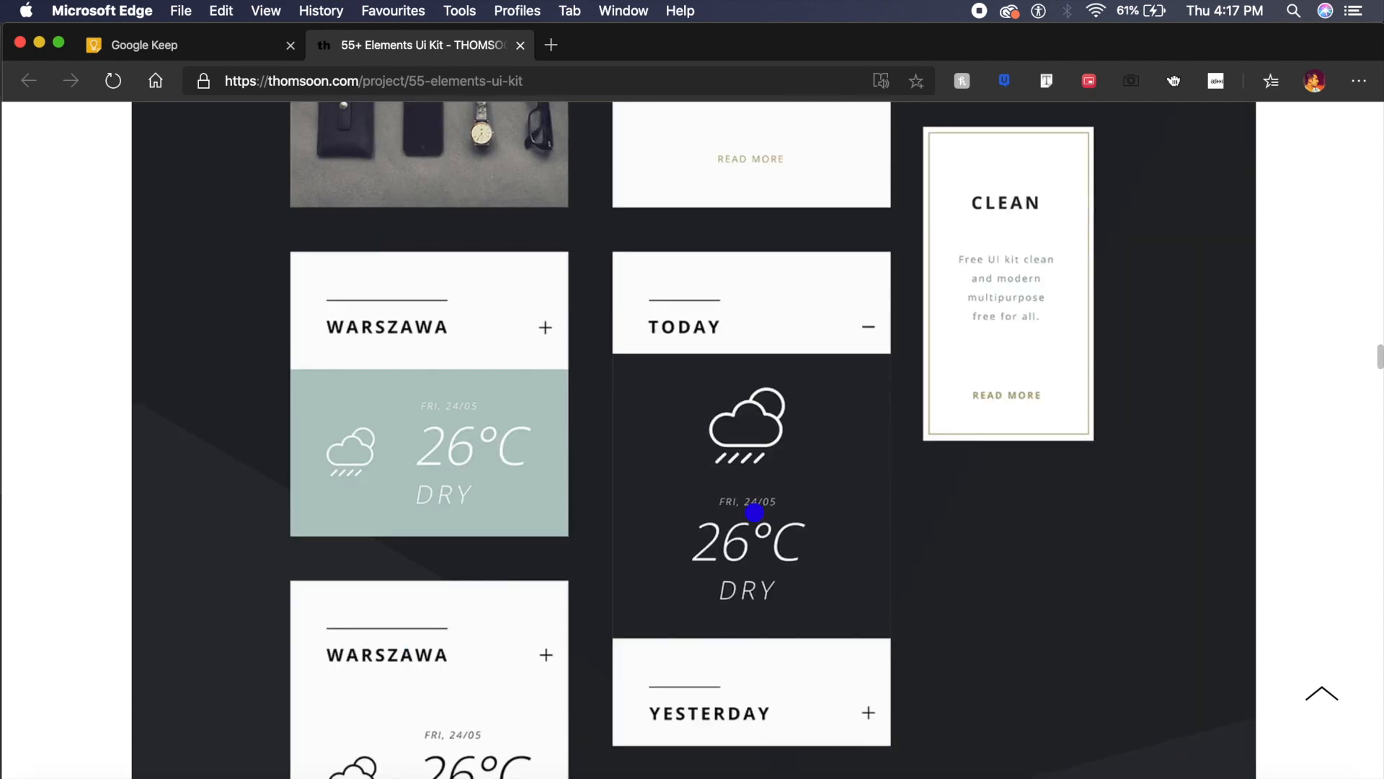
{"action": "scroll", "scroll_direction": "down", "scroll_amount": 3}
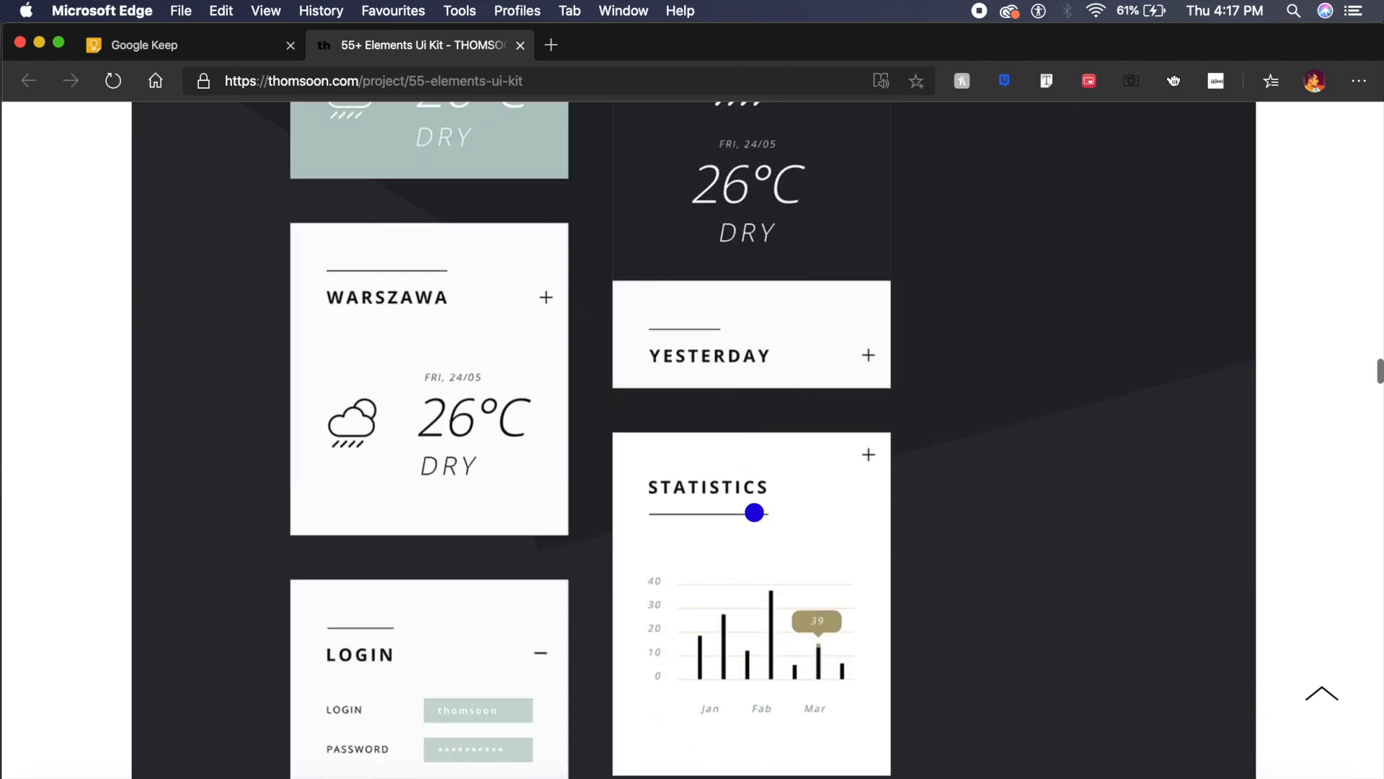
{"action": "scroll", "scroll_direction": "down", "scroll_amount": 3}
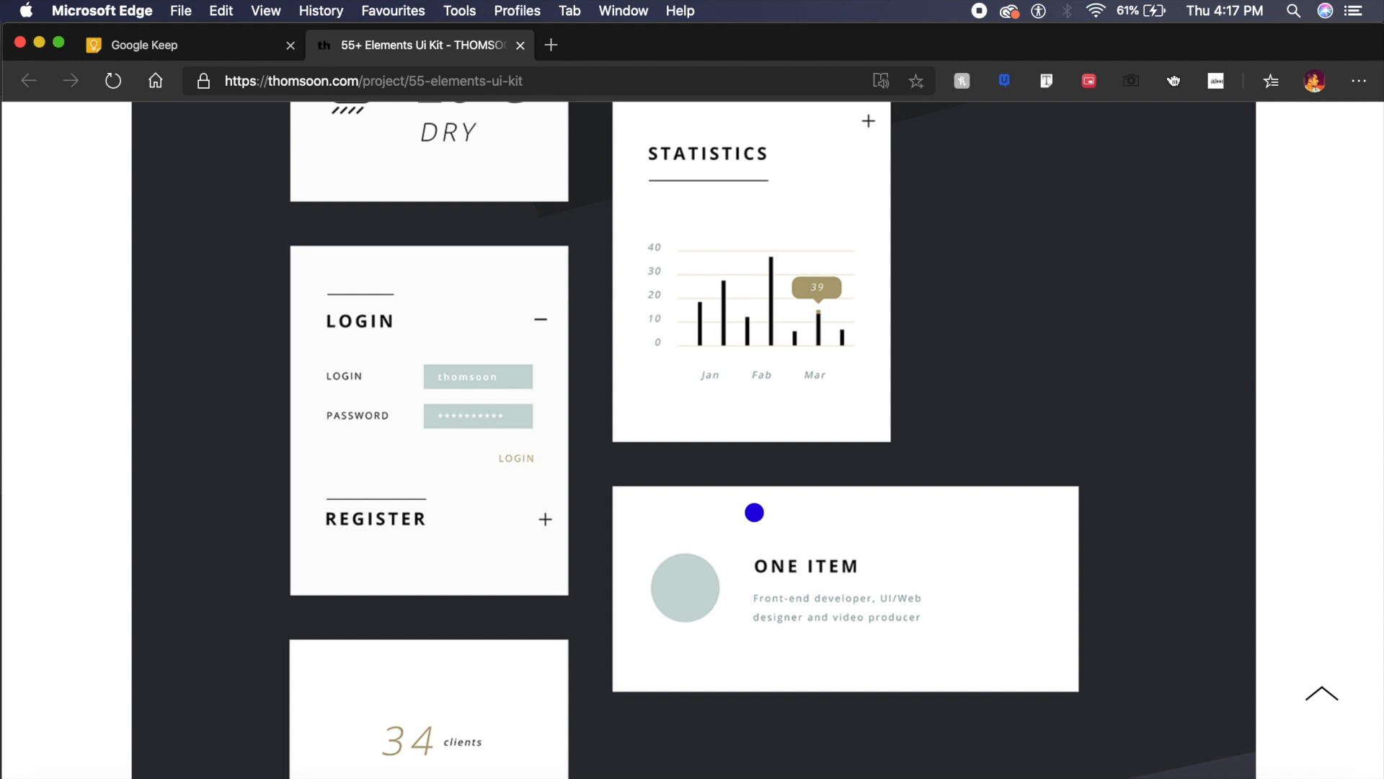
{"action": "scroll", "scroll_direction": "up", "scroll_amount": 3}
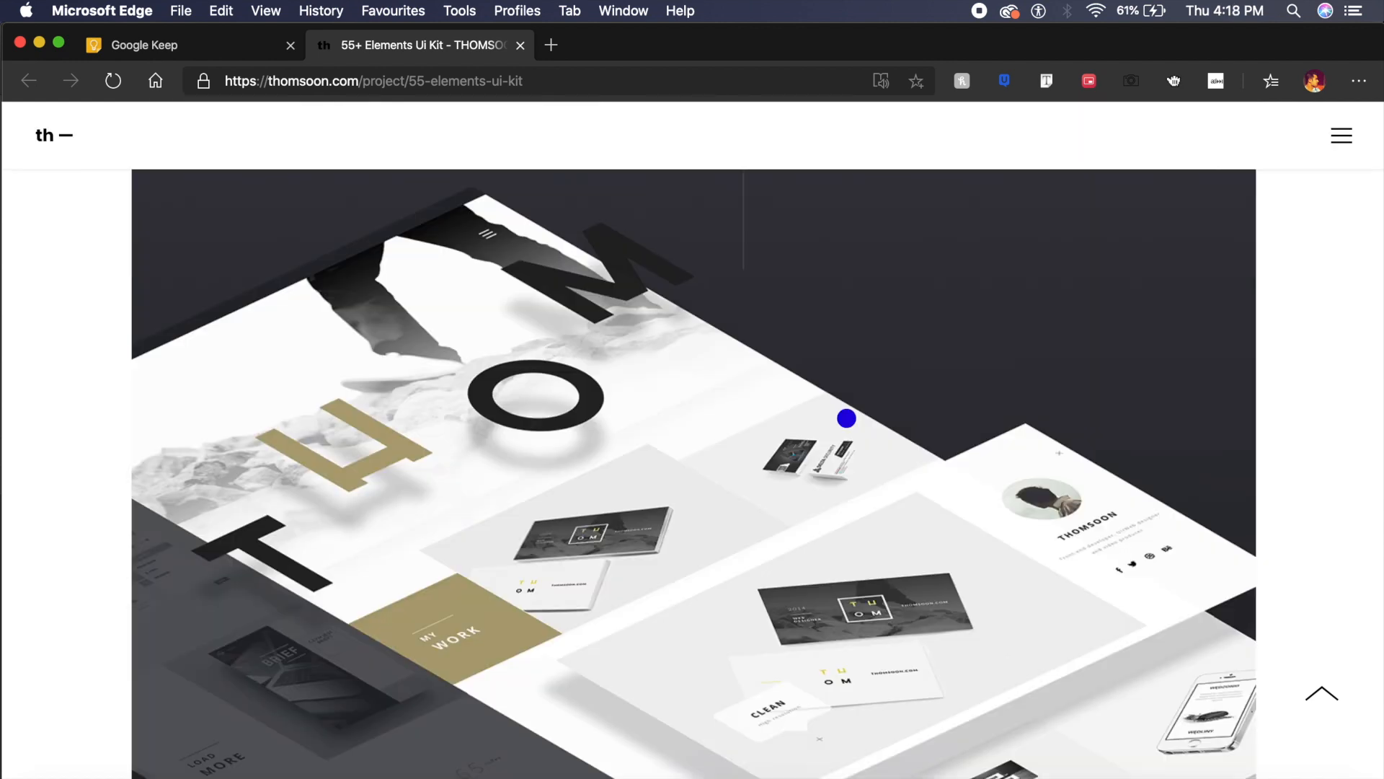
{"action": "scroll", "scroll_direction": "up", "scroll_amount": 3}
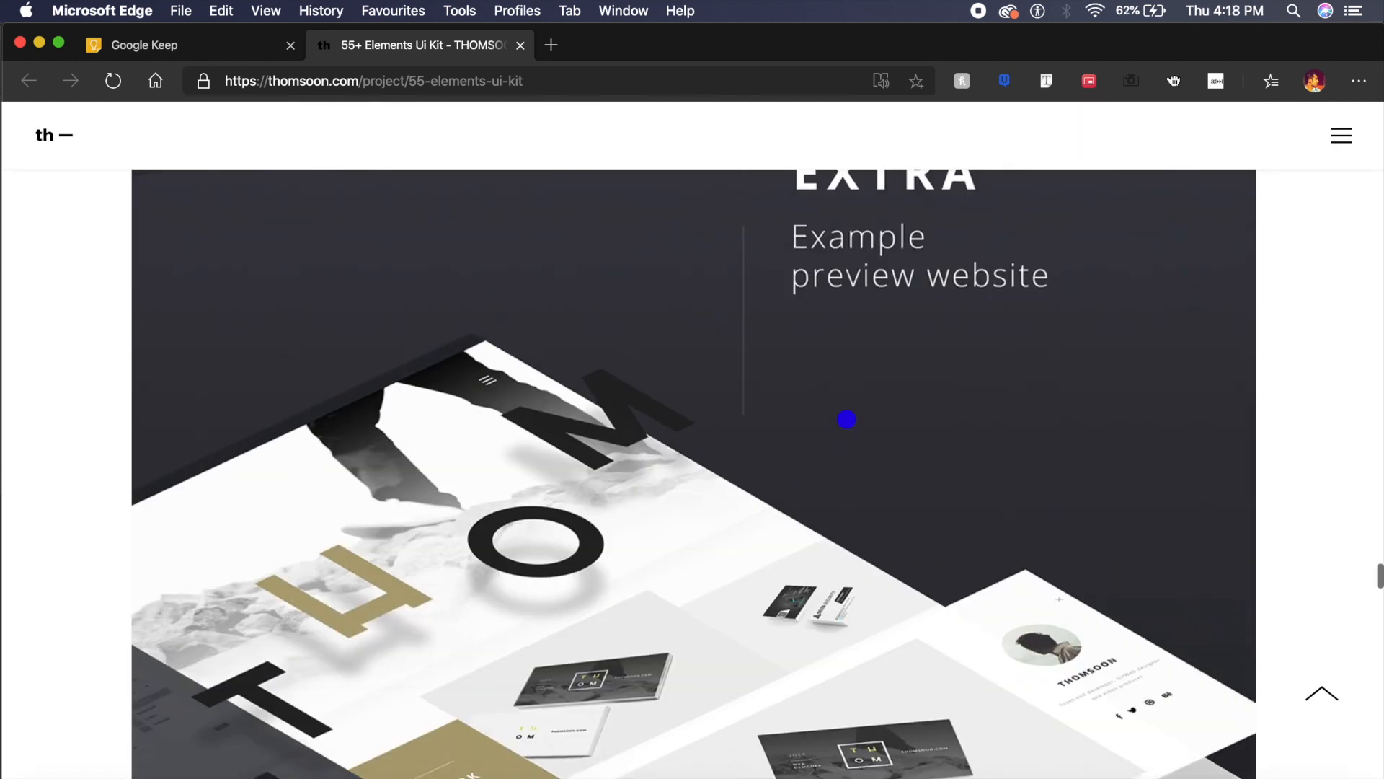
{"action": "scroll", "scroll_direction": "down", "scroll_amount": 3}
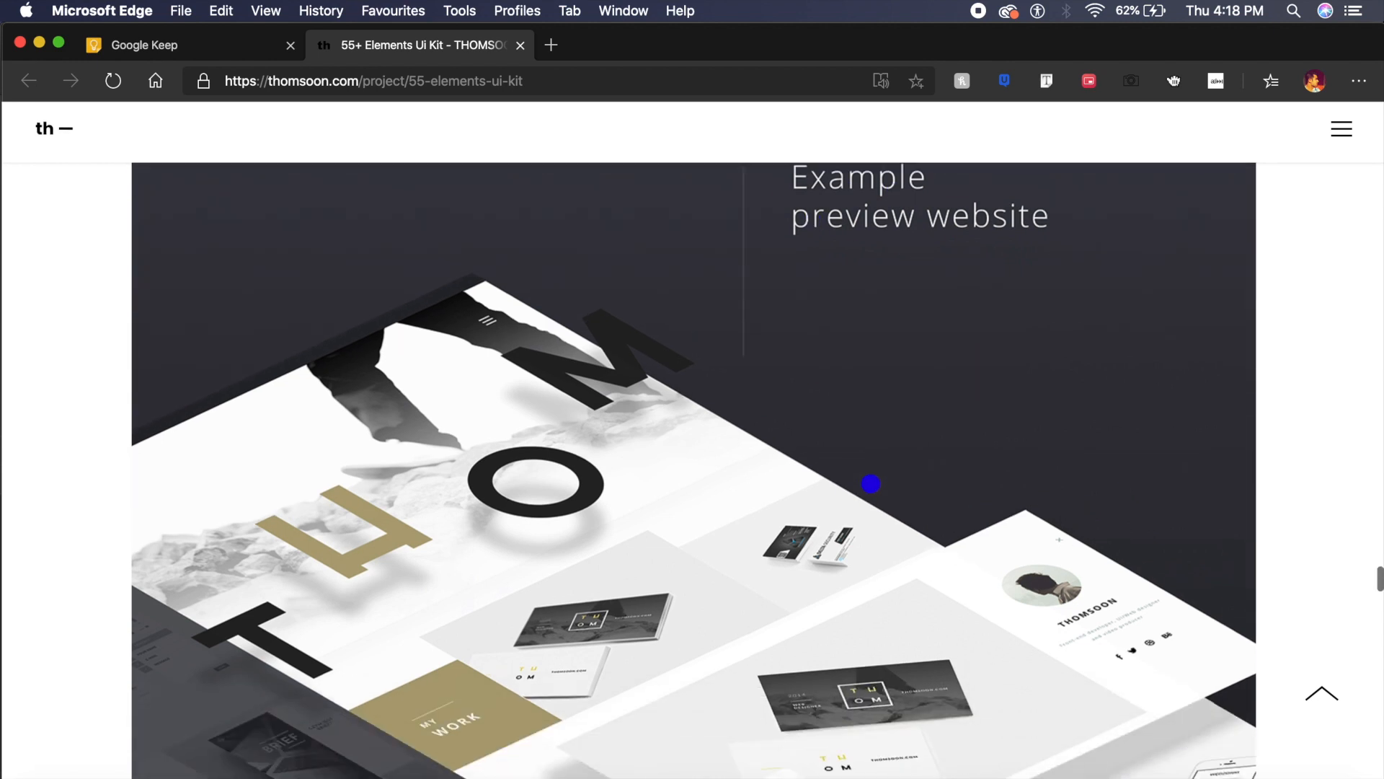
{"action": "scroll", "scroll_direction": "down", "scroll_amount": 3}
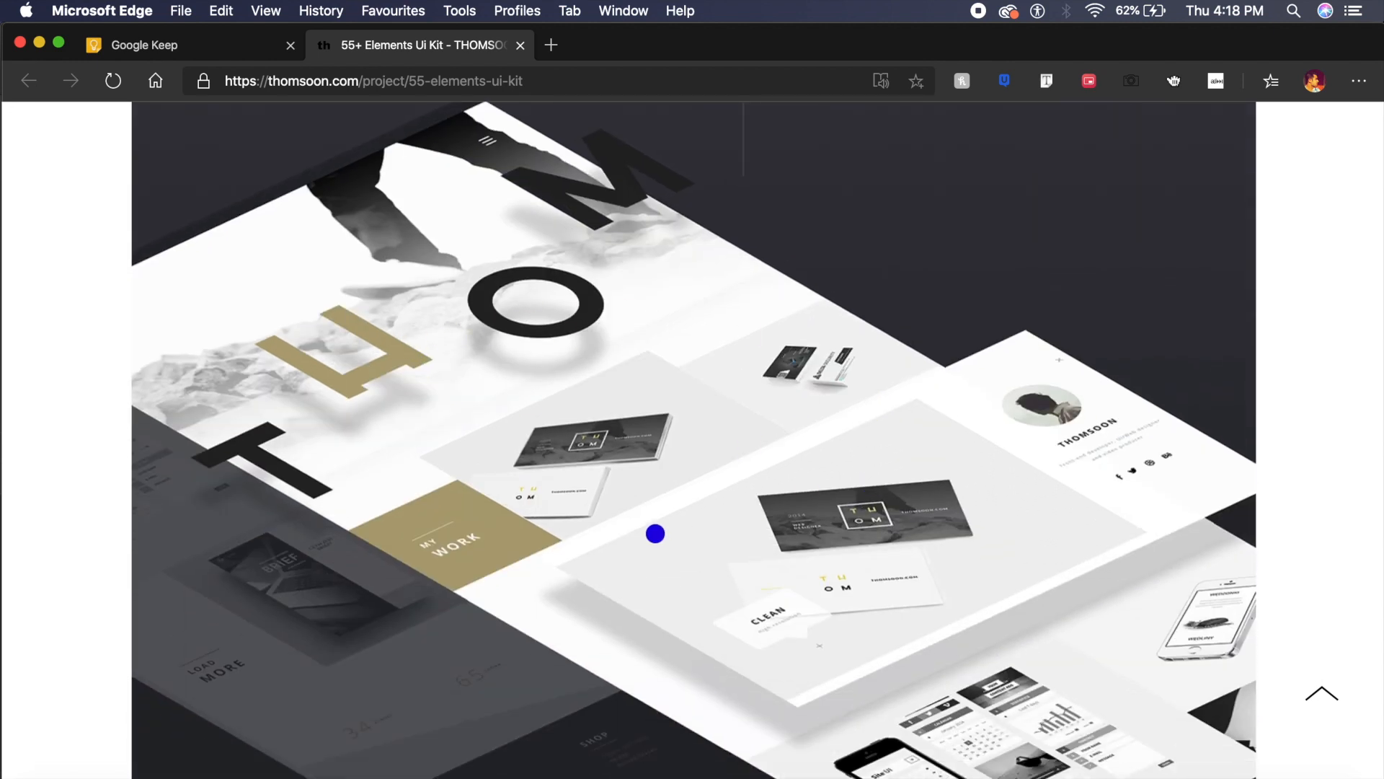
{"action": "mouse_move", "coordinate": [731, 577]}
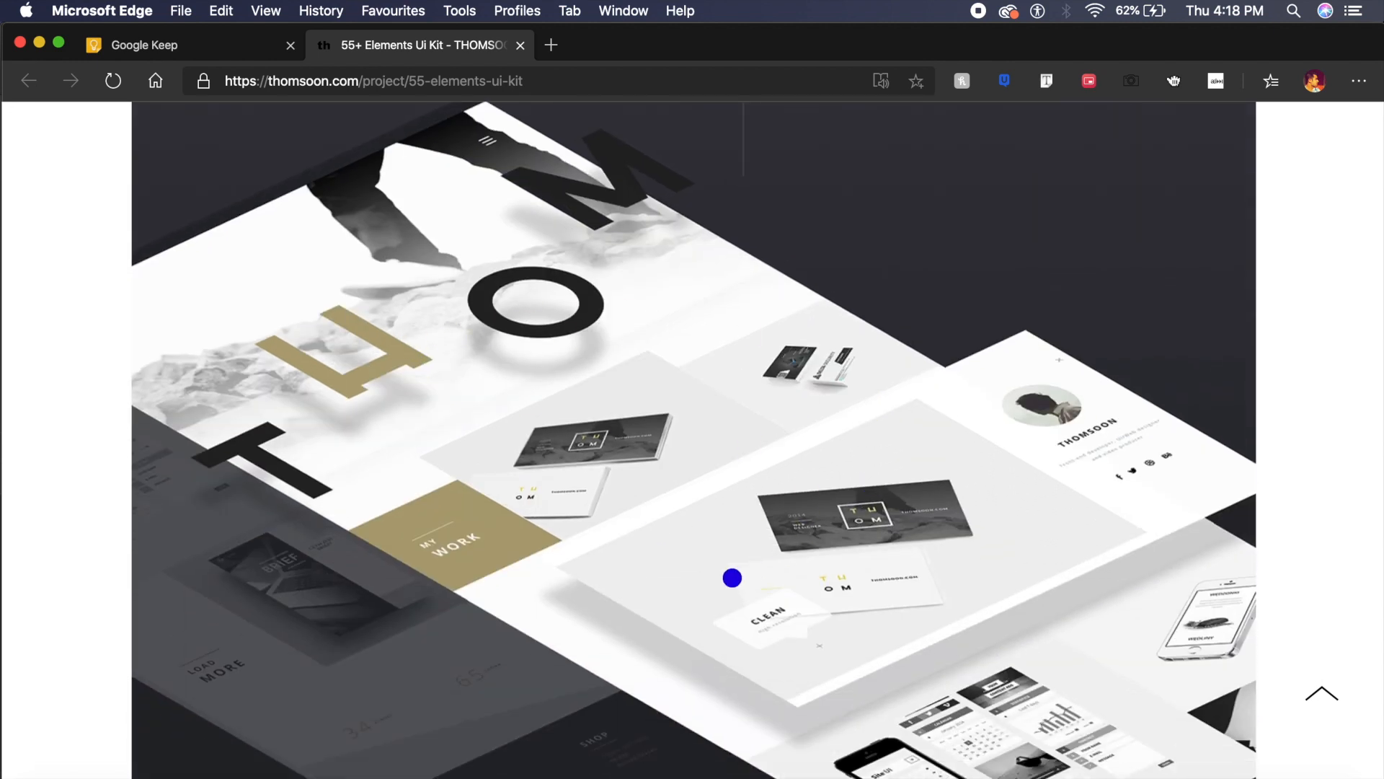
{"action": "scroll", "scroll_direction": "down", "scroll_amount": 3}
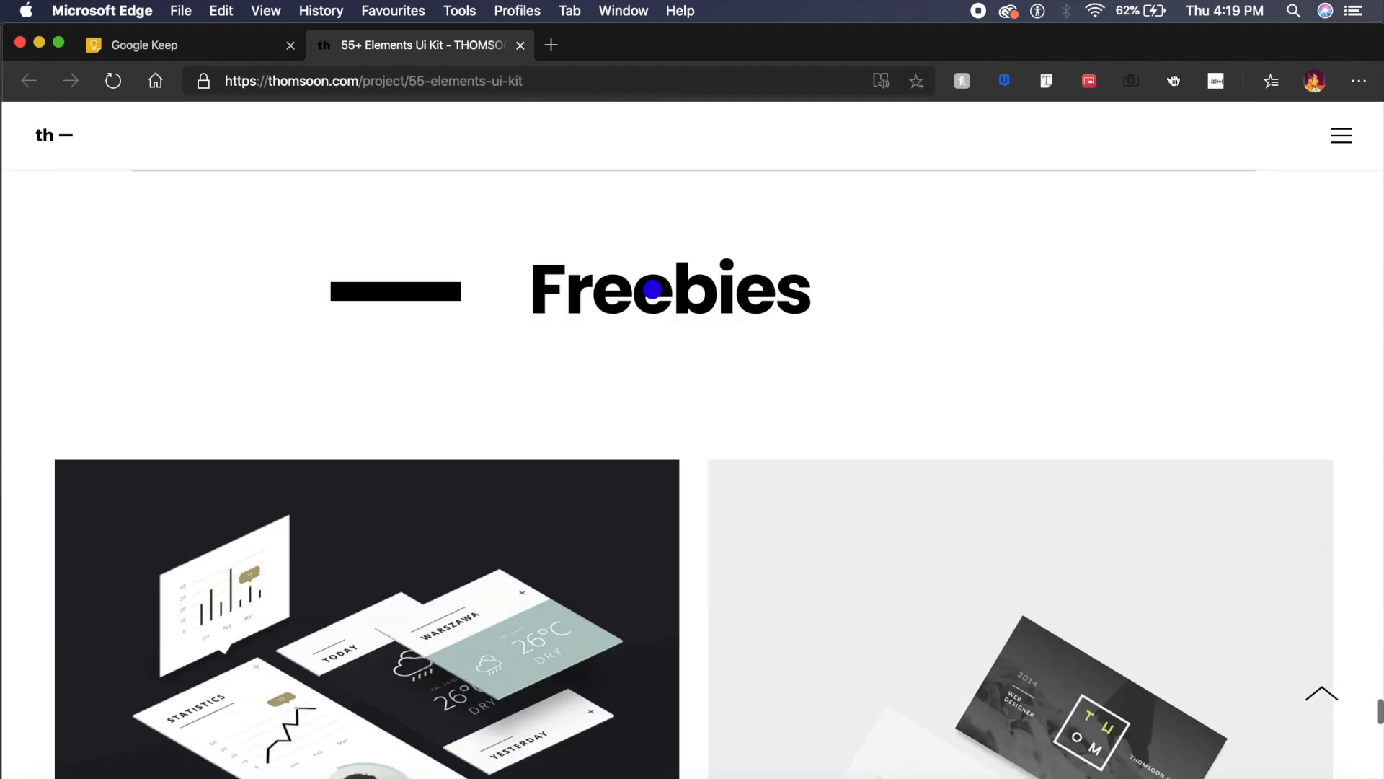
{"action": "mouse_move", "coordinate": [281, 64]}
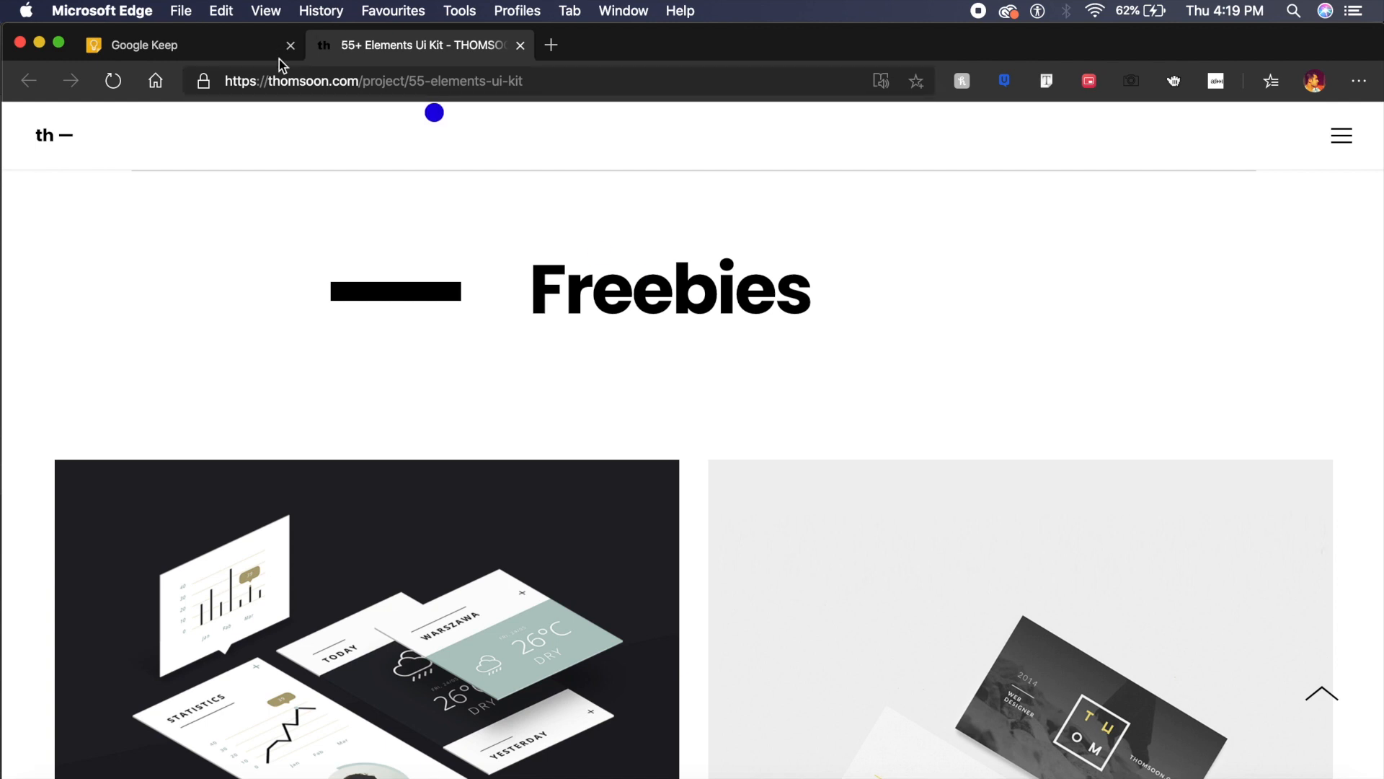
Scroll the Freebies grid past the business card mockups and Free Landing Page.
{"action": "scroll", "scroll_direction": "down", "scroll_amount": 3}
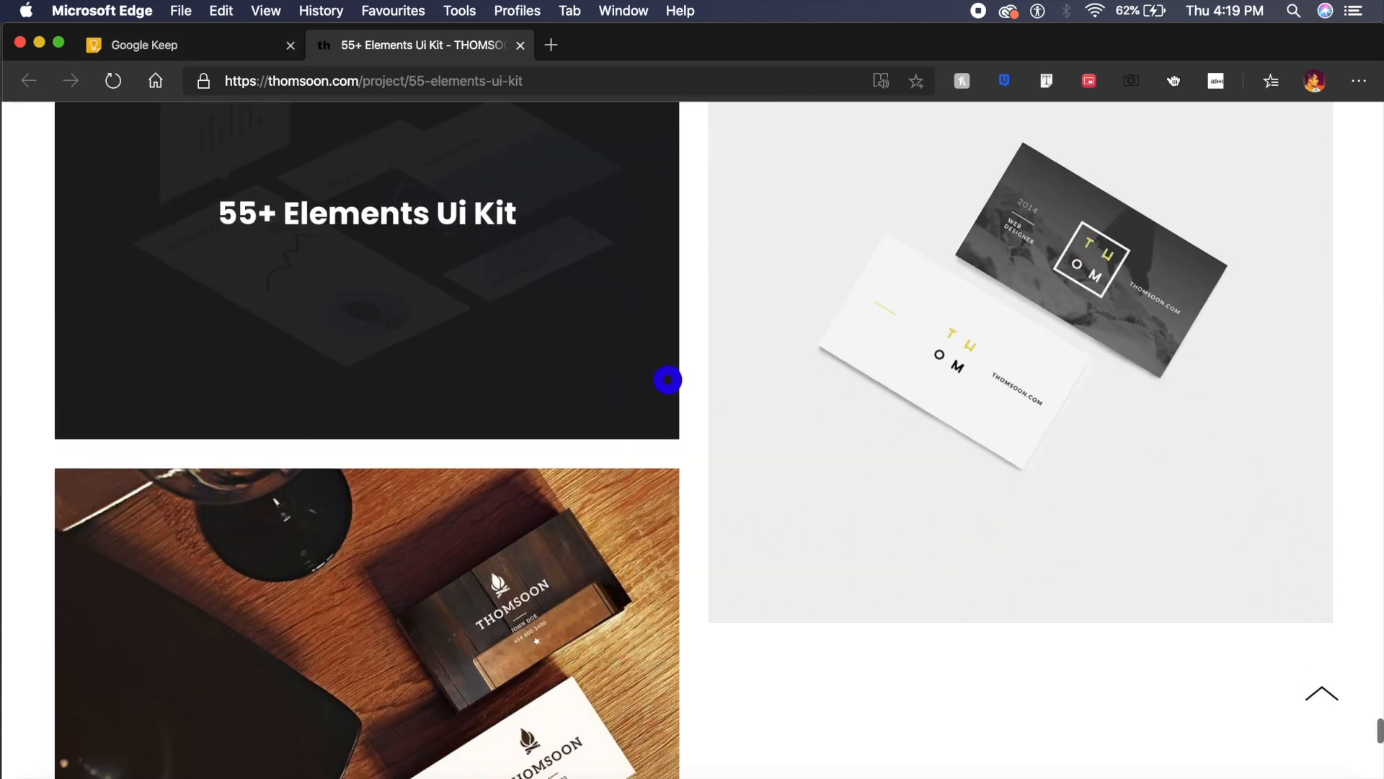
{"action": "scroll", "scroll_direction": "down", "scroll_amount": 3}
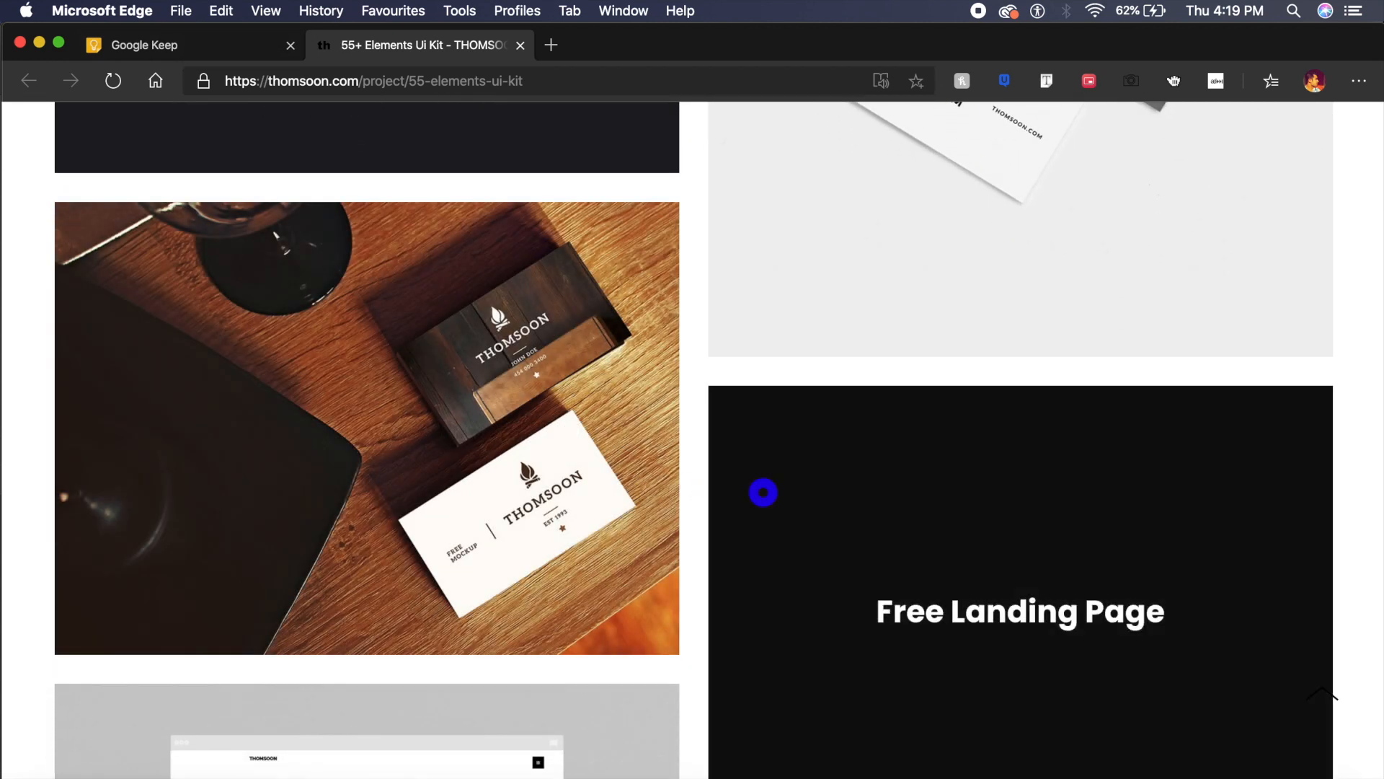
{"action": "scroll", "scroll_direction": "down", "scroll_amount": 3}
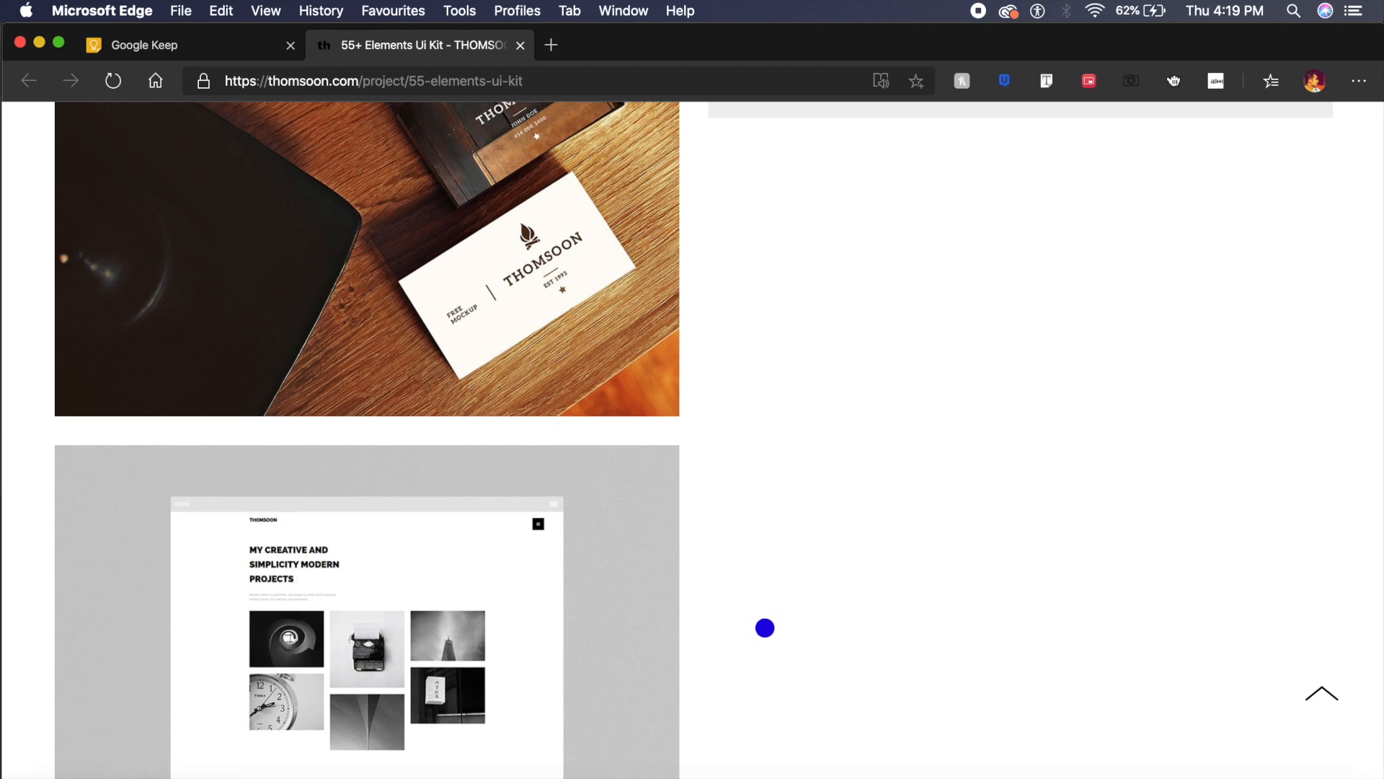
{"action": "scroll", "scroll_direction": "down", "scroll_amount": 3}
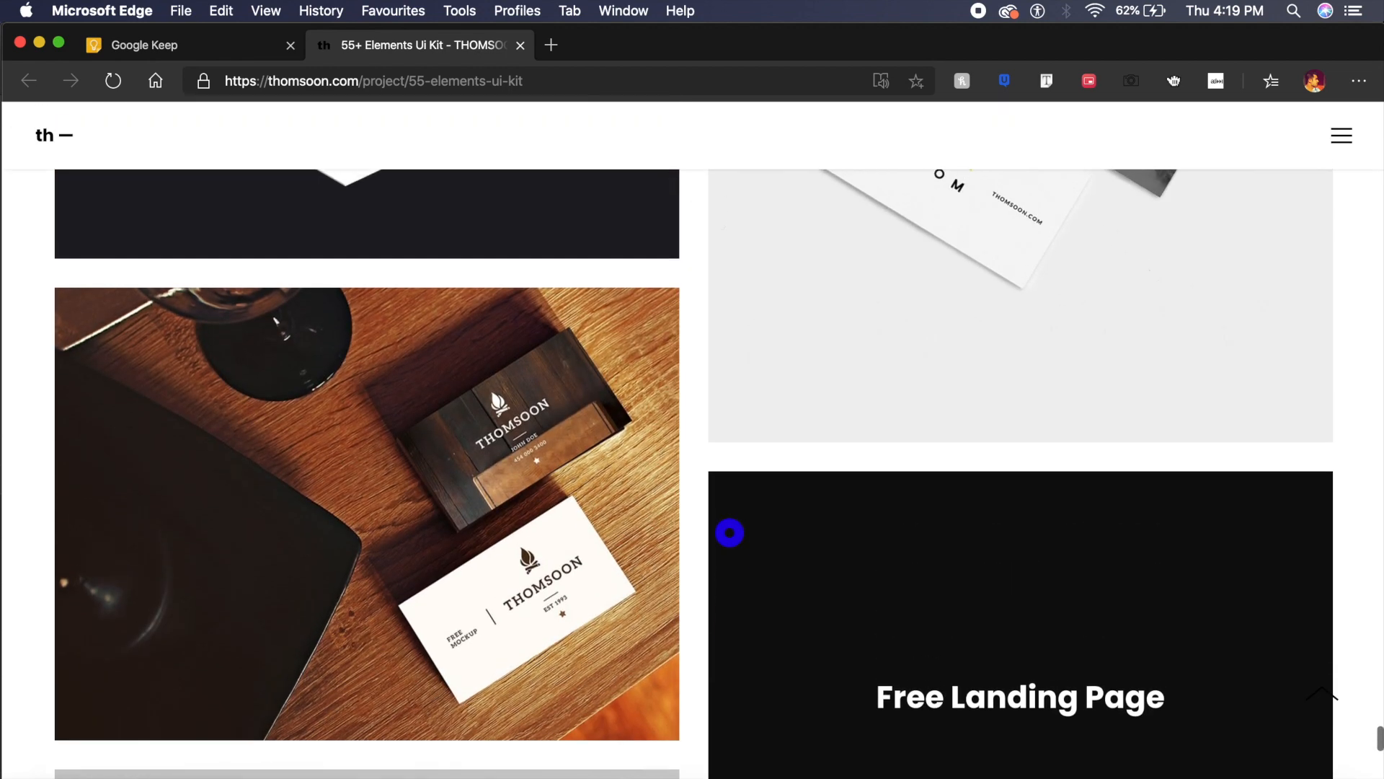
{"action": "scroll", "scroll_direction": "down", "scroll_amount": 3}
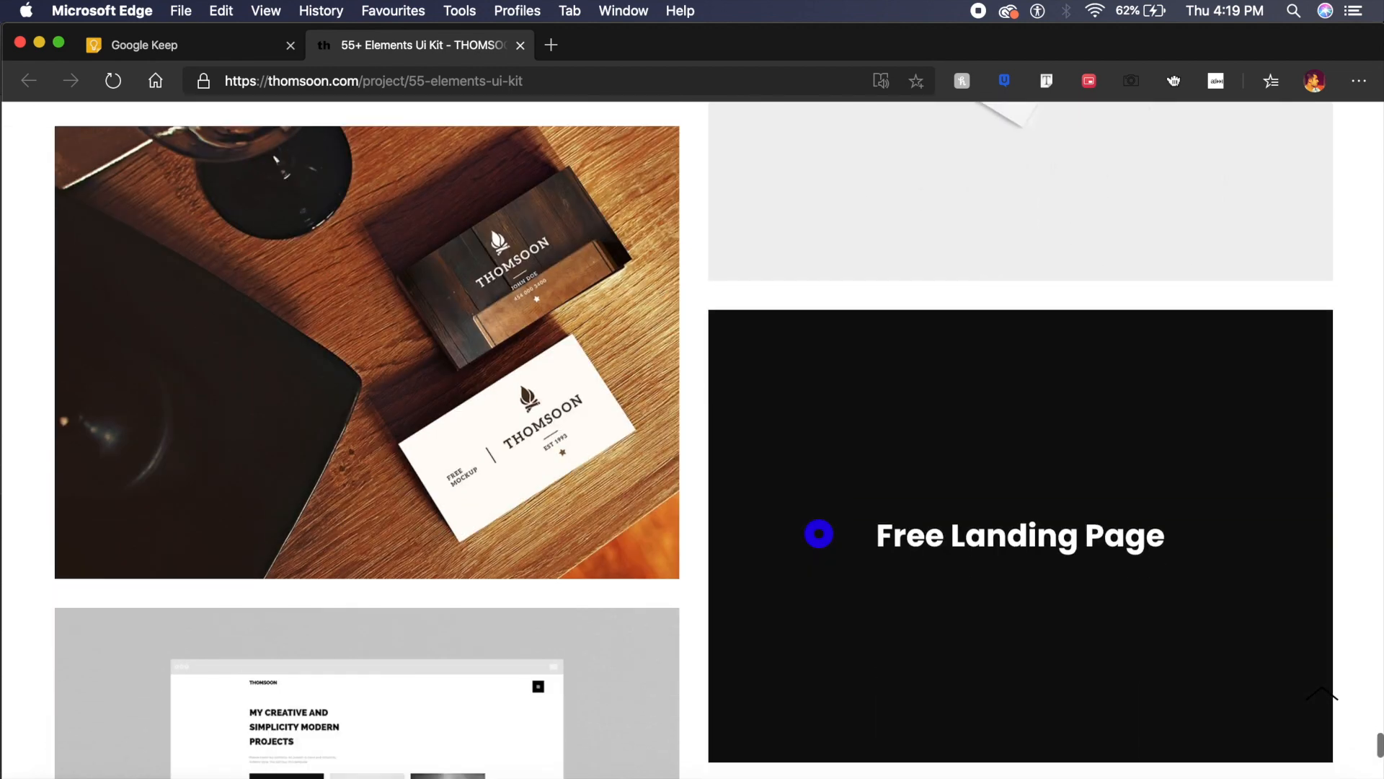
{"action": "scroll", "scroll_direction": "down", "scroll_amount": 3}
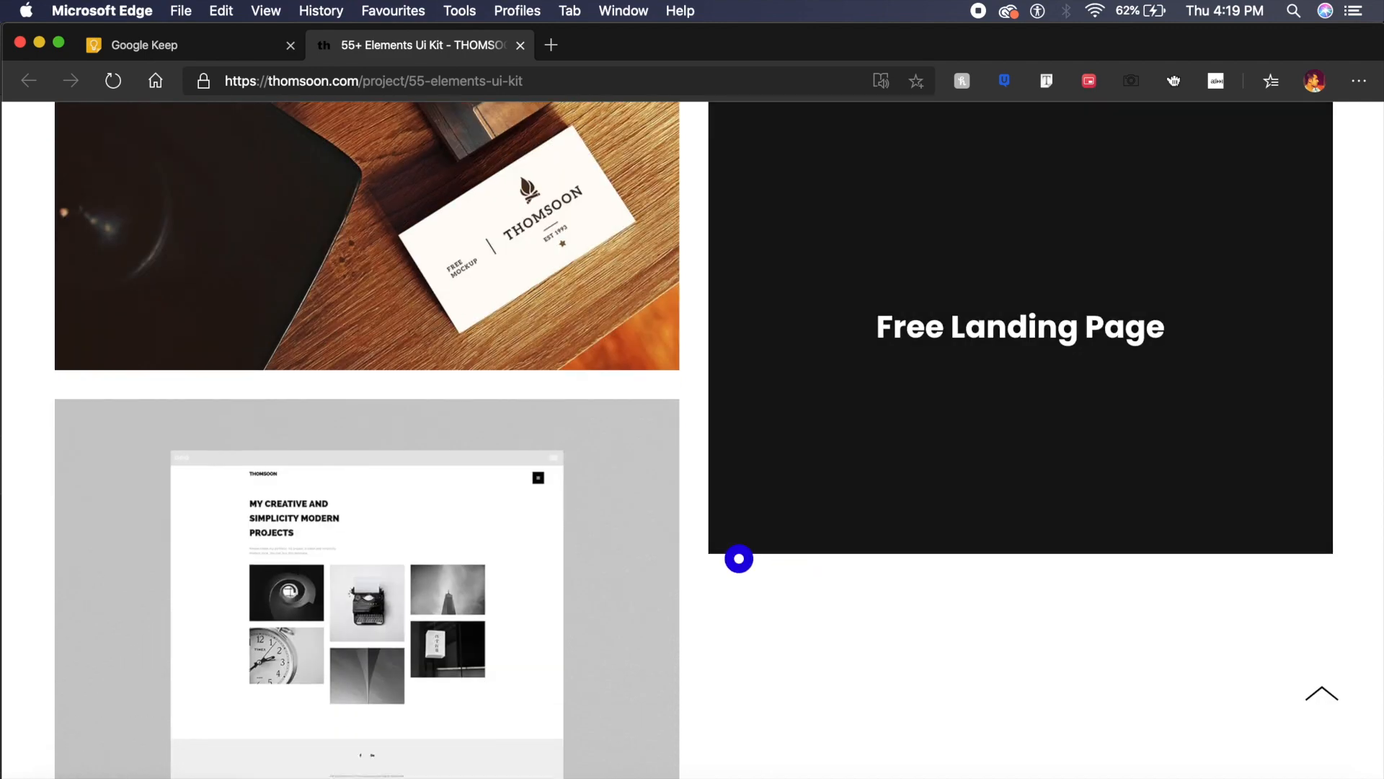
{"action": "scroll", "scroll_direction": "down", "scroll_amount": 3}
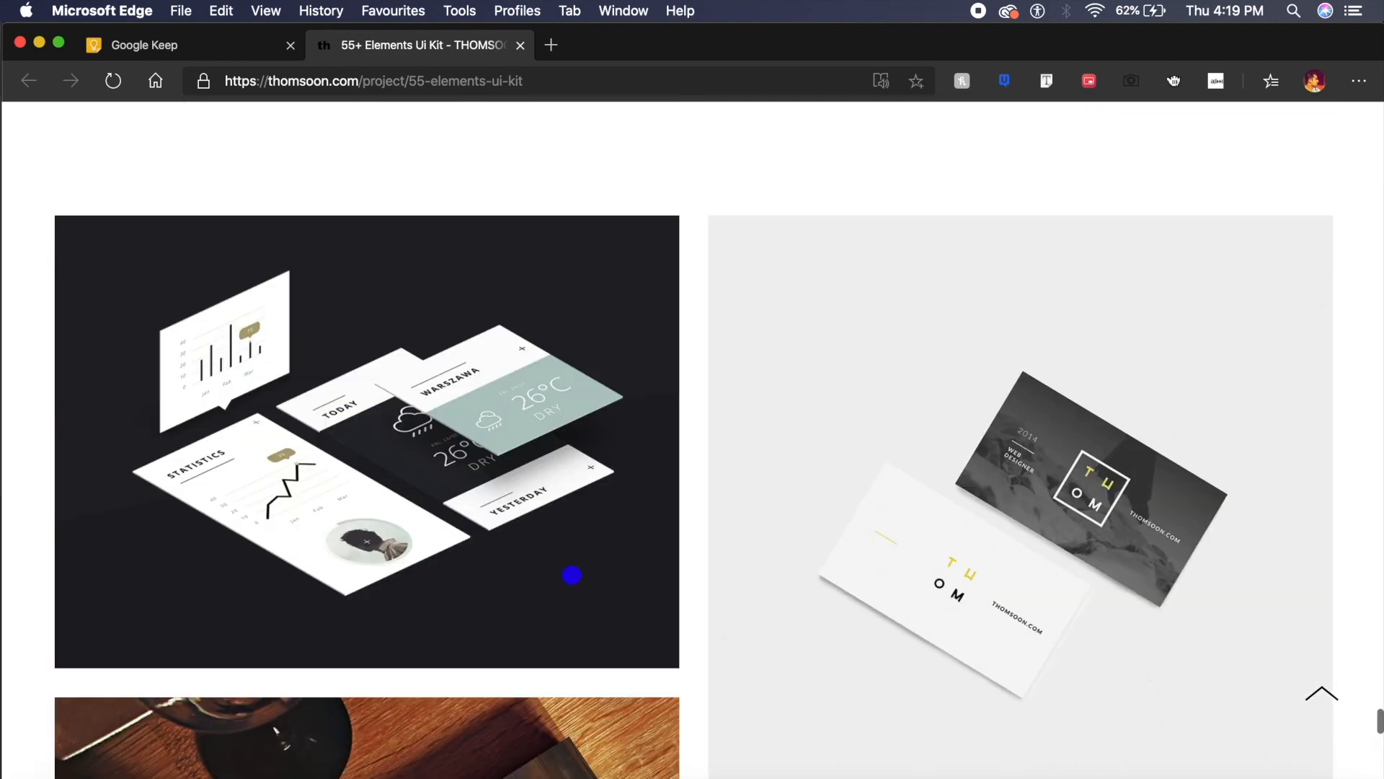
{"action": "scroll", "scroll_direction": "down", "scroll_amount": 3}
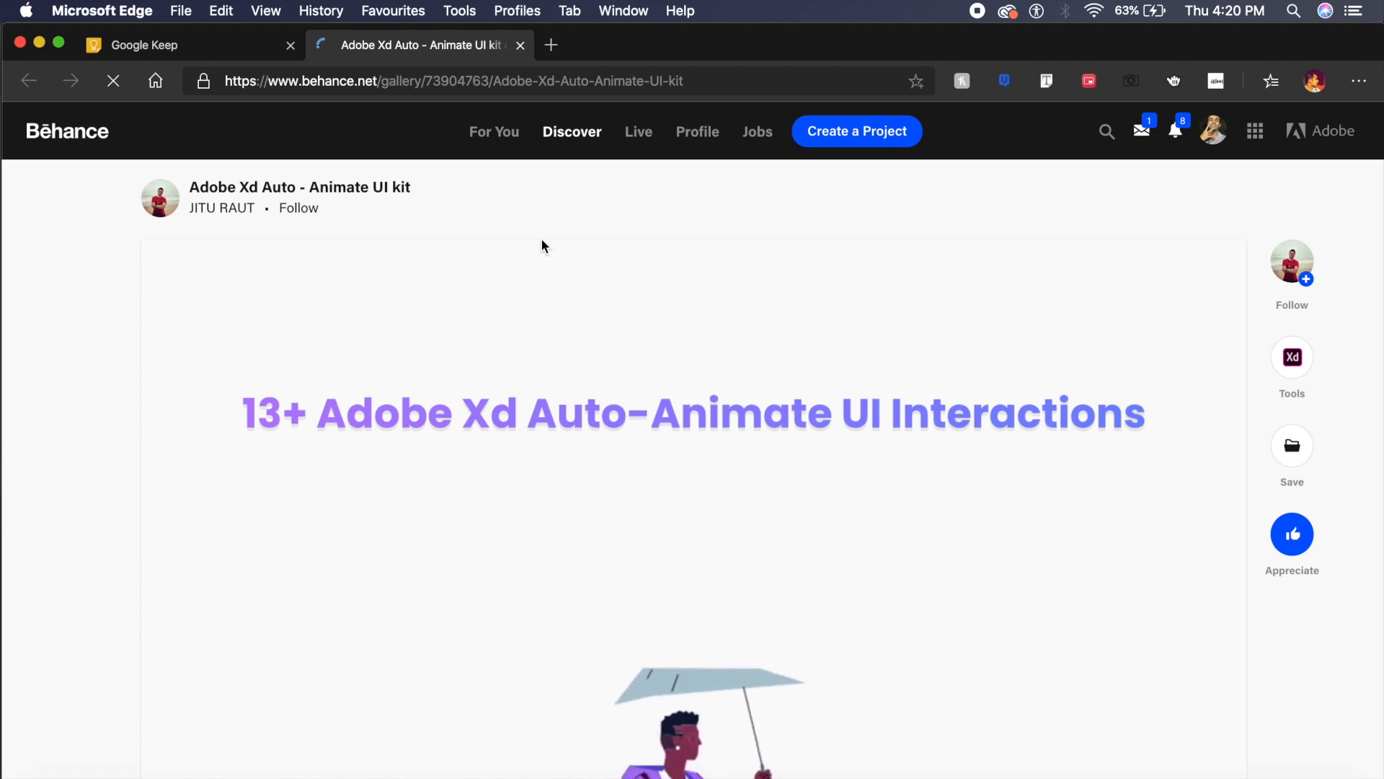
{"action": "mouse_move", "coordinate": [604, 301]}
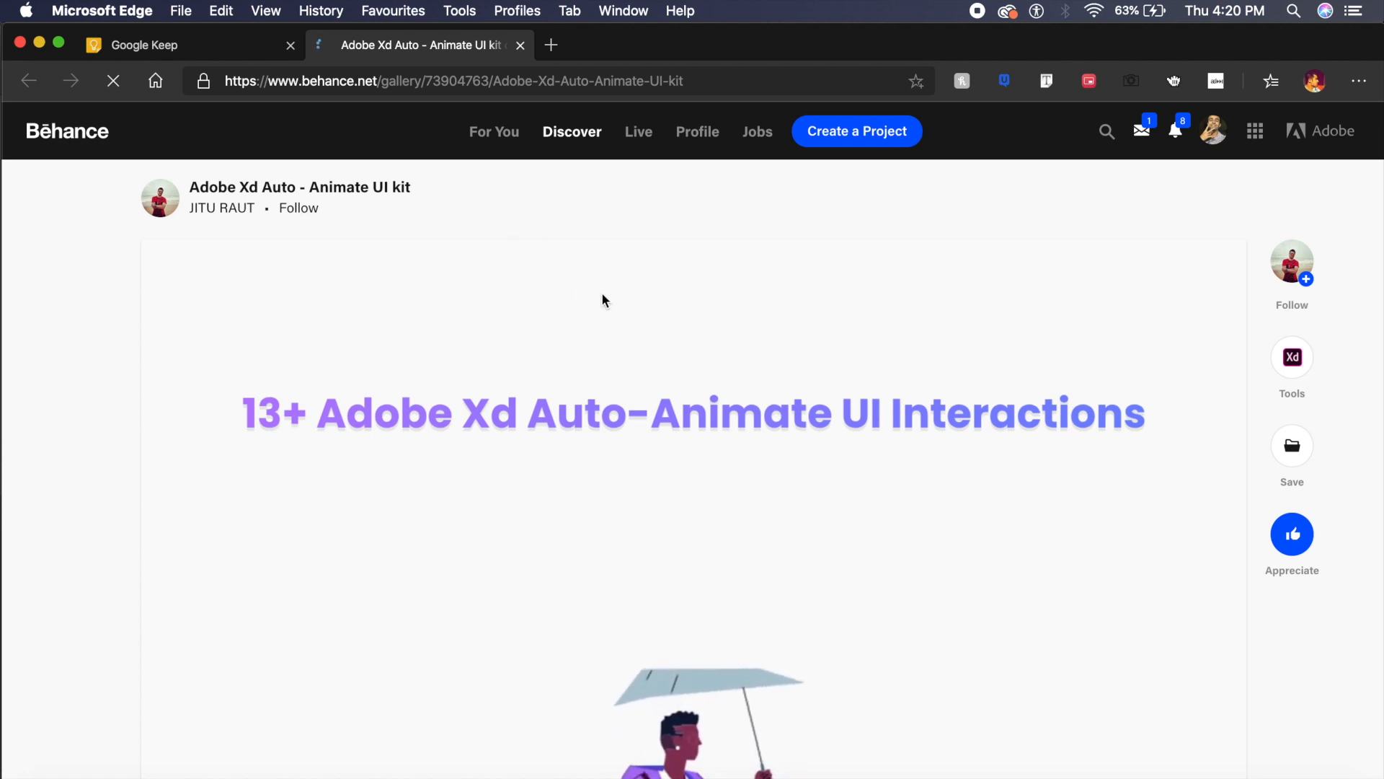
Scroll the Auto-Animate UI kit gallery past the pink Trico login screen to a dark preview.
{"action": "scroll", "scroll_direction": "down", "scroll_amount": 3}
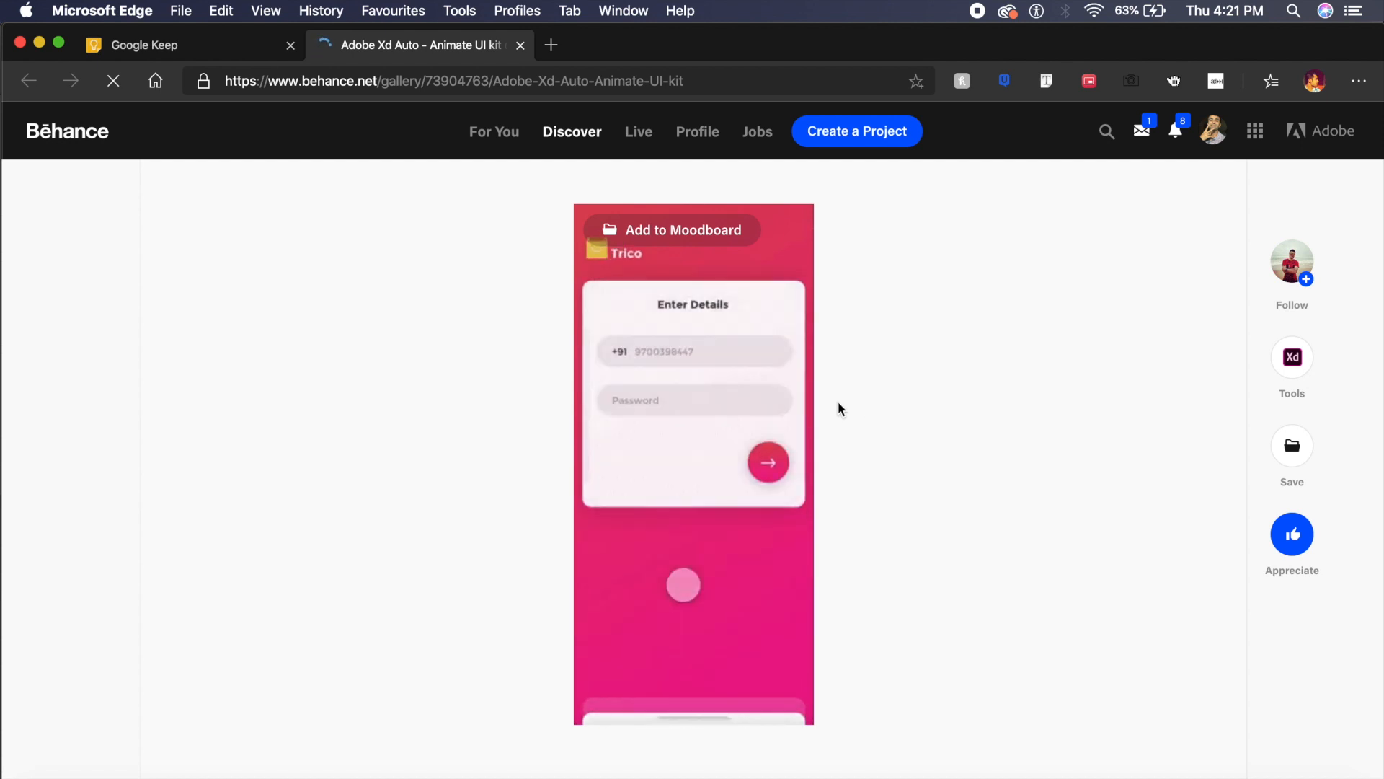
{"action": "scroll", "scroll_direction": "down", "scroll_amount": 3}
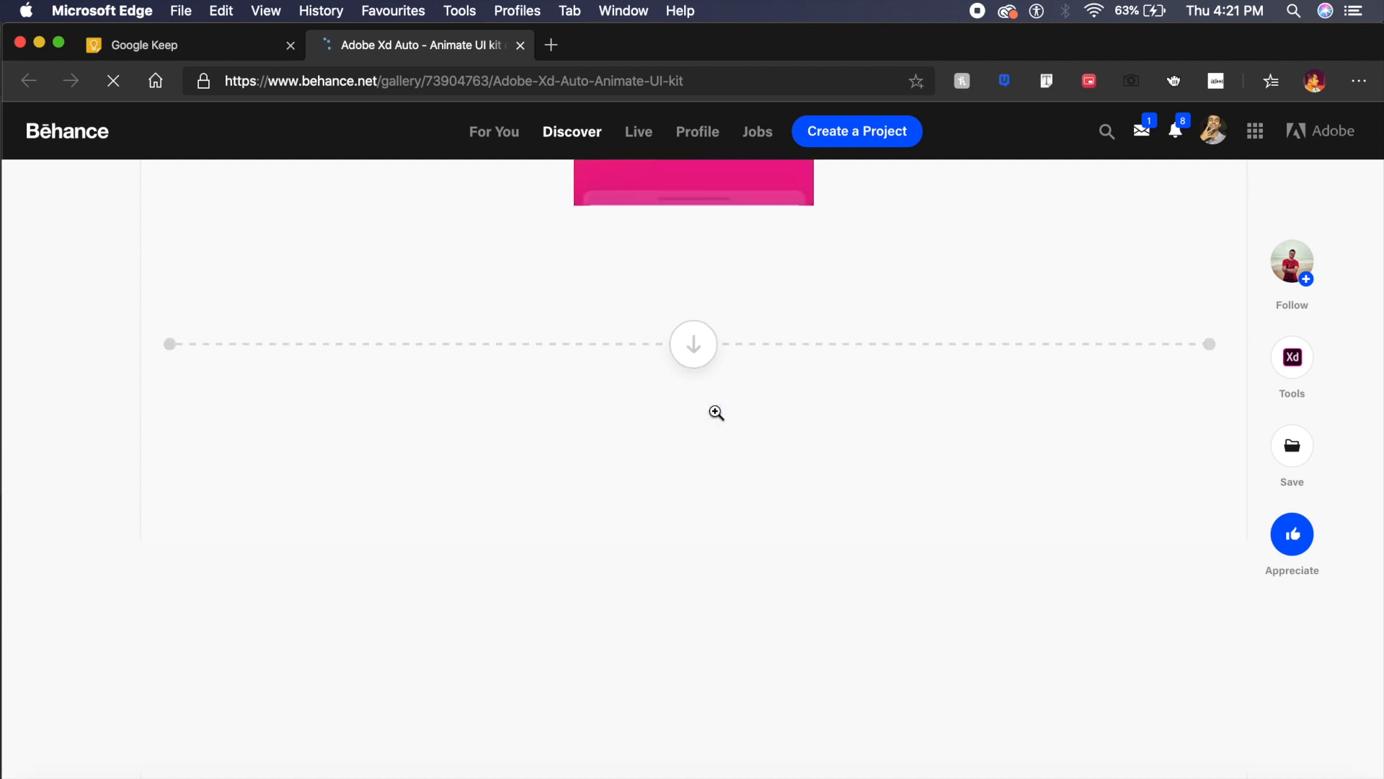
{"action": "scroll", "scroll_direction": "down", "scroll_amount": 3}
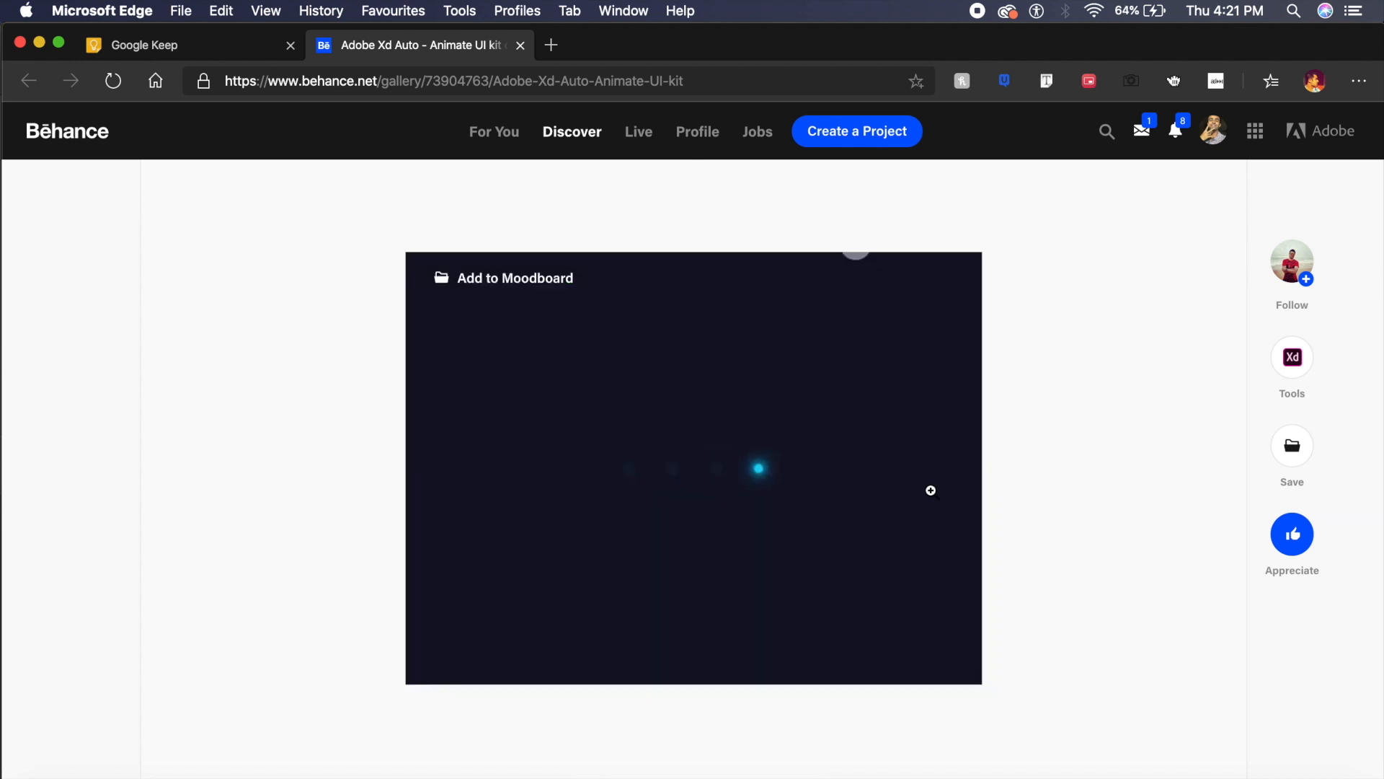
{"action": "mouse_move", "coordinate": [683, 502]}
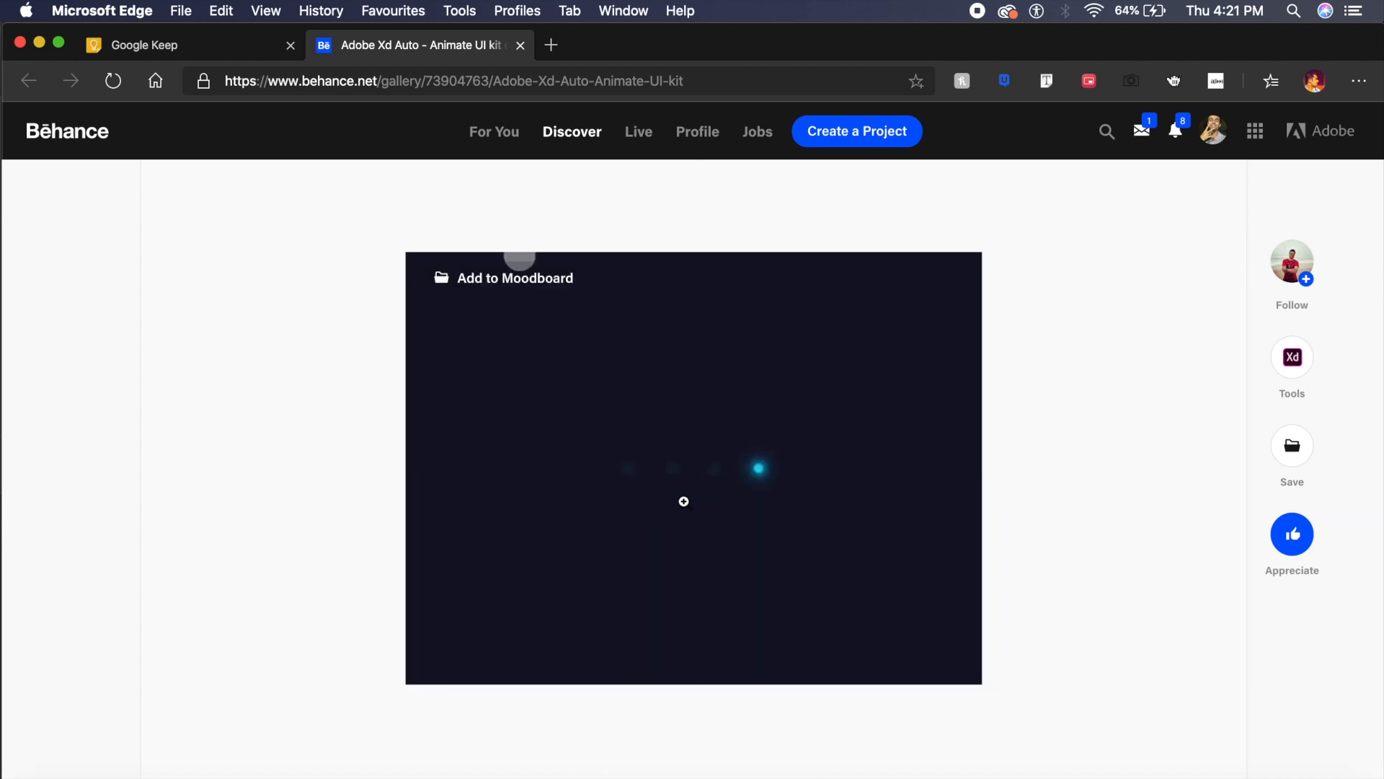
{"action": "mouse_move", "coordinate": [636, 501]}
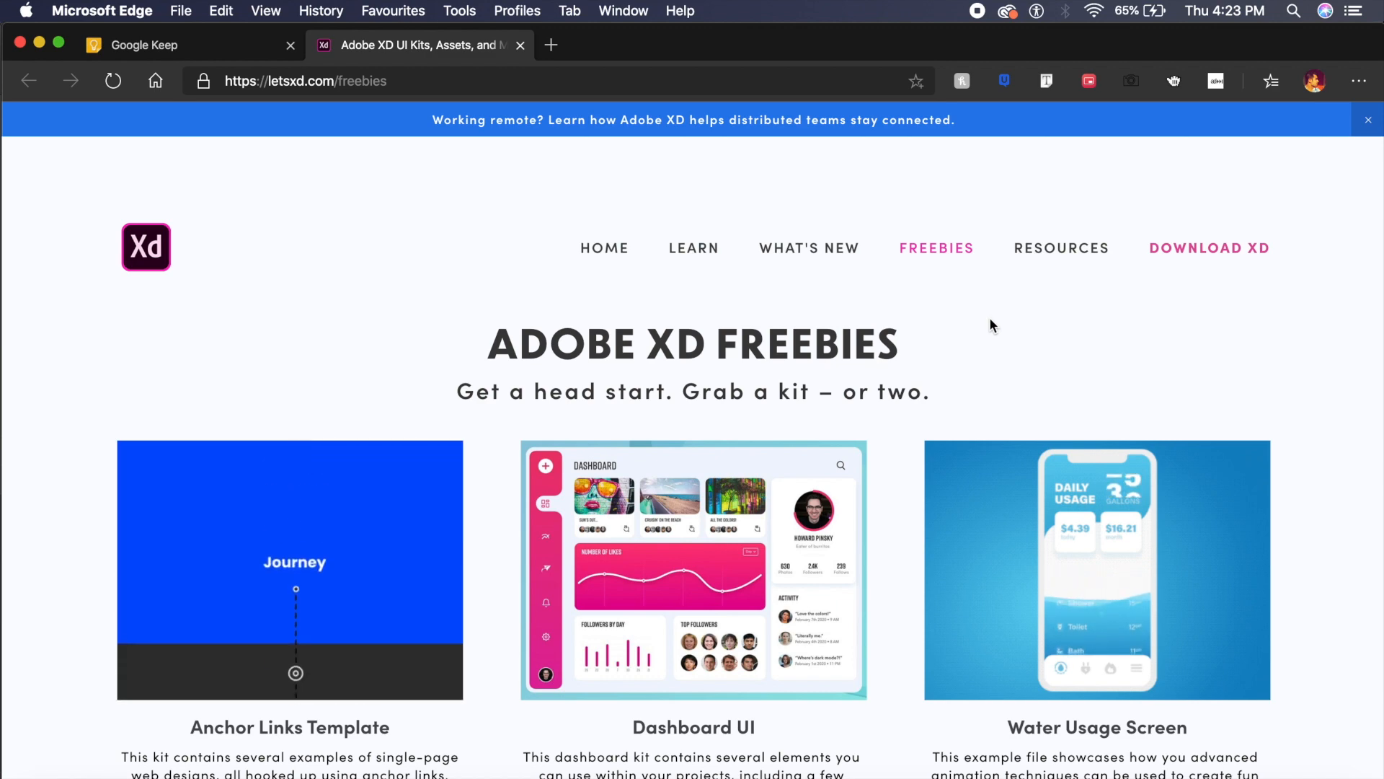
Scroll to the States UI Kit and download its states-kit .xd file.
{"action": "scroll", "scroll_direction": "down", "scroll_amount": 3}
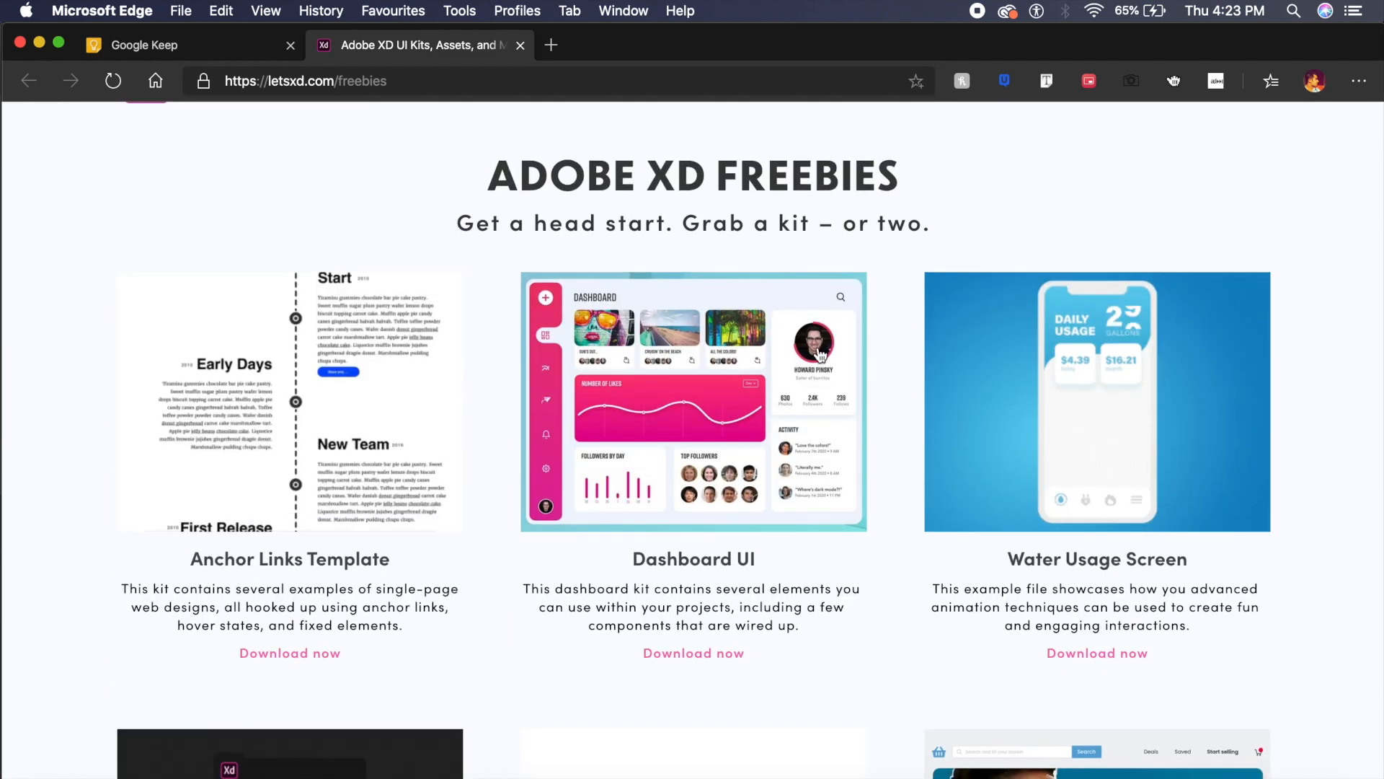
{"action": "scroll", "scroll_direction": "down", "scroll_amount": 3}
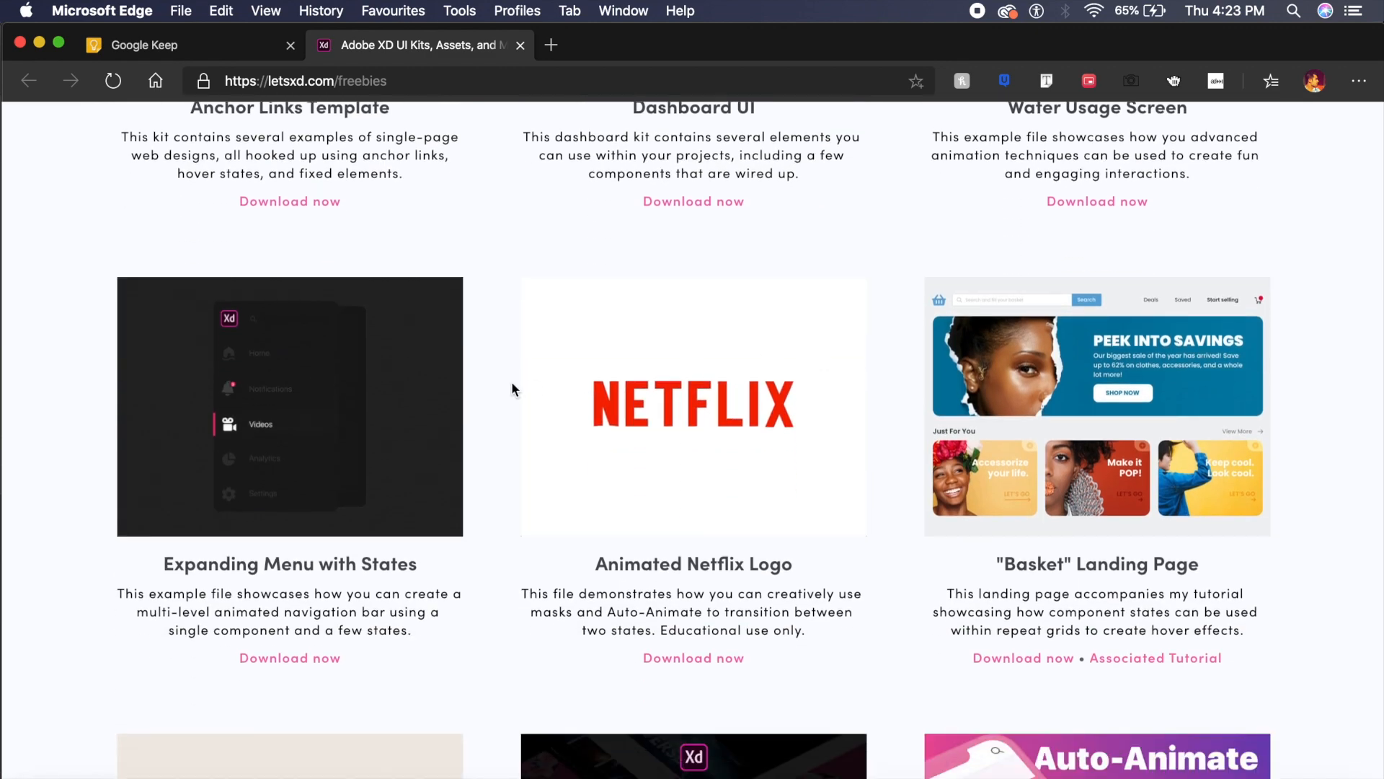
{"action": "mouse_move", "coordinate": [352, 386]}
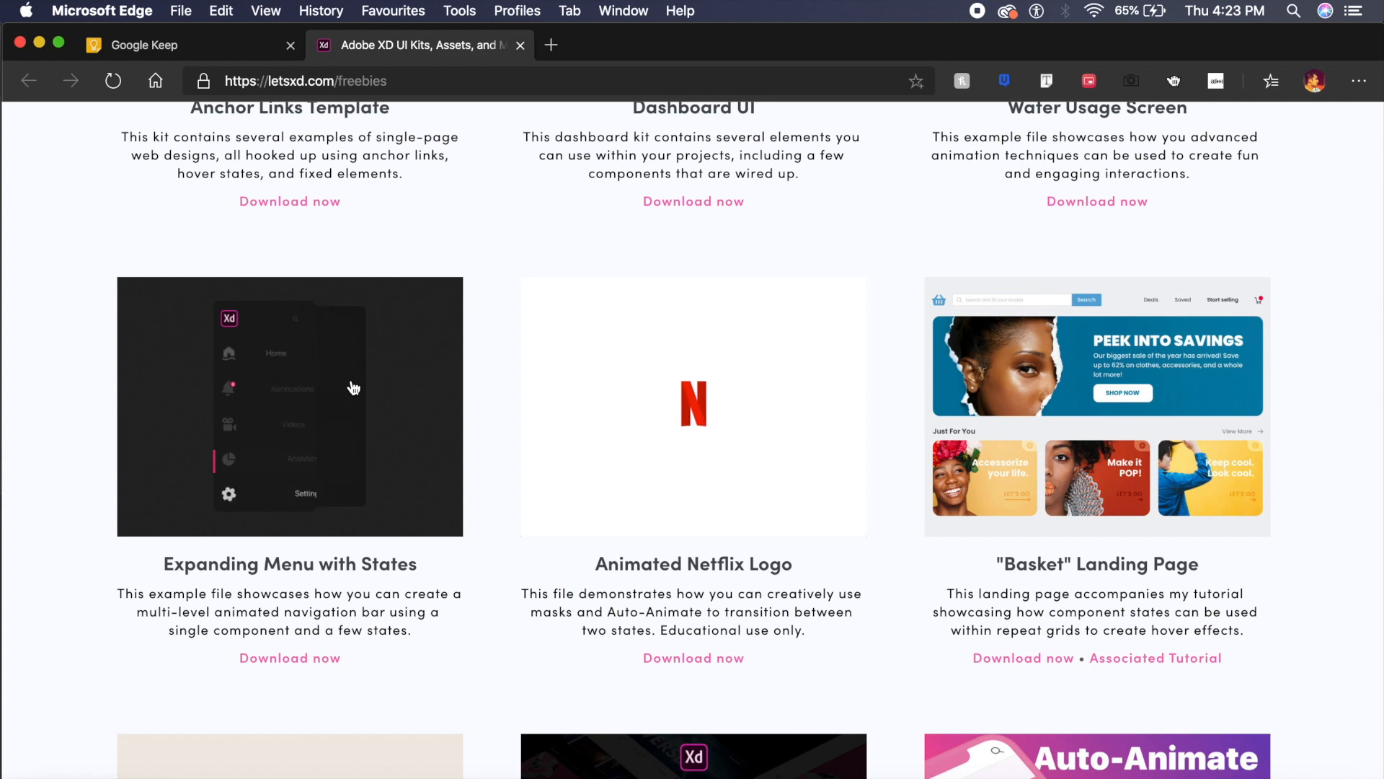
{"action": "scroll", "scroll_direction": "down", "scroll_amount": 3}
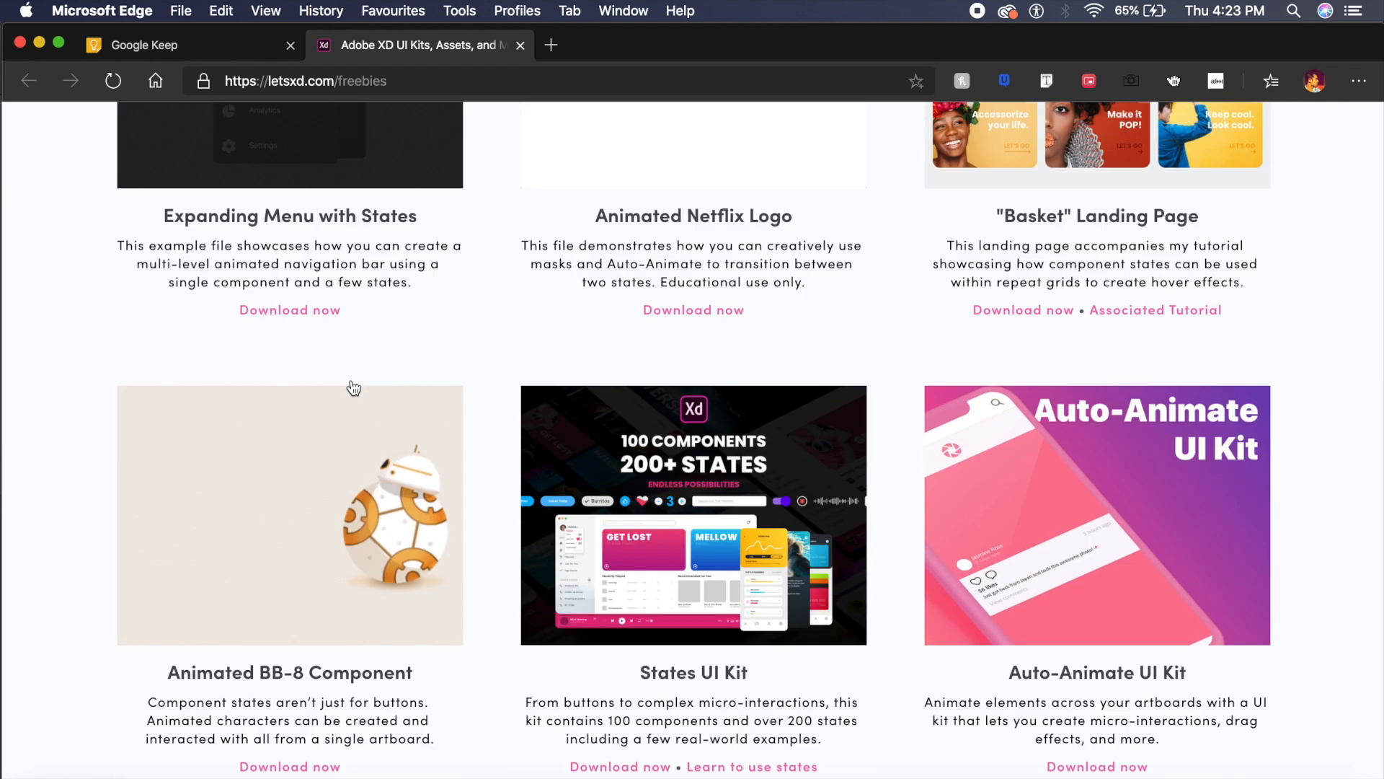
{"action": "scroll", "scroll_direction": "down", "scroll_amount": 3}
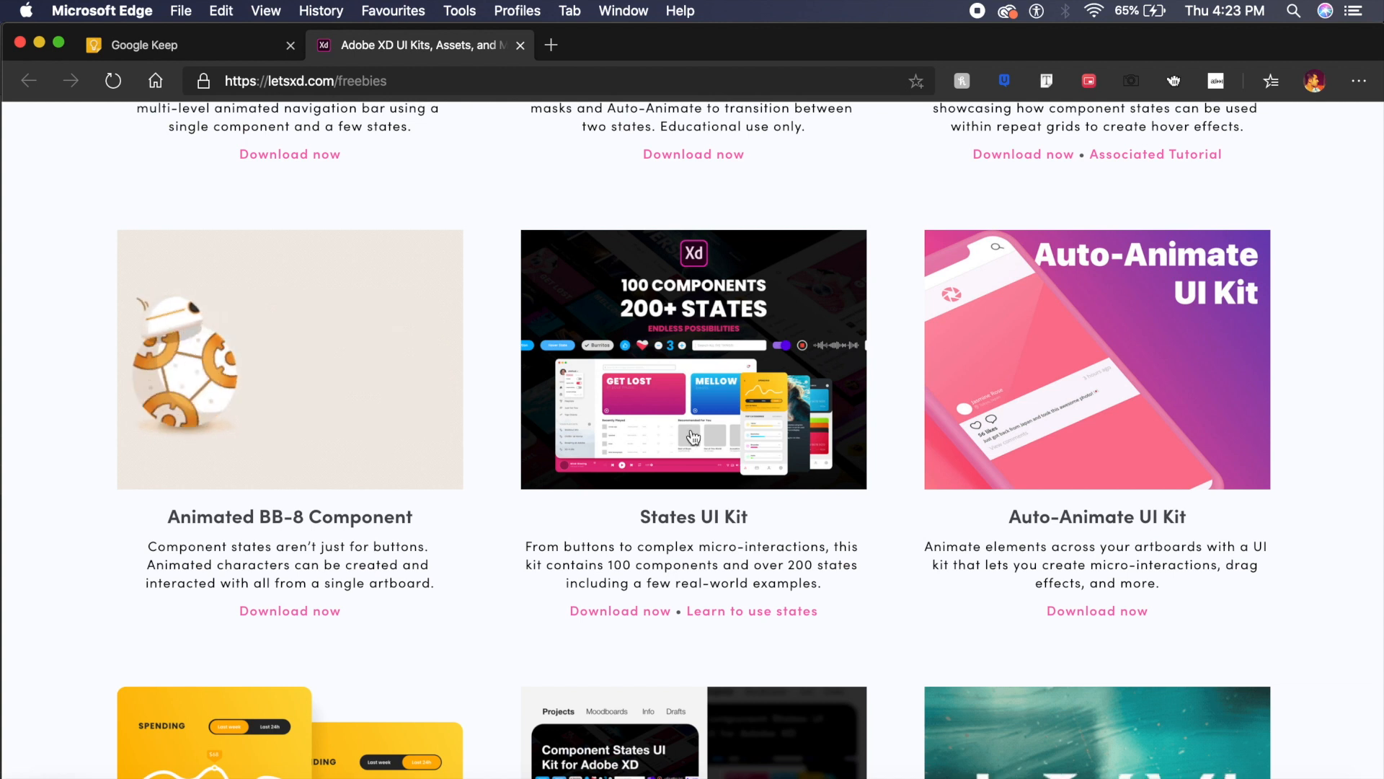
{"action": "mouse_move", "coordinate": [800, 444]}
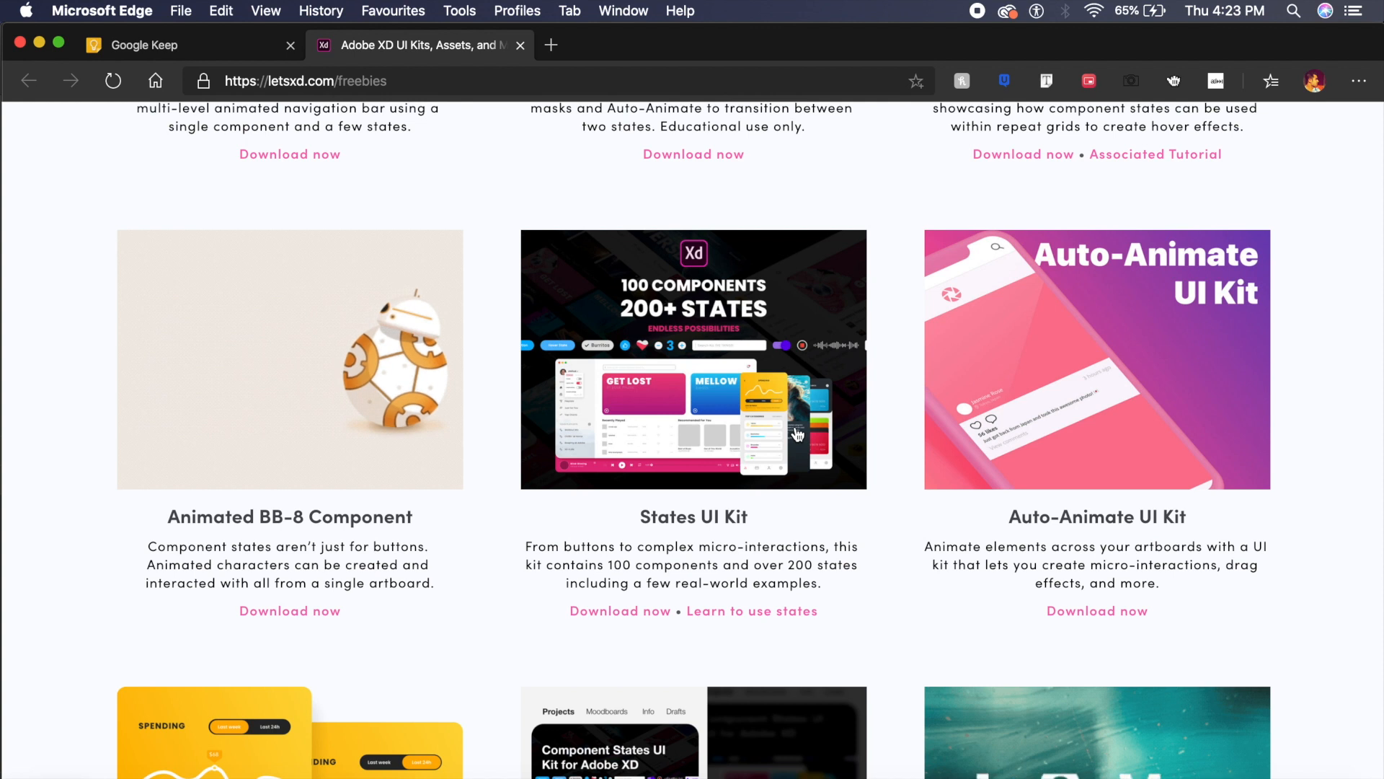
{"action": "left_click", "coordinate": [113, 80]}
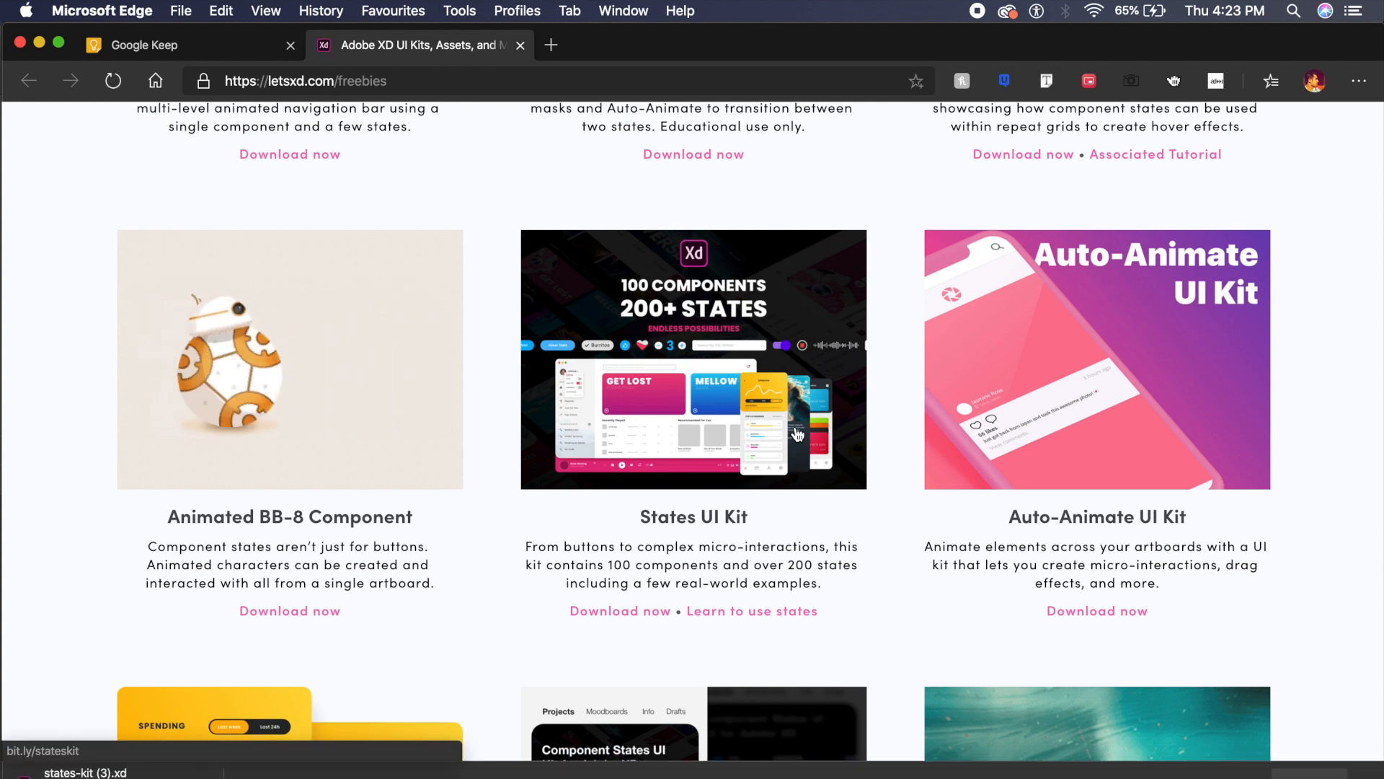
{"action": "mouse_move", "coordinate": [687, 527]}
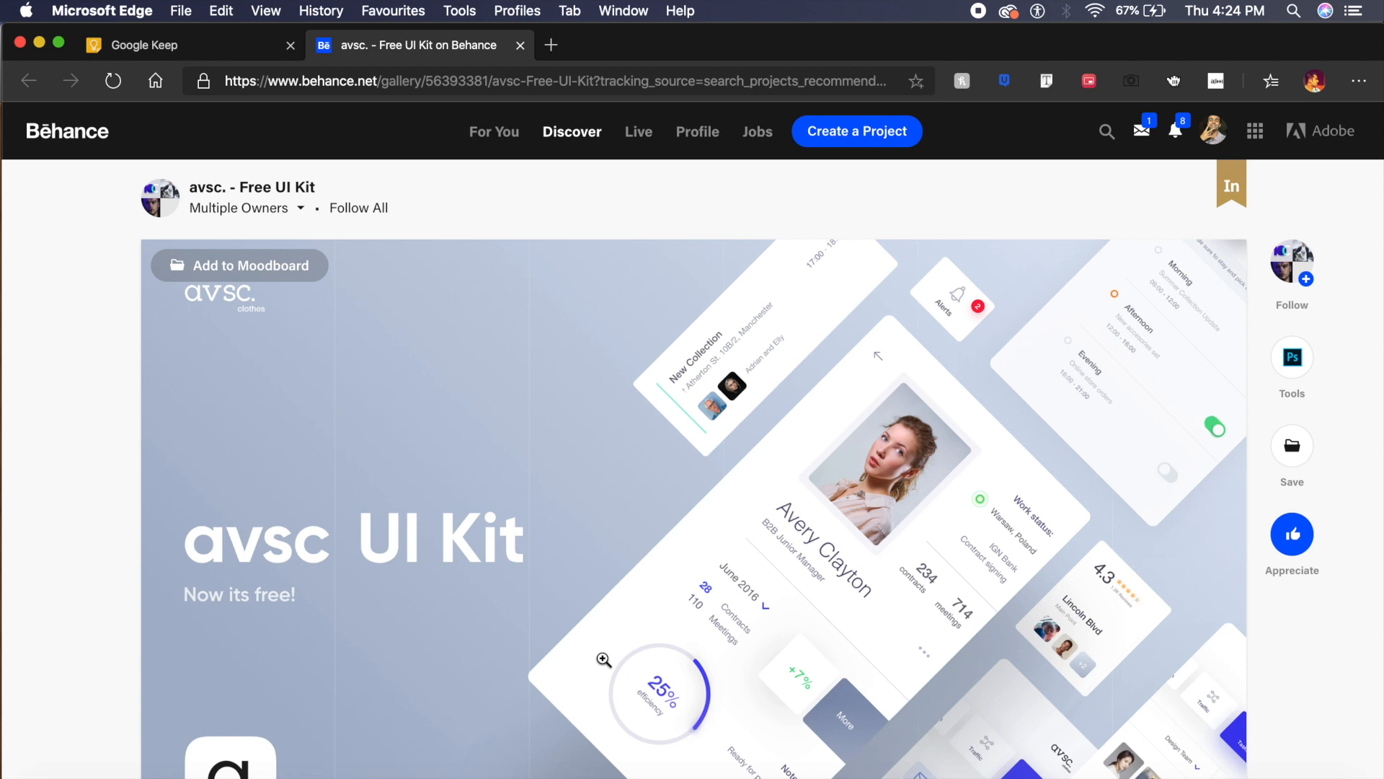
{"action": "mouse_move", "coordinate": [88, 534]}
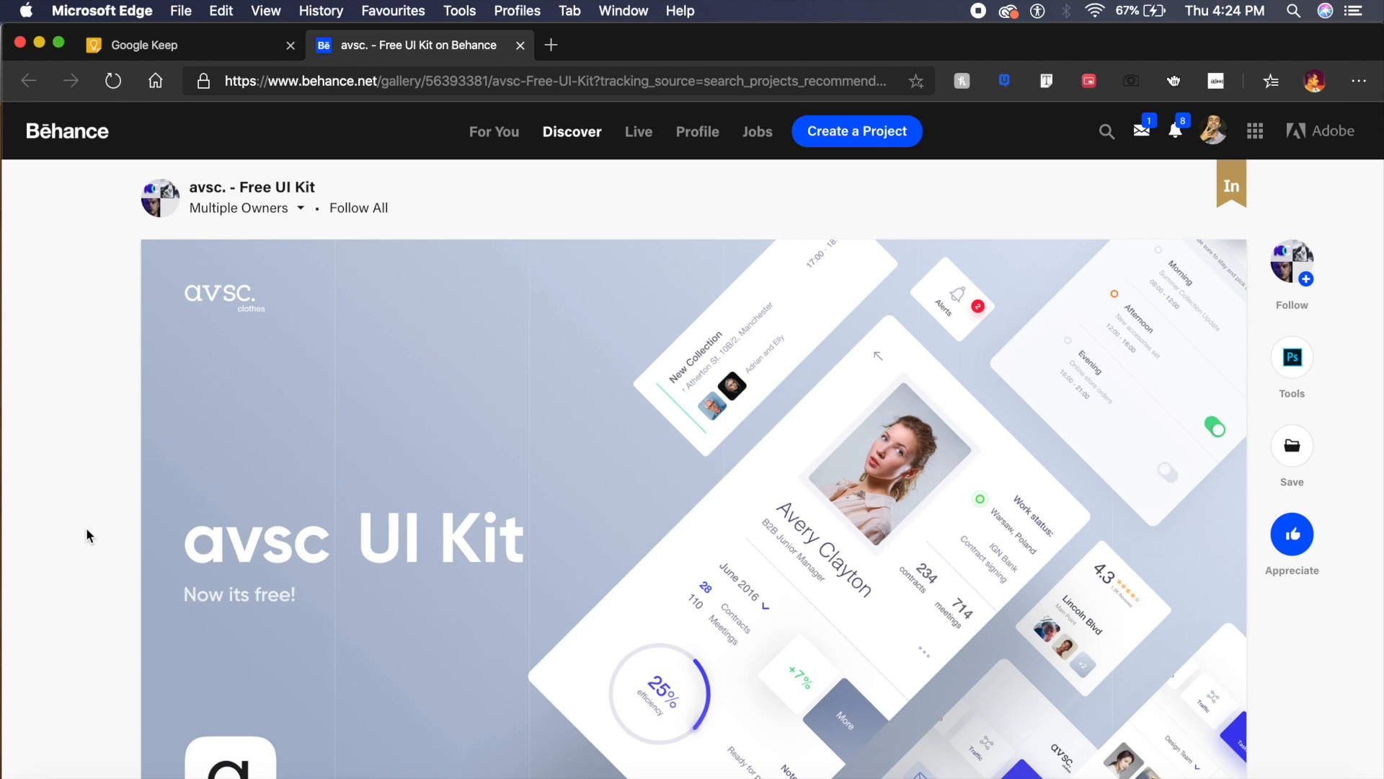
Scroll past the avsc Free UI Kit stats and play the animated app preview.
{"action": "scroll", "scroll_direction": "down", "scroll_amount": 3}
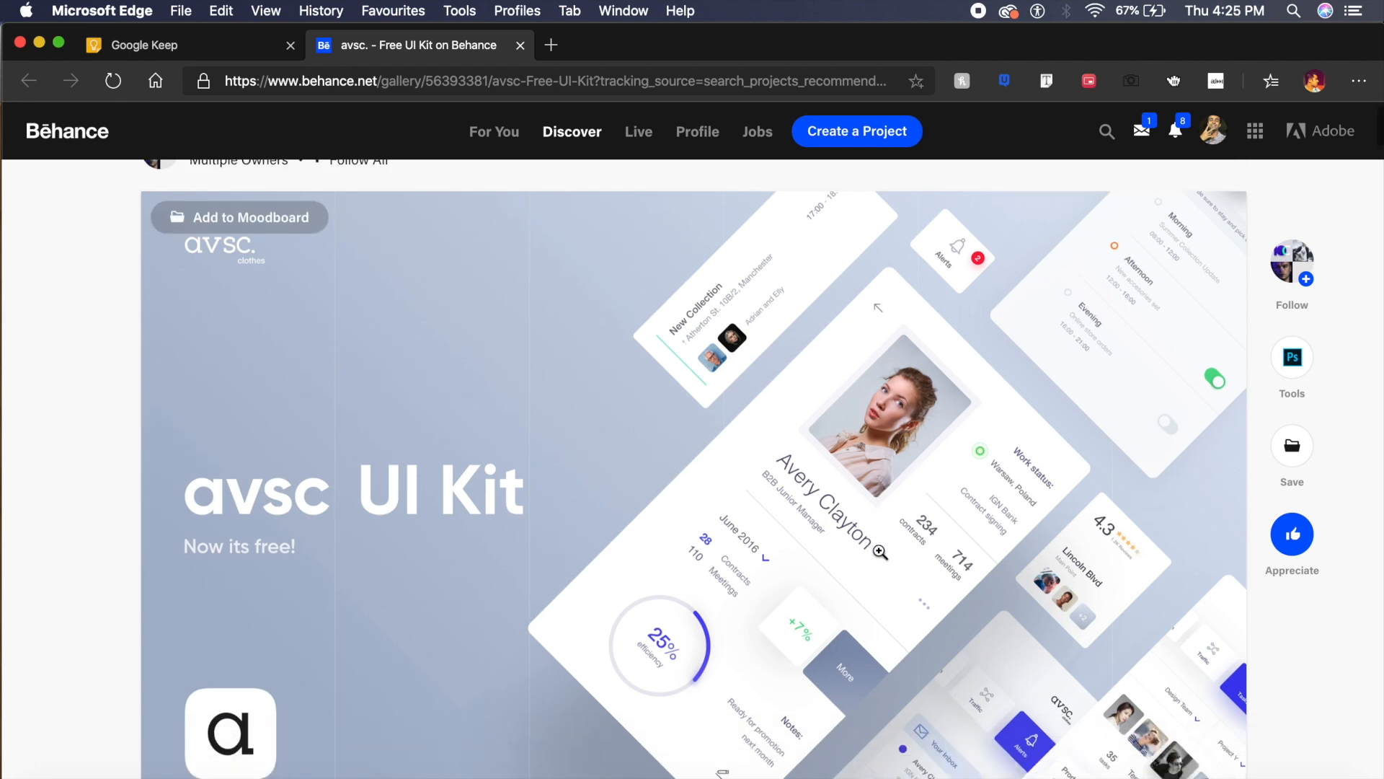
{"action": "scroll", "scroll_direction": "down", "scroll_amount": 3}
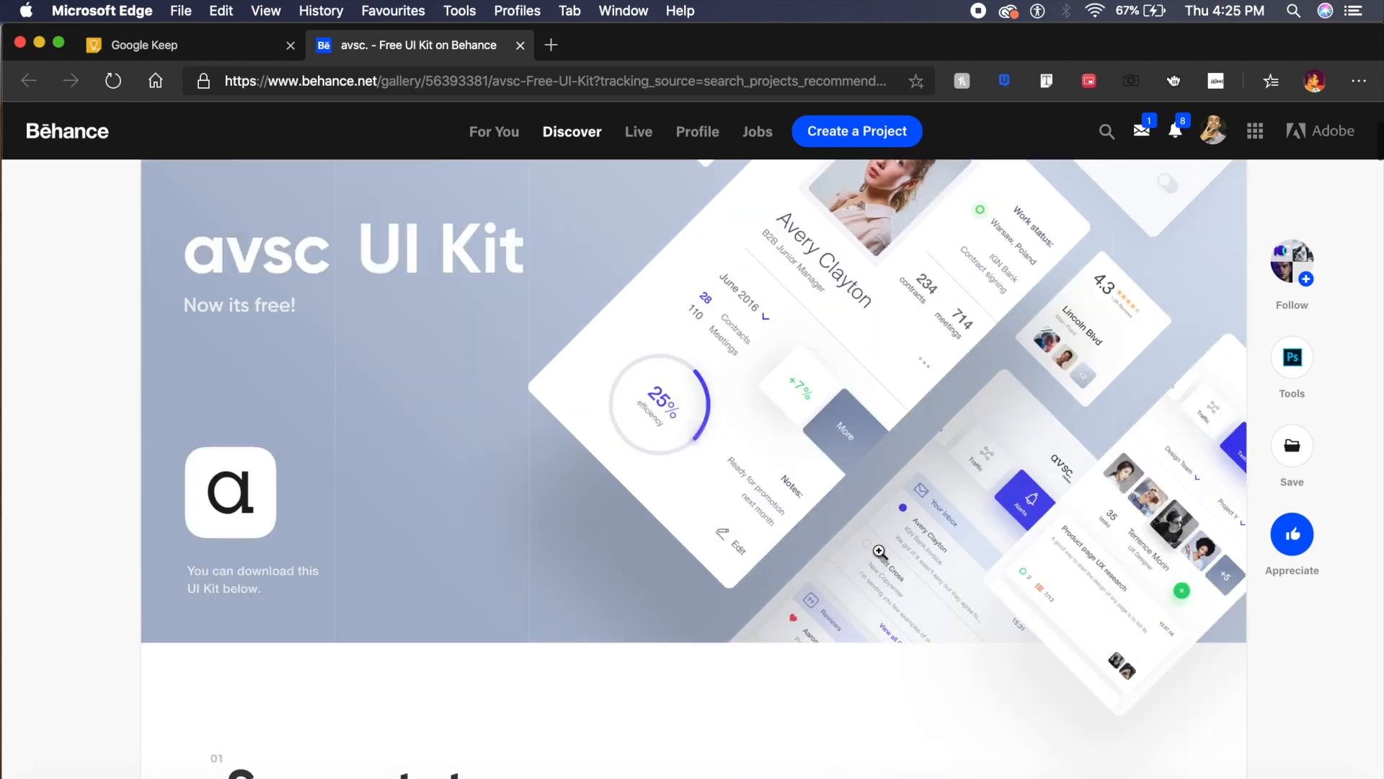
{"action": "scroll", "scroll_direction": "down", "scroll_amount": 3}
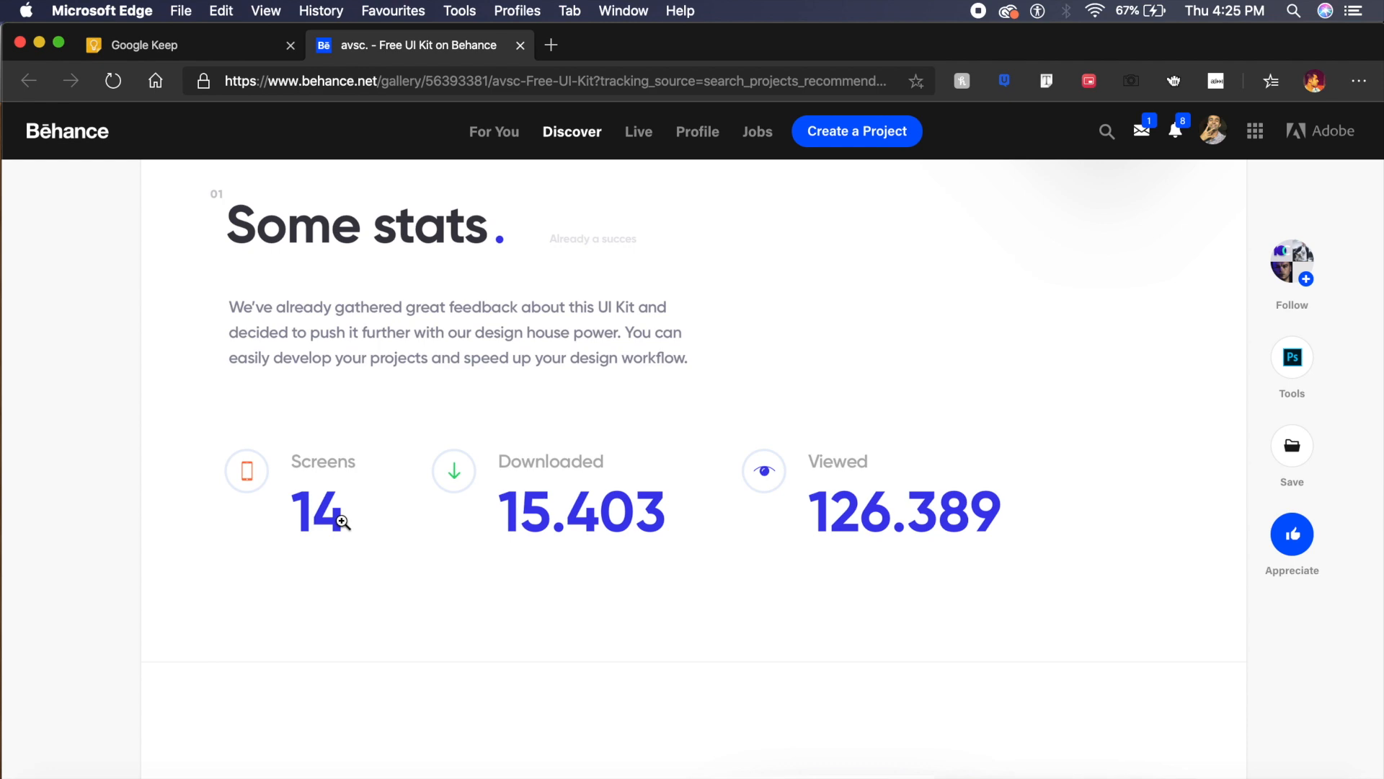
{"action": "scroll", "scroll_direction": "down", "scroll_amount": 3}
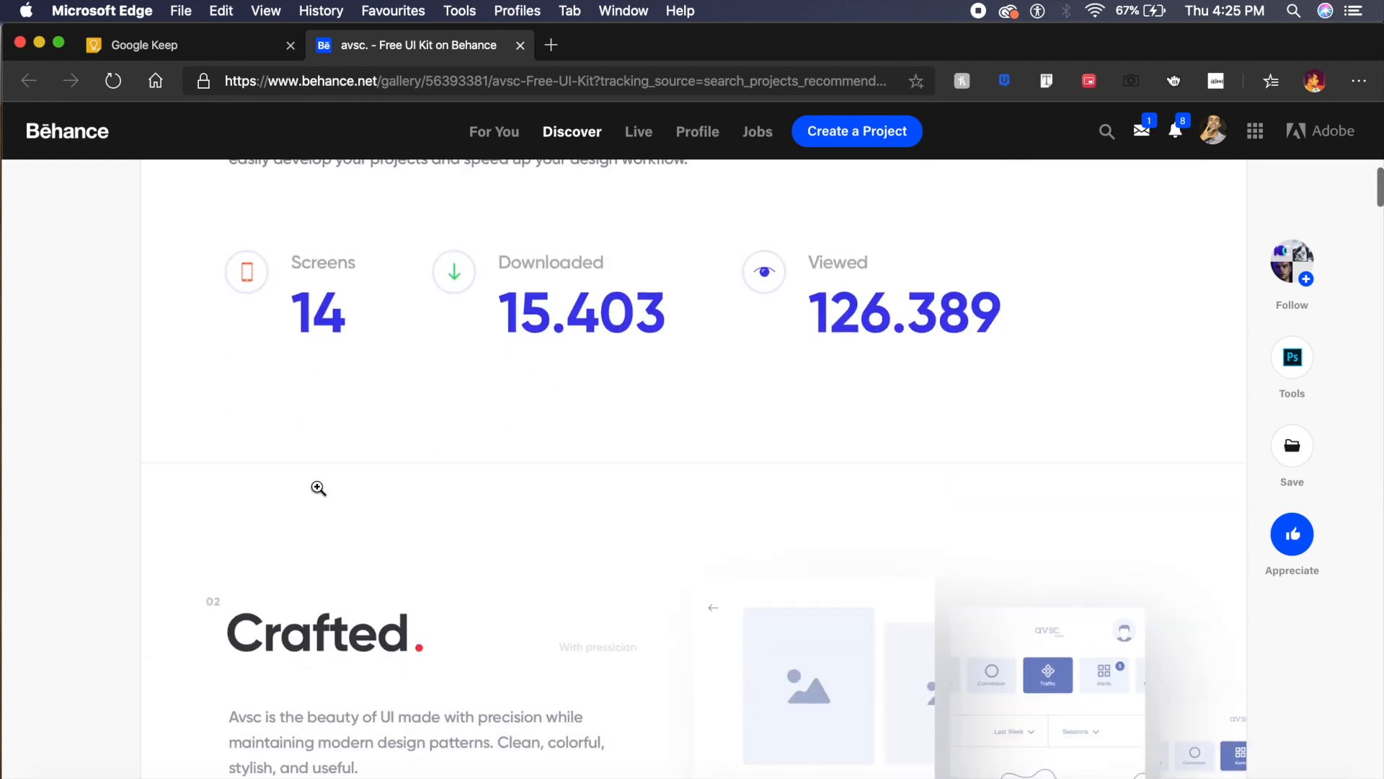
{"action": "scroll", "scroll_direction": "down", "scroll_amount": 3}
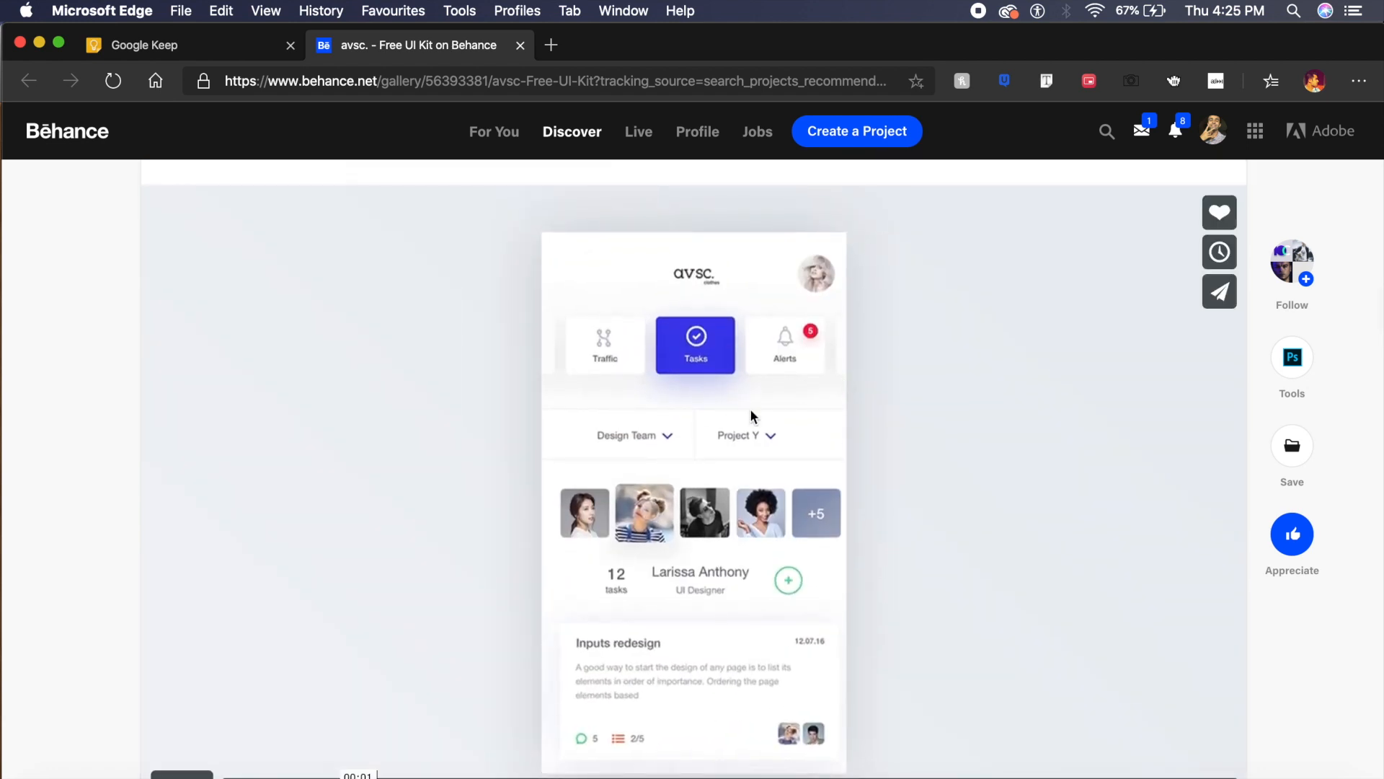
{"action": "left_click", "coordinate": [181, 750]}
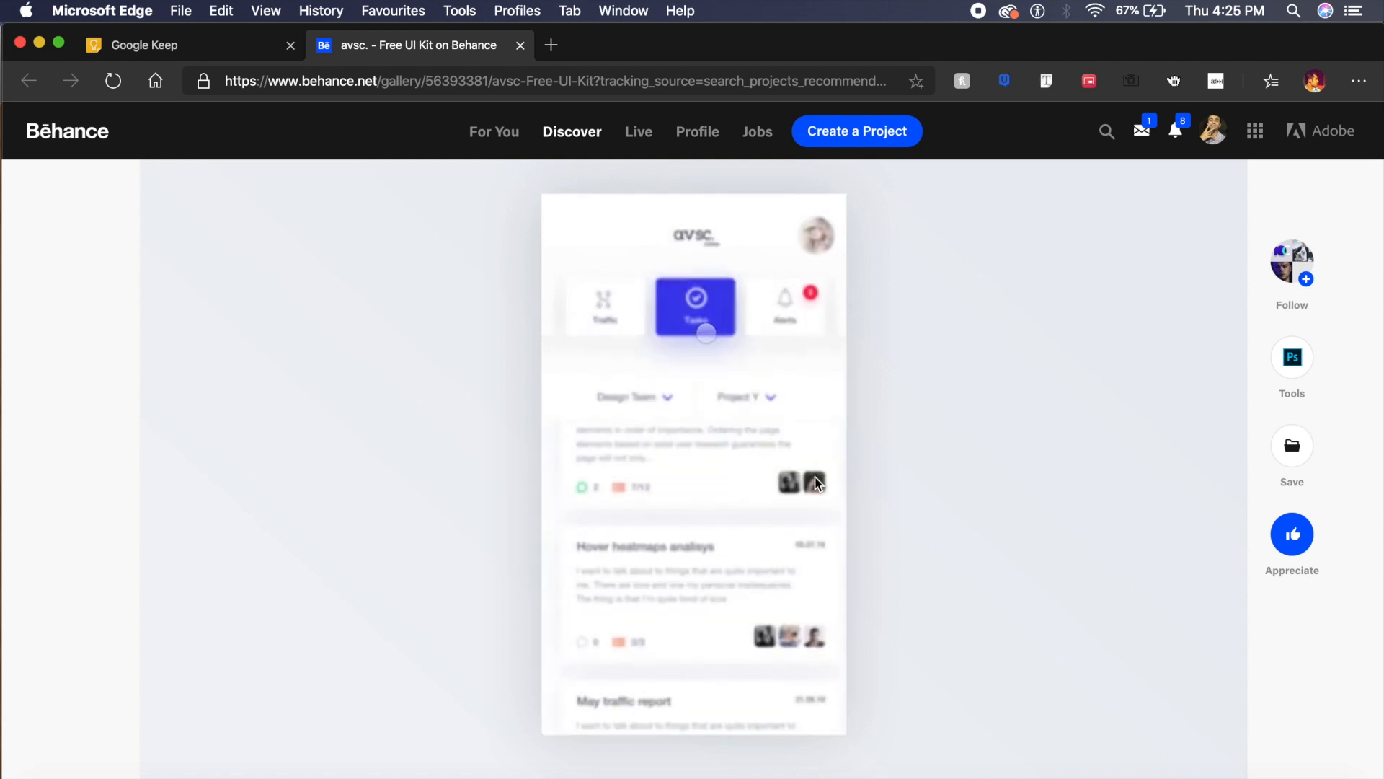
Scroll past the Colors swatches and Updates section to the app screen previews.
{"action": "scroll", "scroll_direction": "down", "scroll_amount": 3}
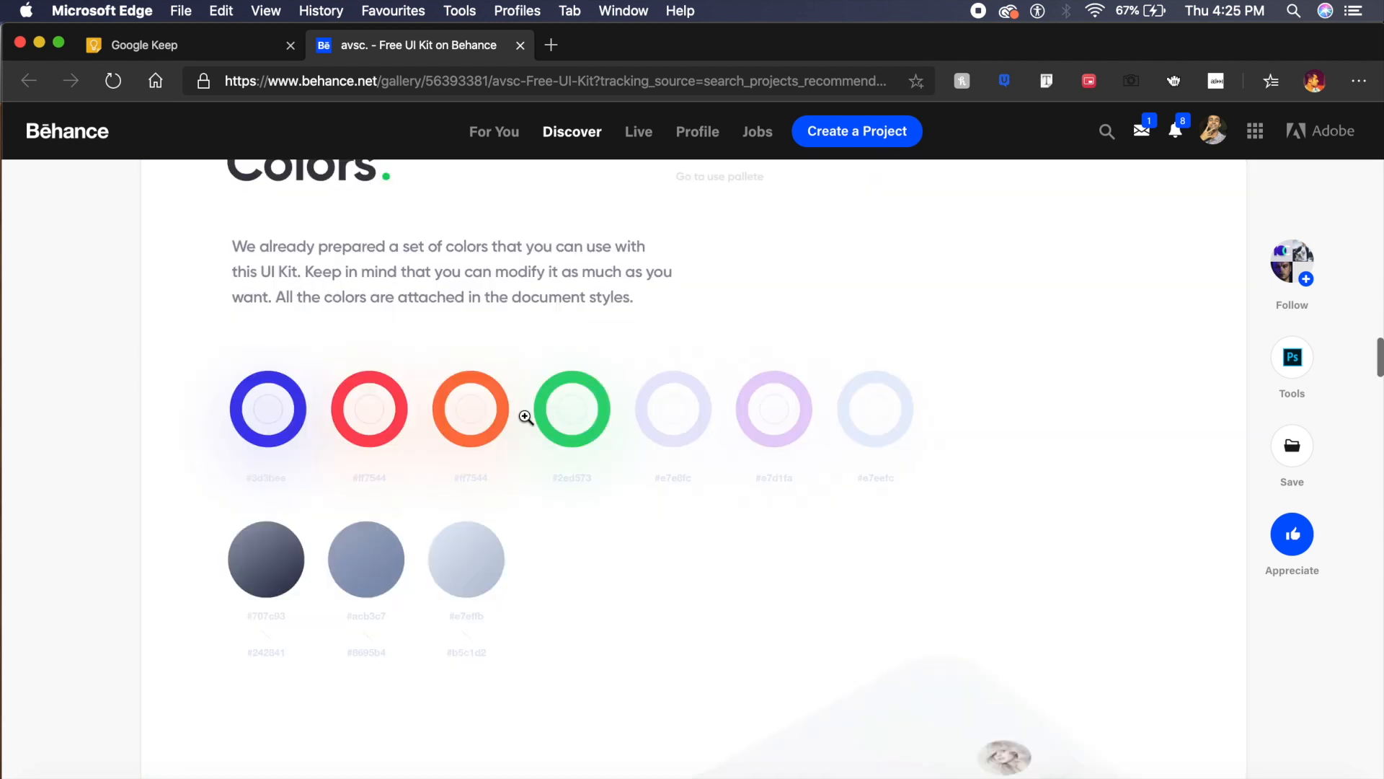
{"action": "scroll", "scroll_direction": "up", "scroll_amount": 3}
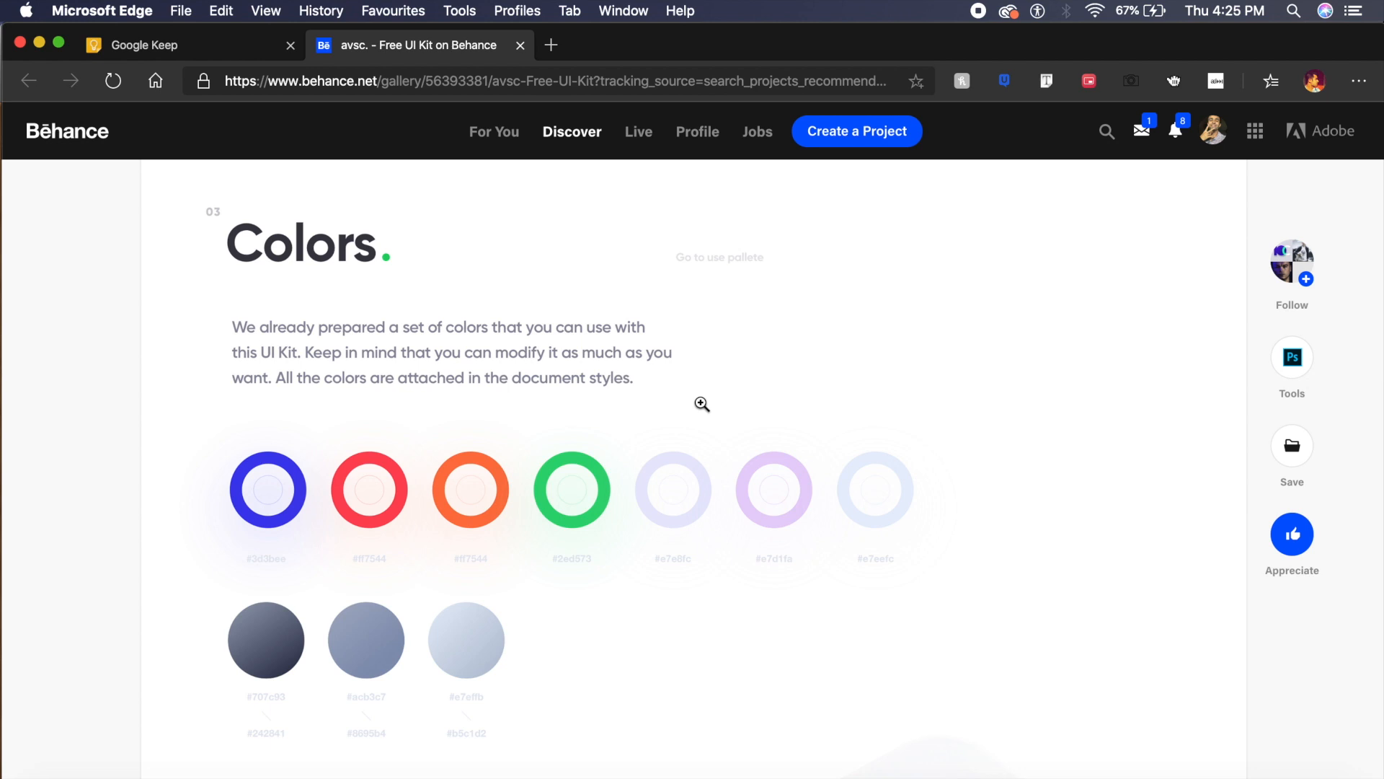
{"action": "scroll", "scroll_direction": "down", "scroll_amount": 3}
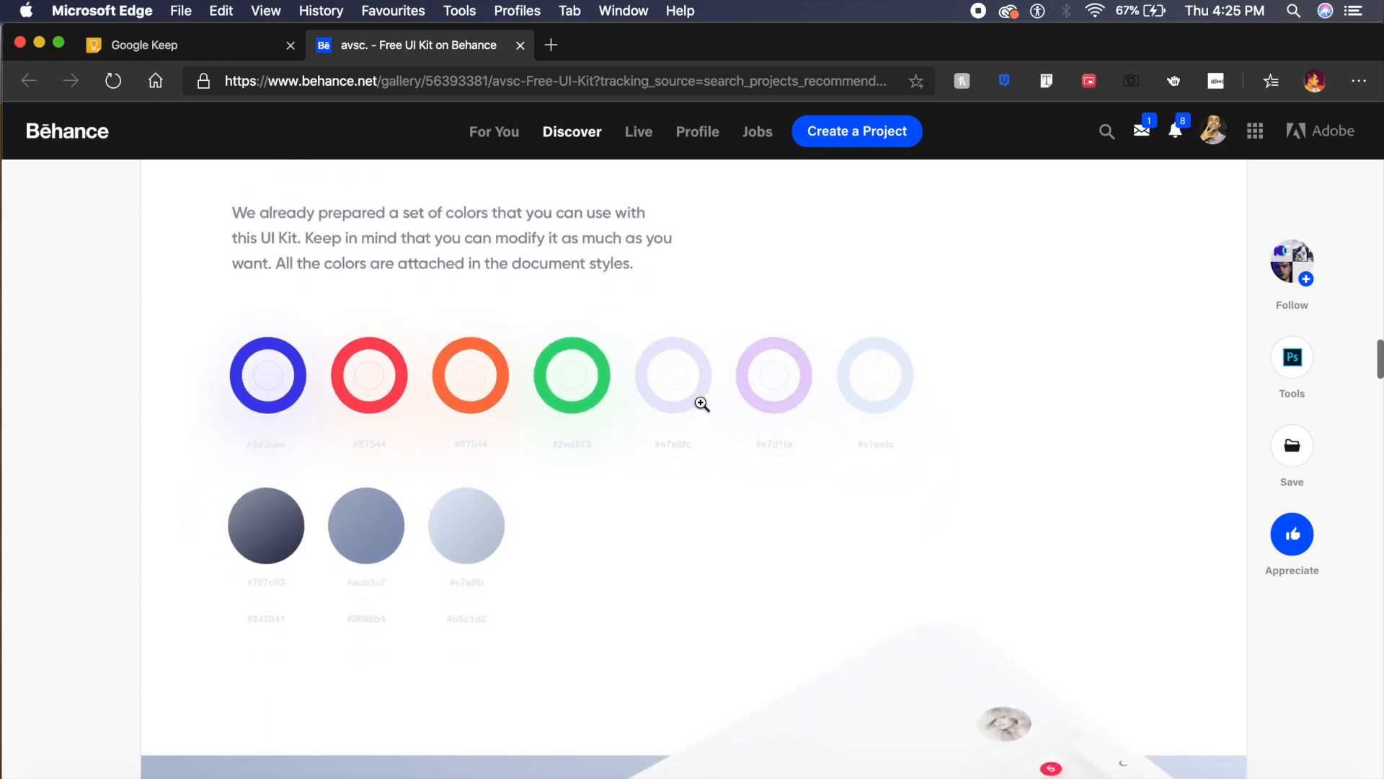
{"action": "scroll", "scroll_direction": "down", "scroll_amount": 3}
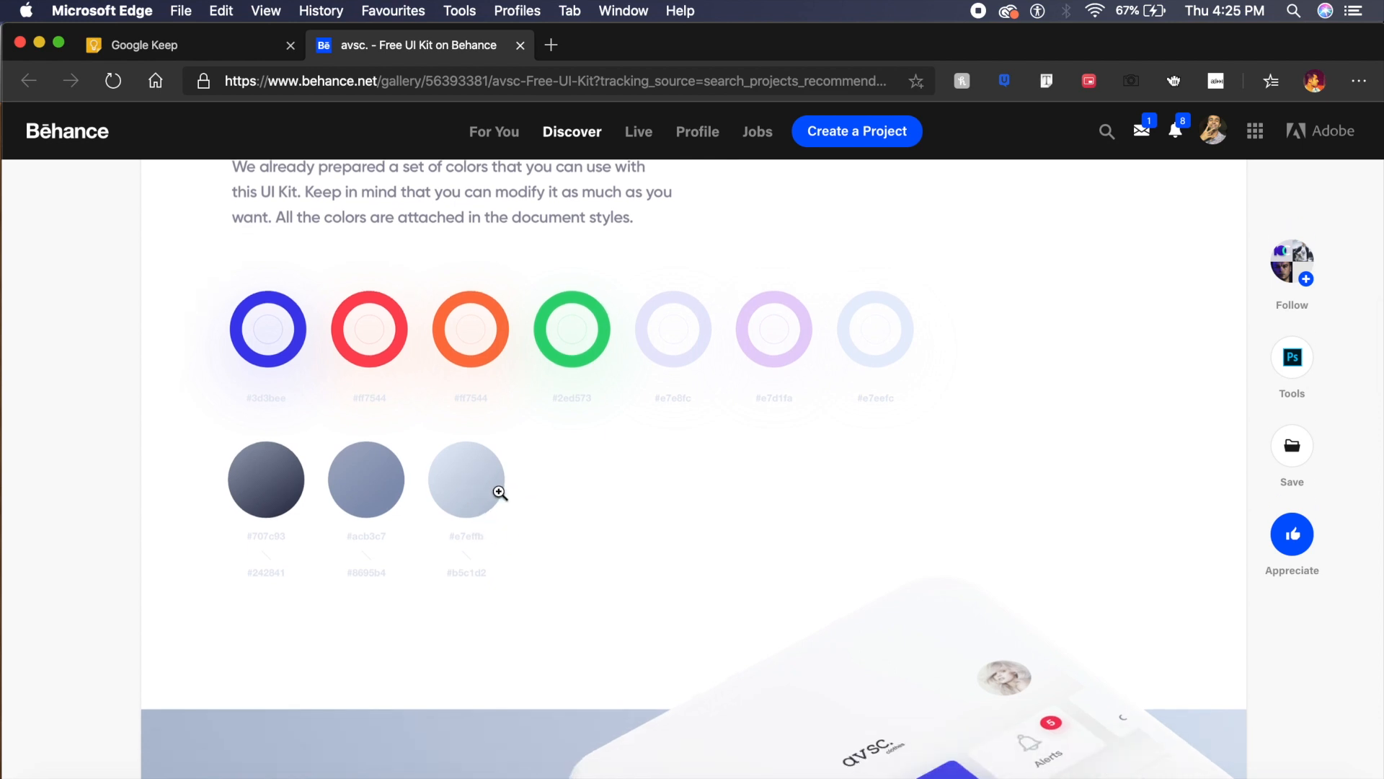
{"action": "mouse_move", "coordinate": [607, 507]}
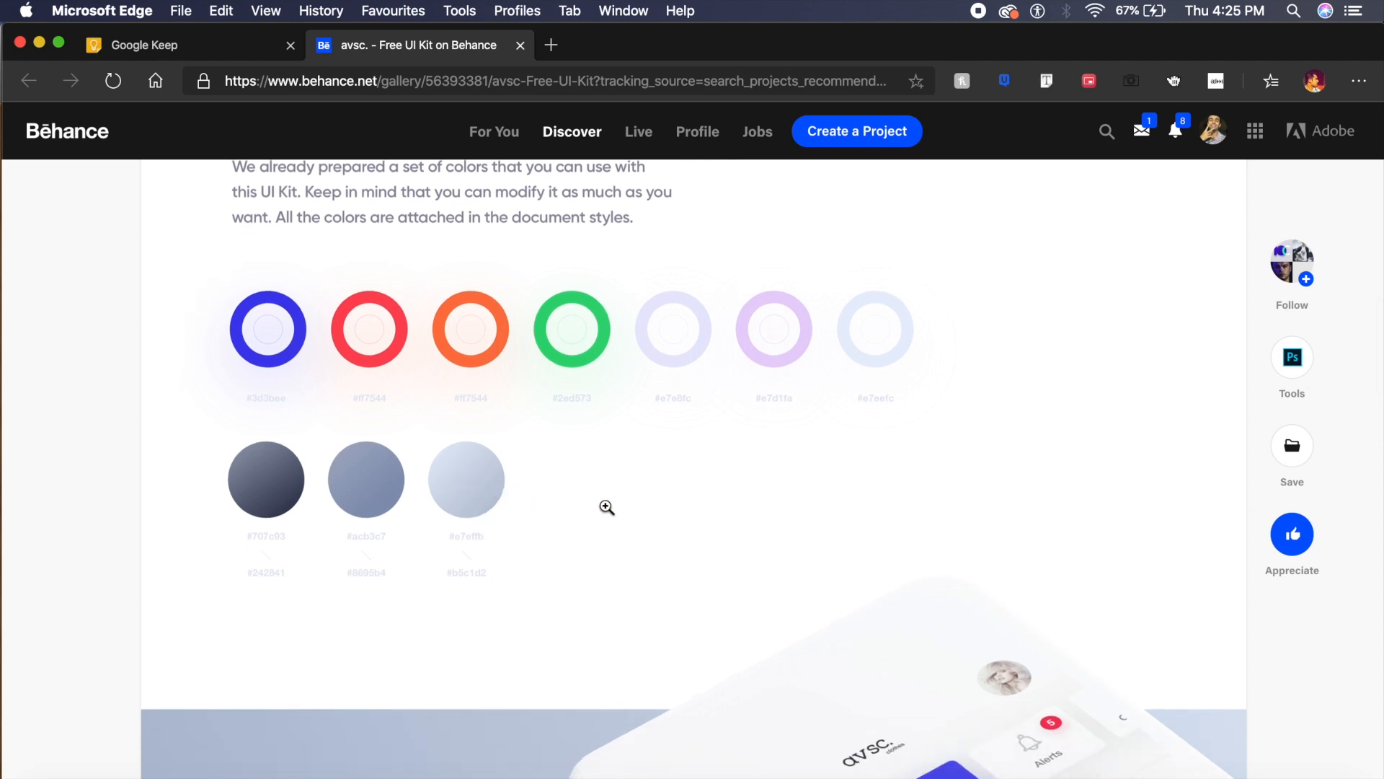
{"action": "scroll", "scroll_direction": "down", "scroll_amount": 3}
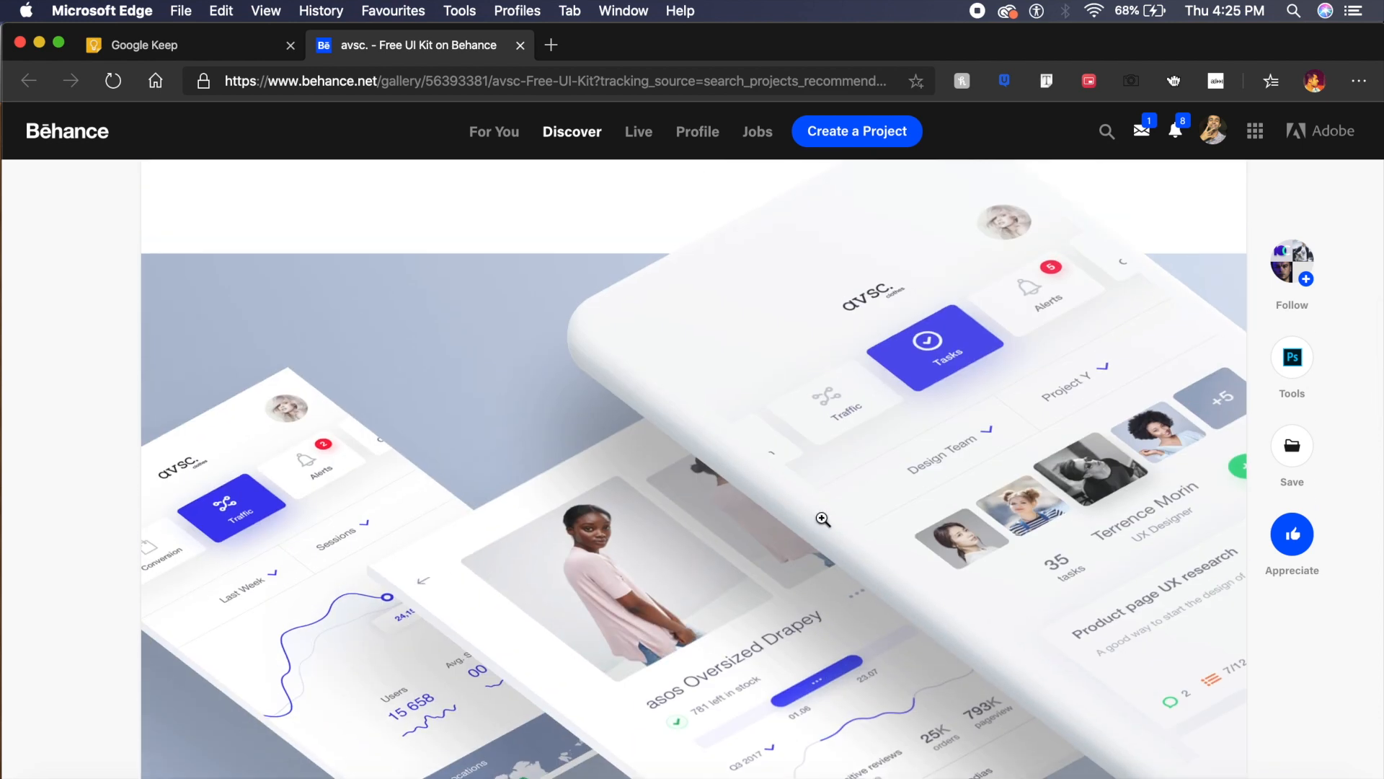
{"action": "scroll", "scroll_direction": "down", "scroll_amount": 3}
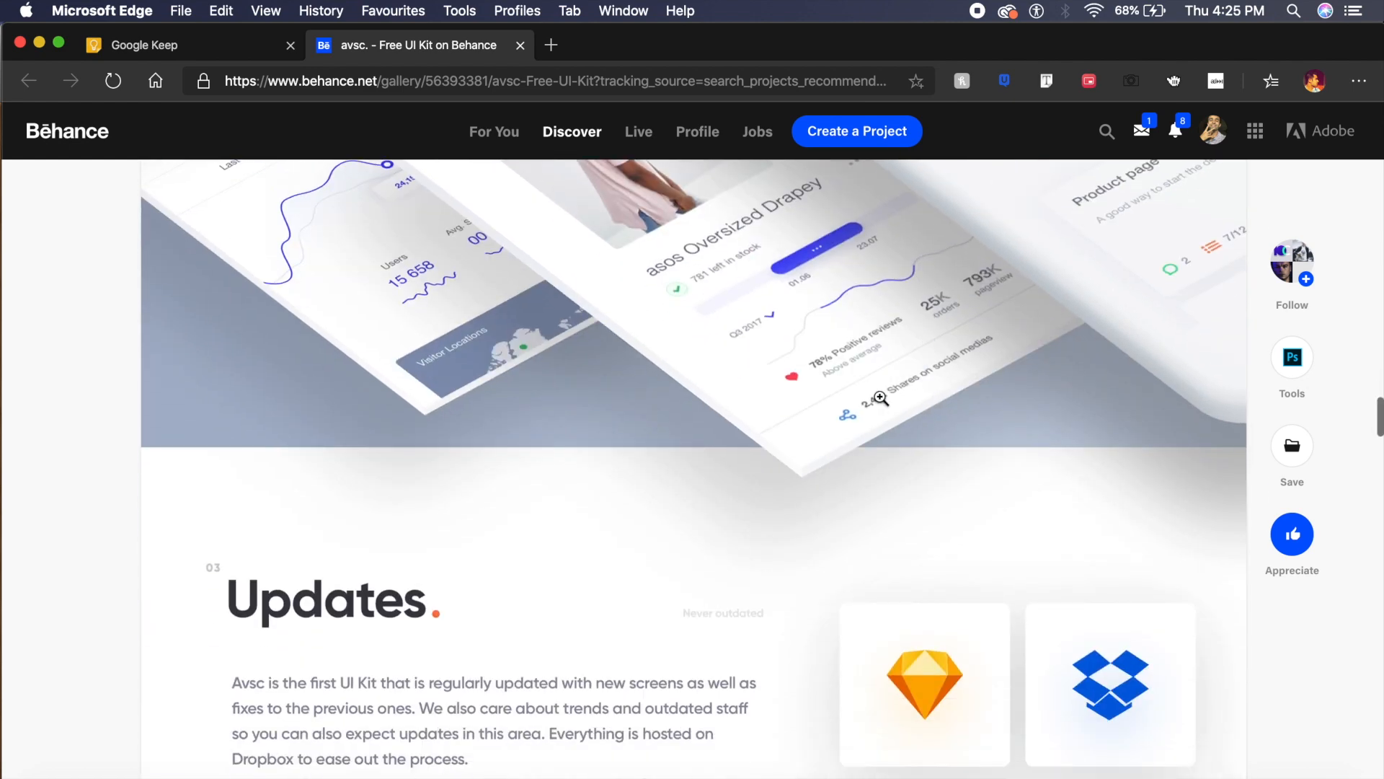
{"action": "scroll", "scroll_direction": "up", "scroll_amount": 3}
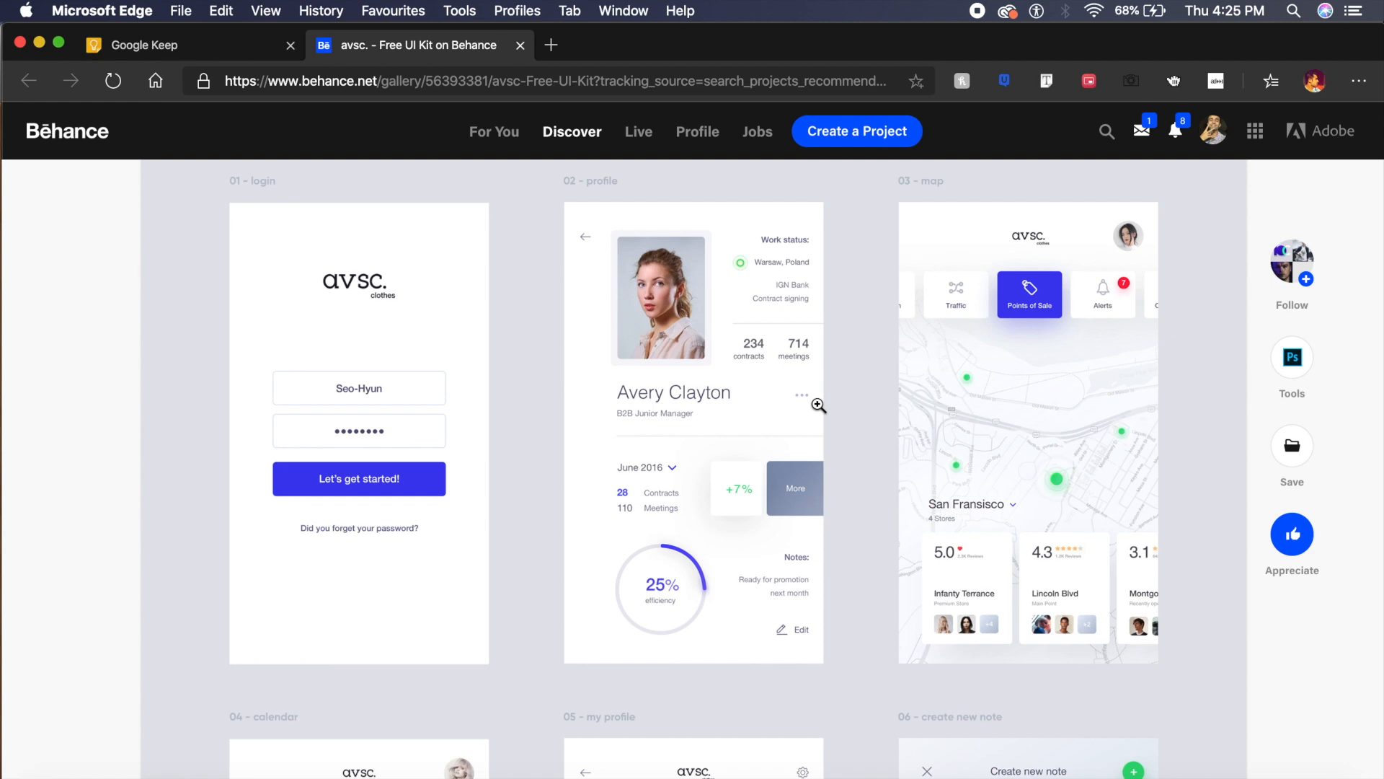
Browse the inbox, orders, traffic, tasks and client profile screens, then scroll back to Crafted.
{"action": "scroll", "scroll_direction": "down", "scroll_amount": 3}
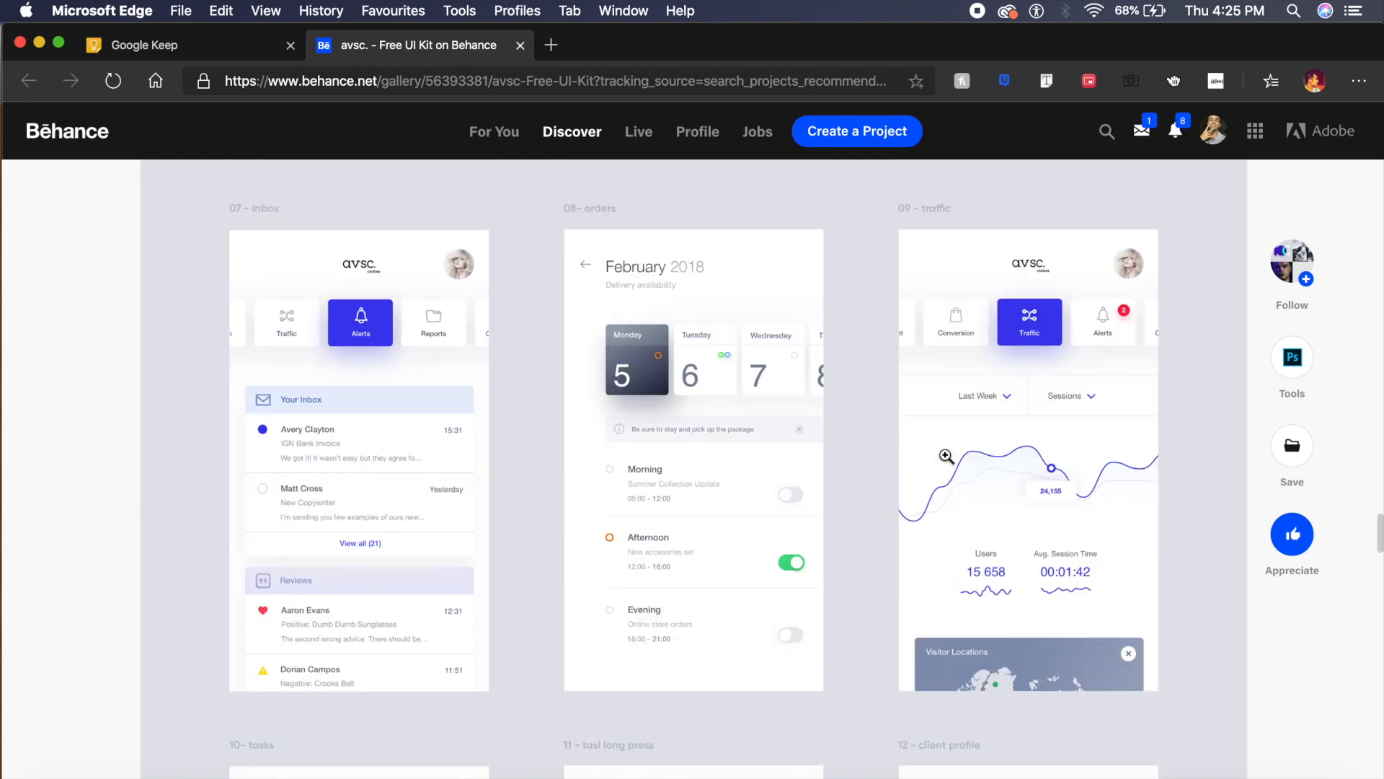
{"action": "scroll", "scroll_direction": "down", "scroll_amount": 3}
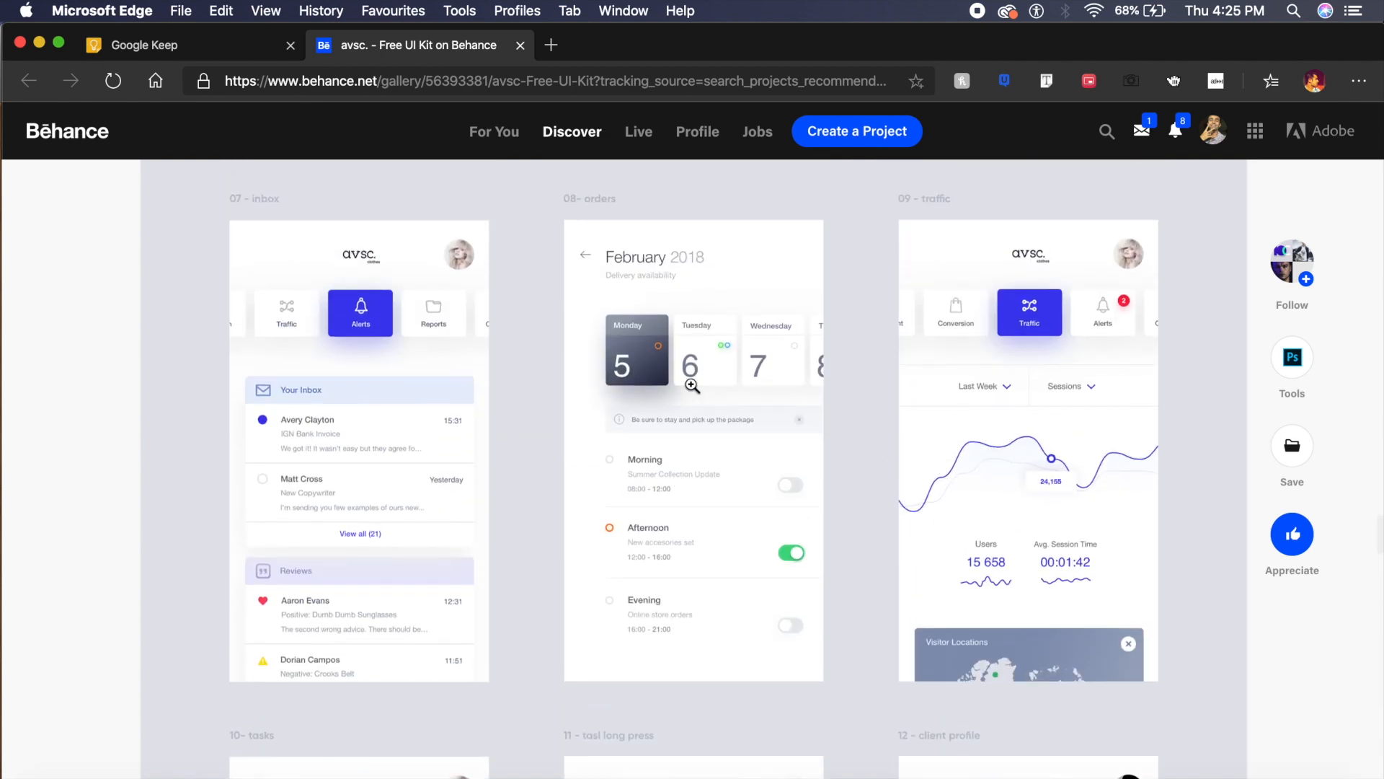
{"action": "mouse_move", "coordinate": [638, 367]}
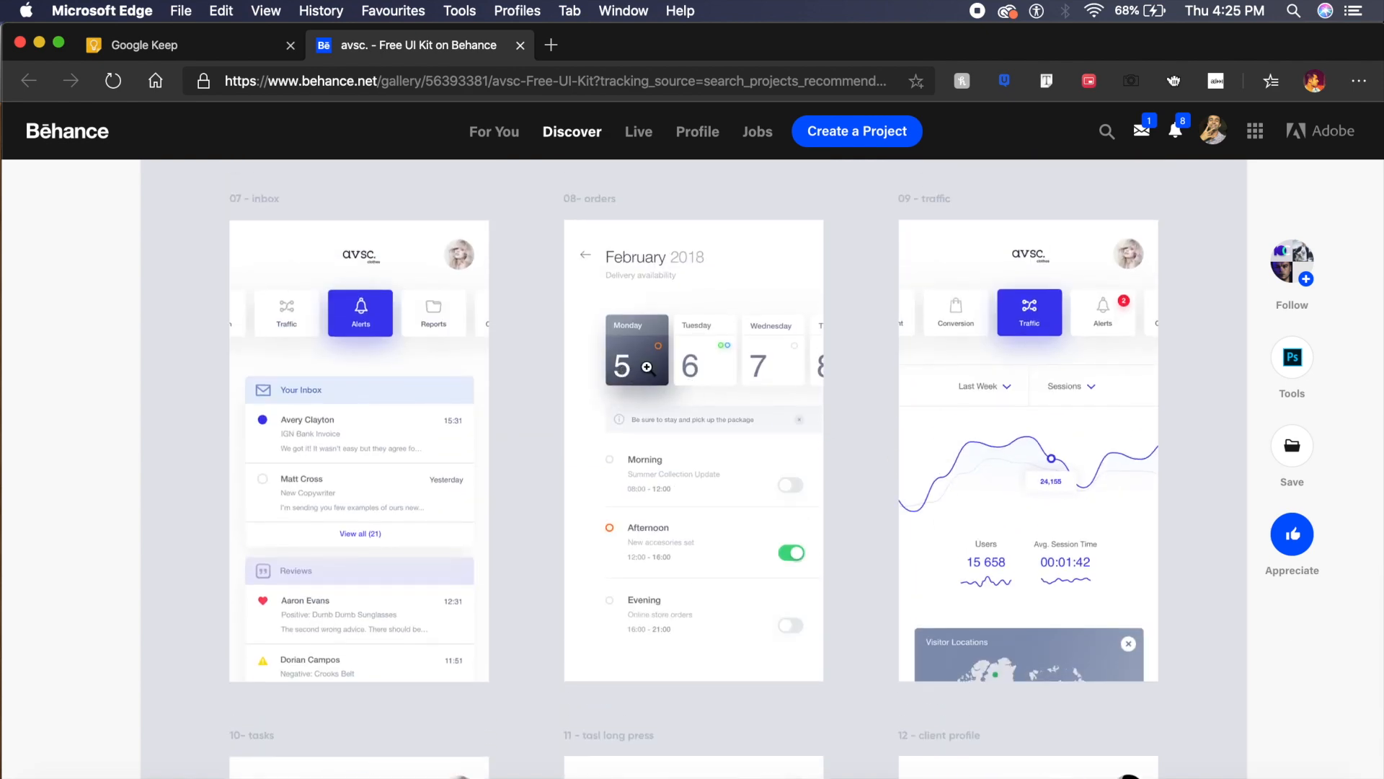
{"action": "scroll", "scroll_direction": "down", "scroll_amount": 3}
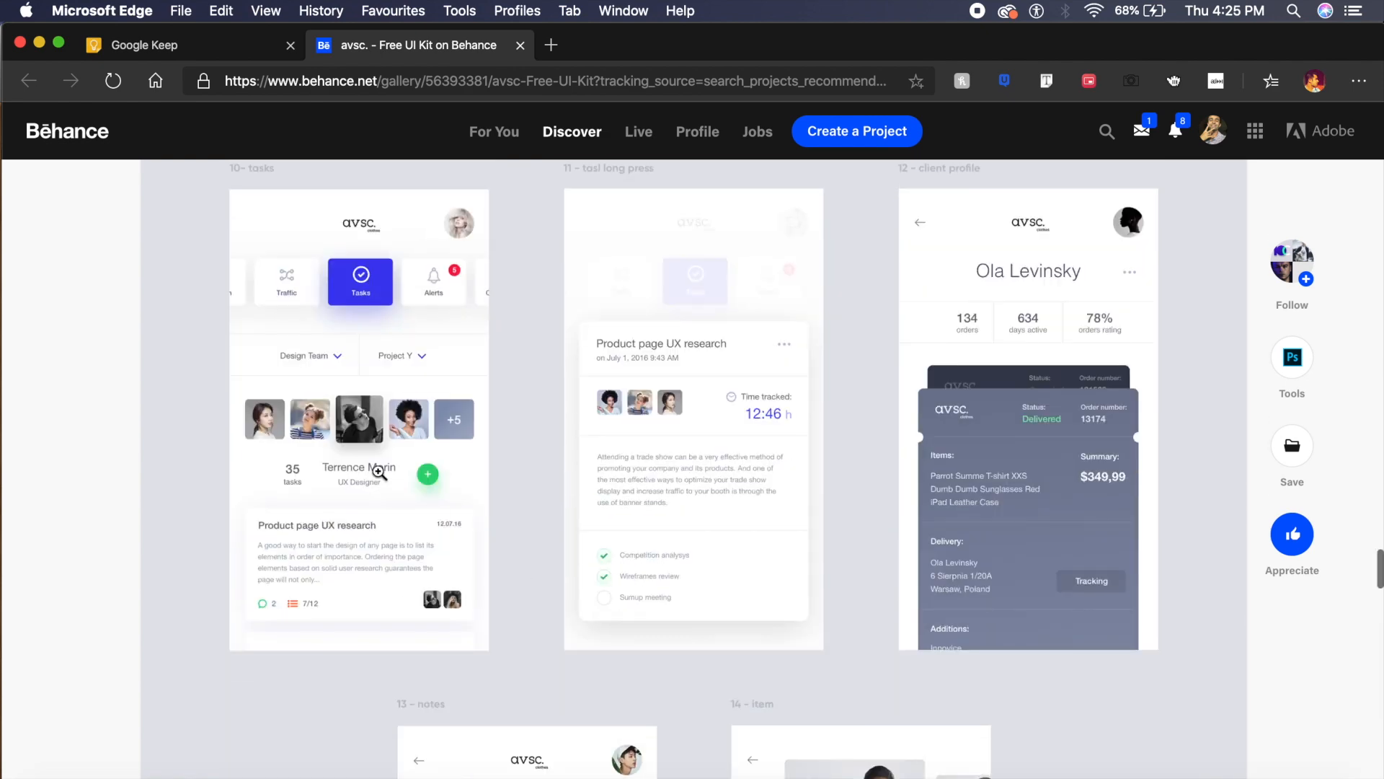
{"action": "scroll", "scroll_direction": "down", "scroll_amount": 3}
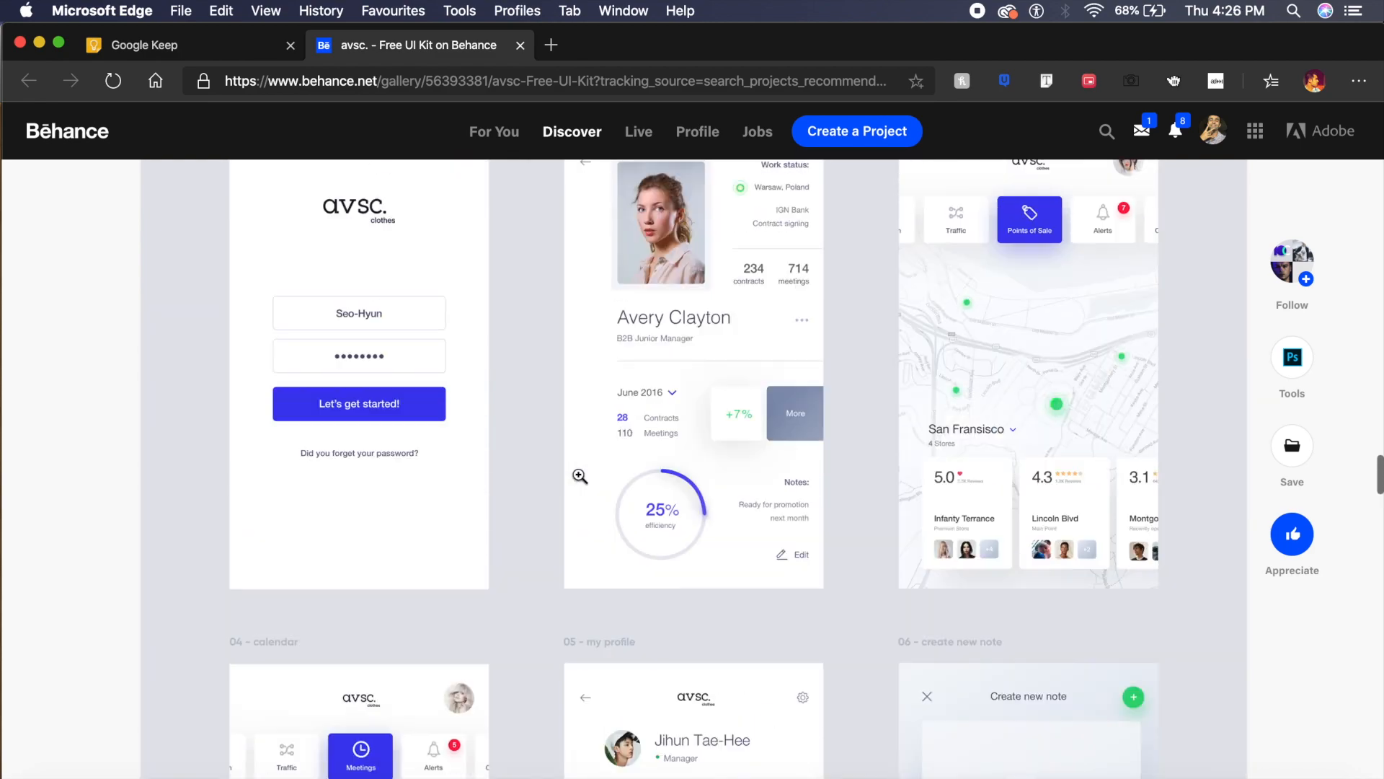
{"action": "scroll", "scroll_direction": "up", "scroll_amount": 3}
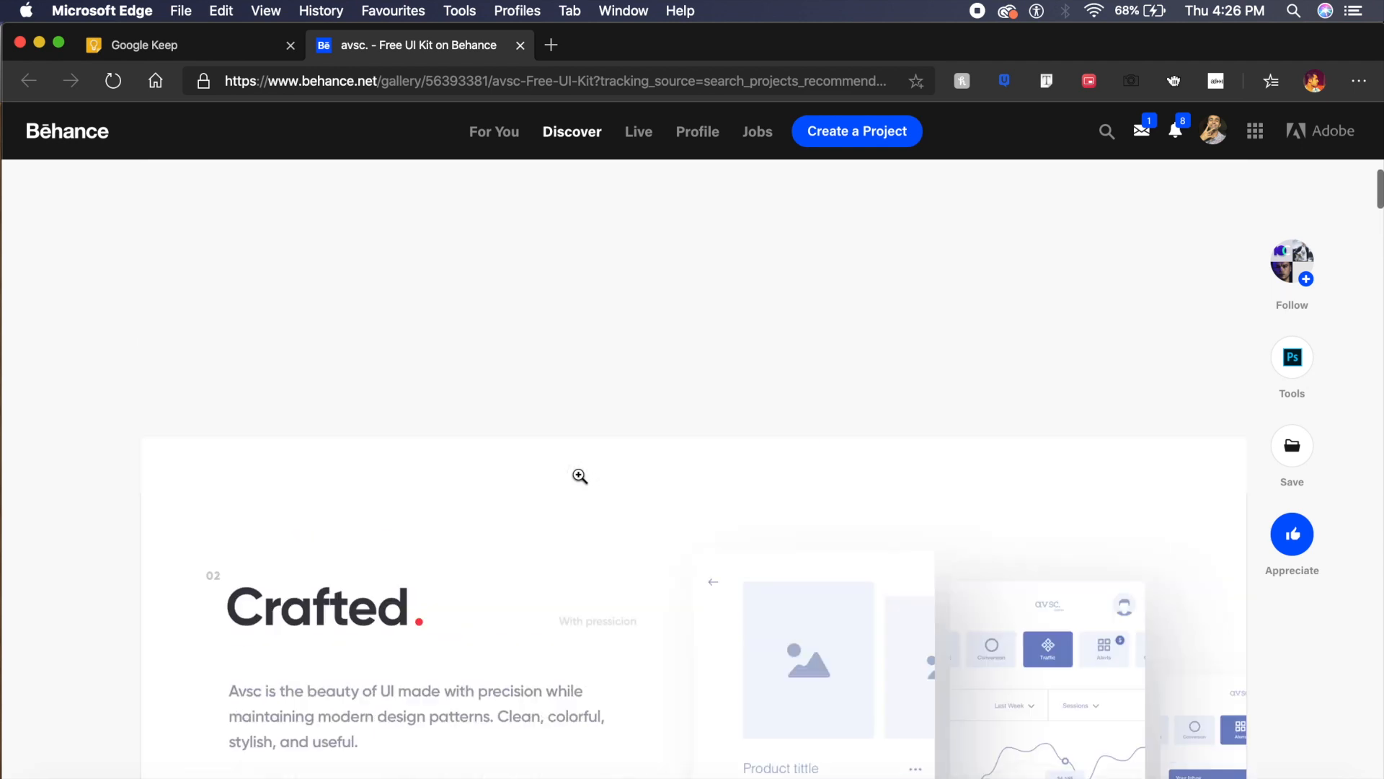
{"action": "scroll", "scroll_direction": "up", "scroll_amount": 3}
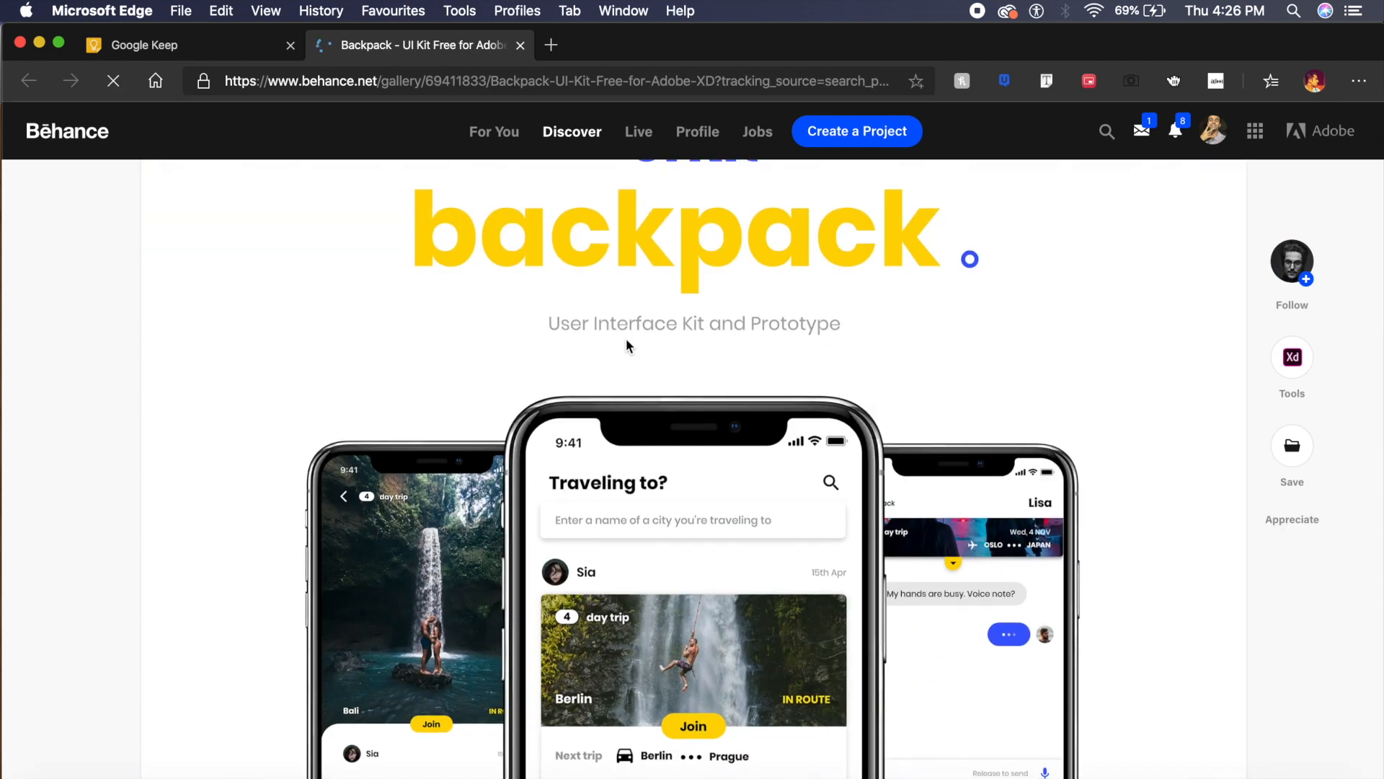
Scroll the Backpack UI Kit for Adobe XD page past the hero phones to onboarding screens.
{"action": "scroll", "scroll_direction": "up", "scroll_amount": 3}
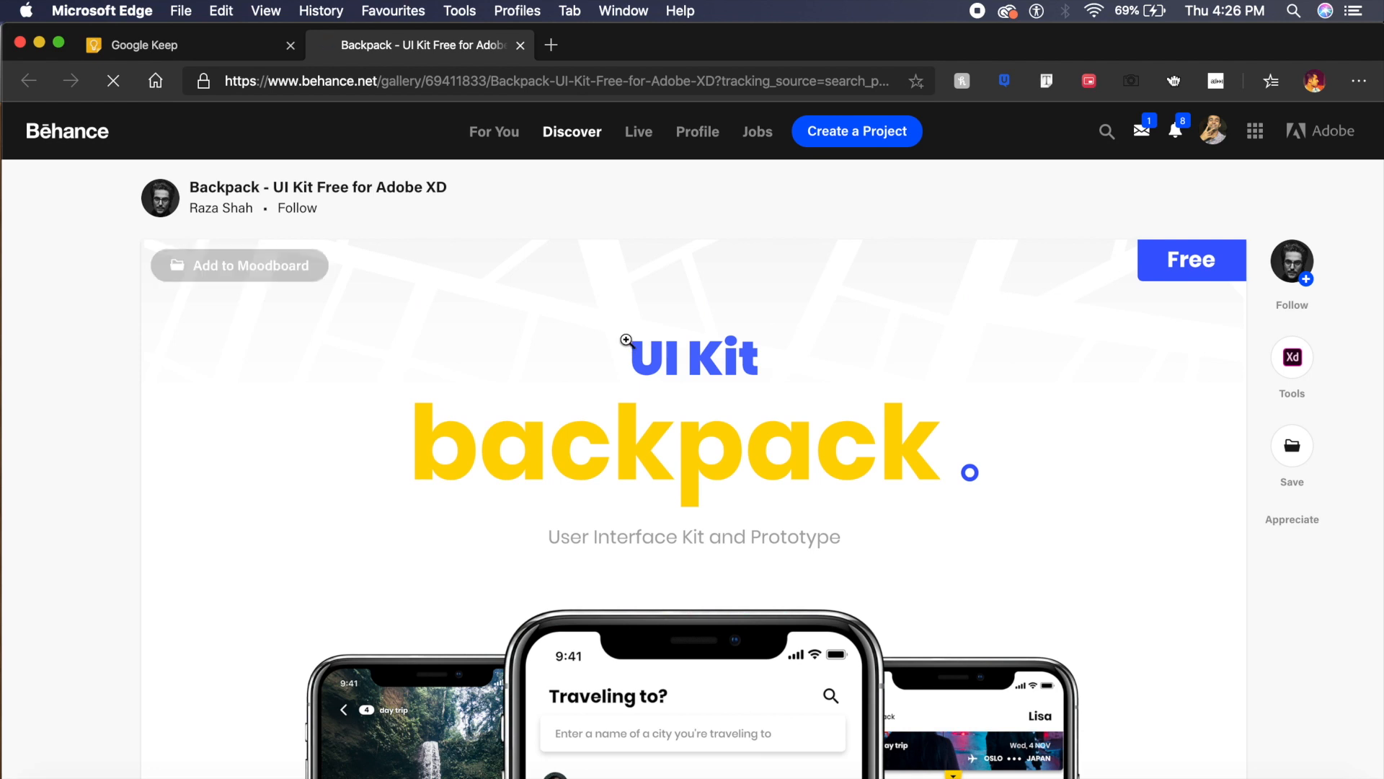
{"action": "mouse_move", "coordinate": [371, 396]}
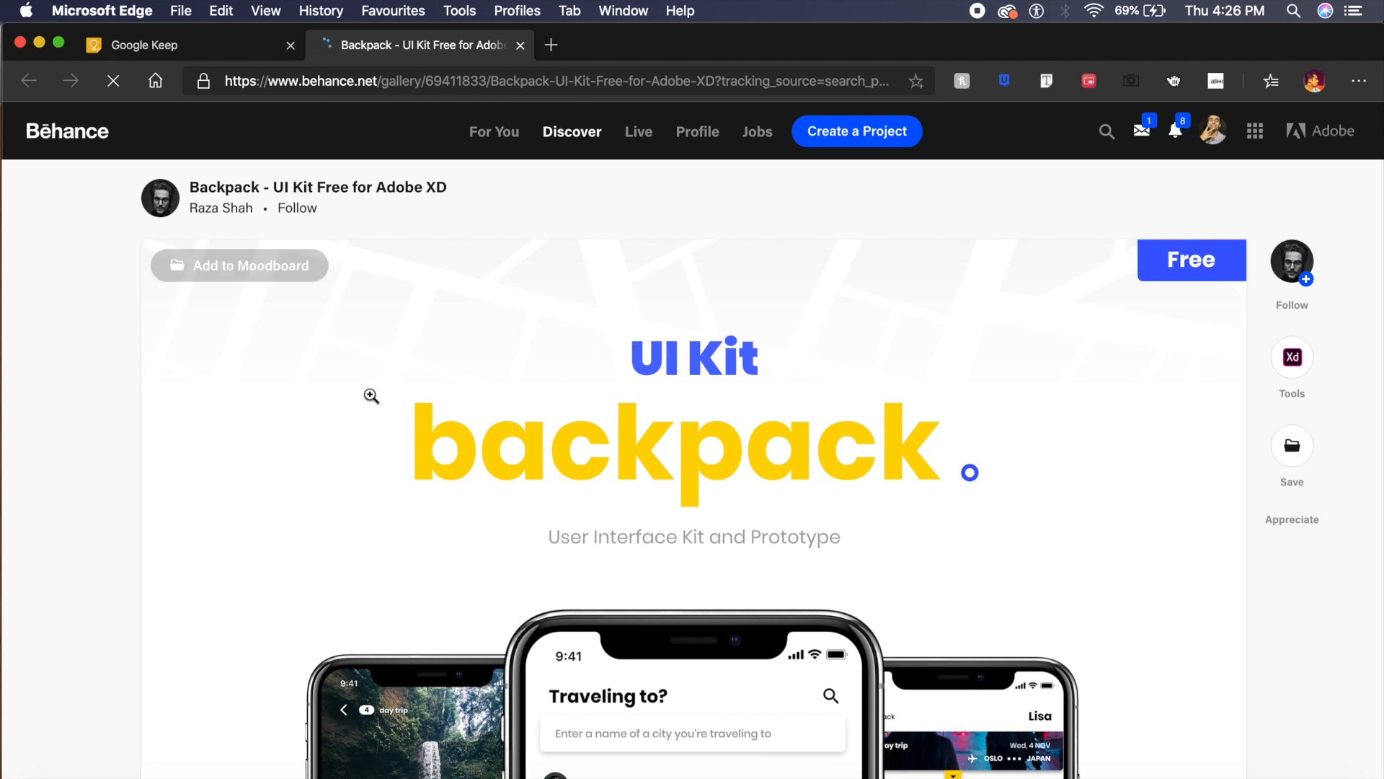
{"action": "scroll", "scroll_direction": "down", "scroll_amount": 3}
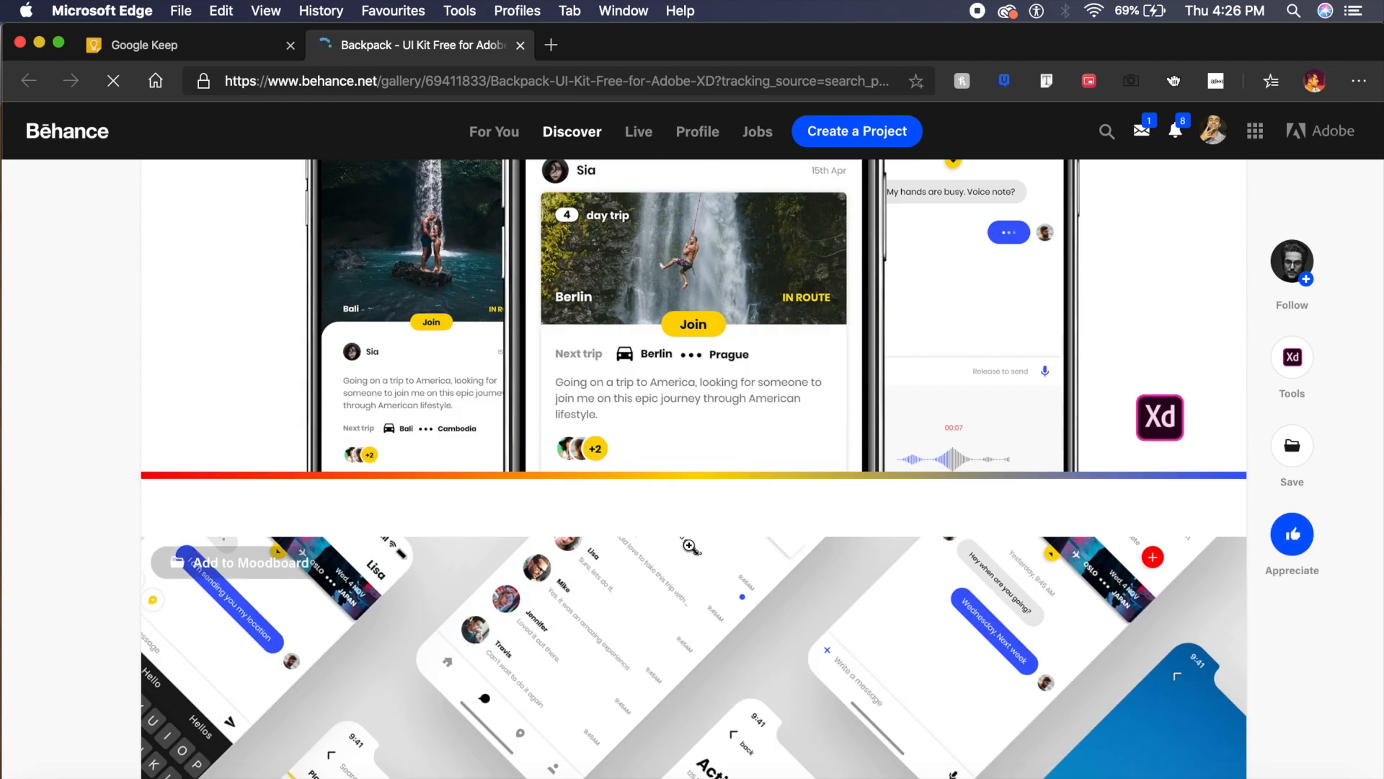
{"action": "scroll", "scroll_direction": "up", "scroll_amount": 3}
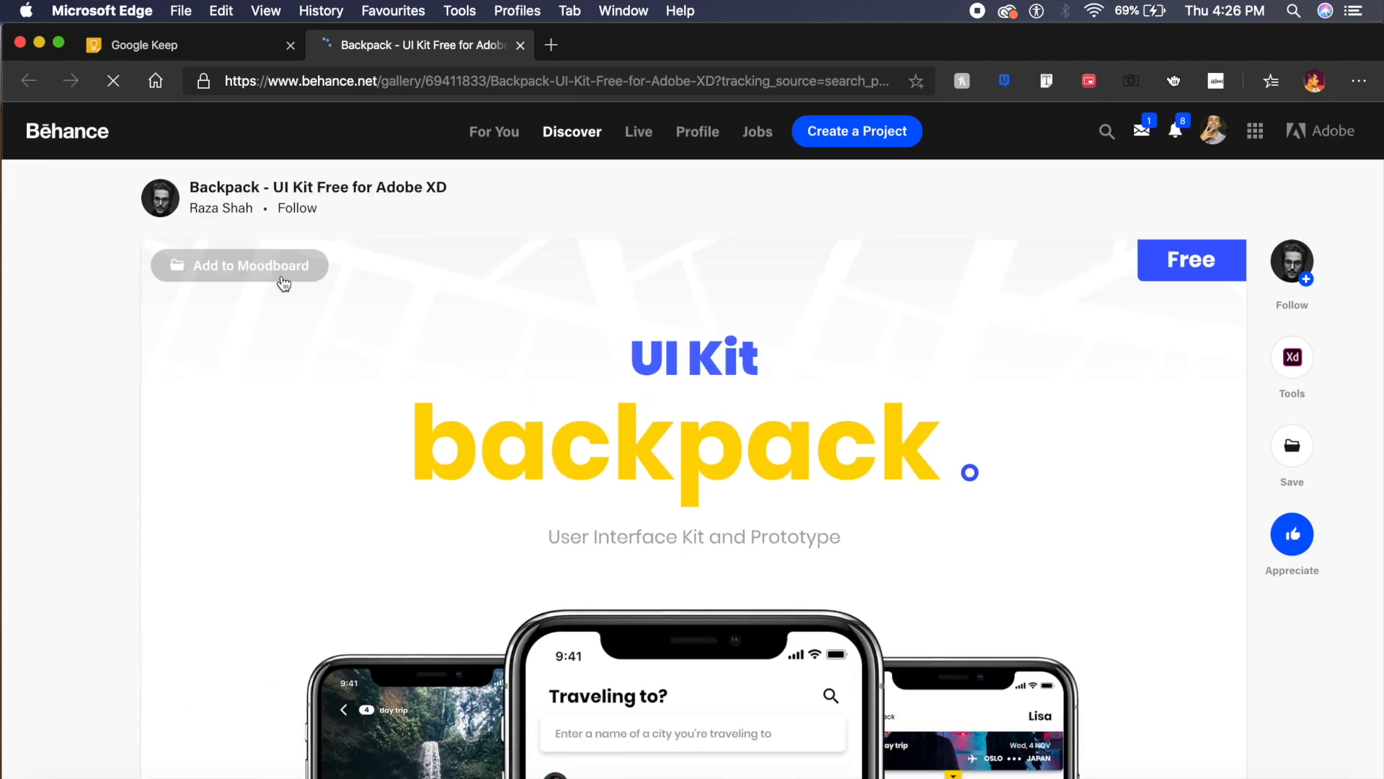
{"action": "scroll", "scroll_direction": "down", "scroll_amount": 3}
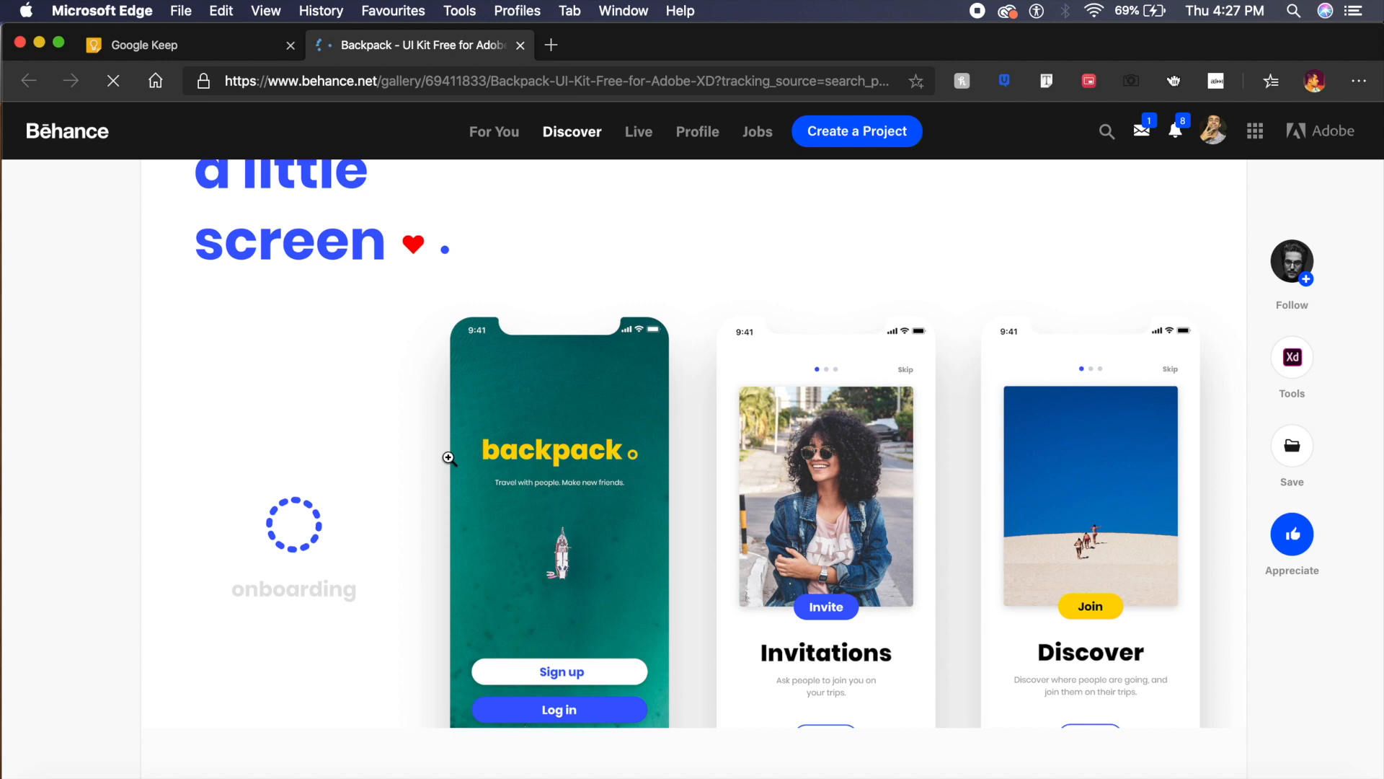
{"action": "scroll", "scroll_direction": "down", "scroll_amount": 3}
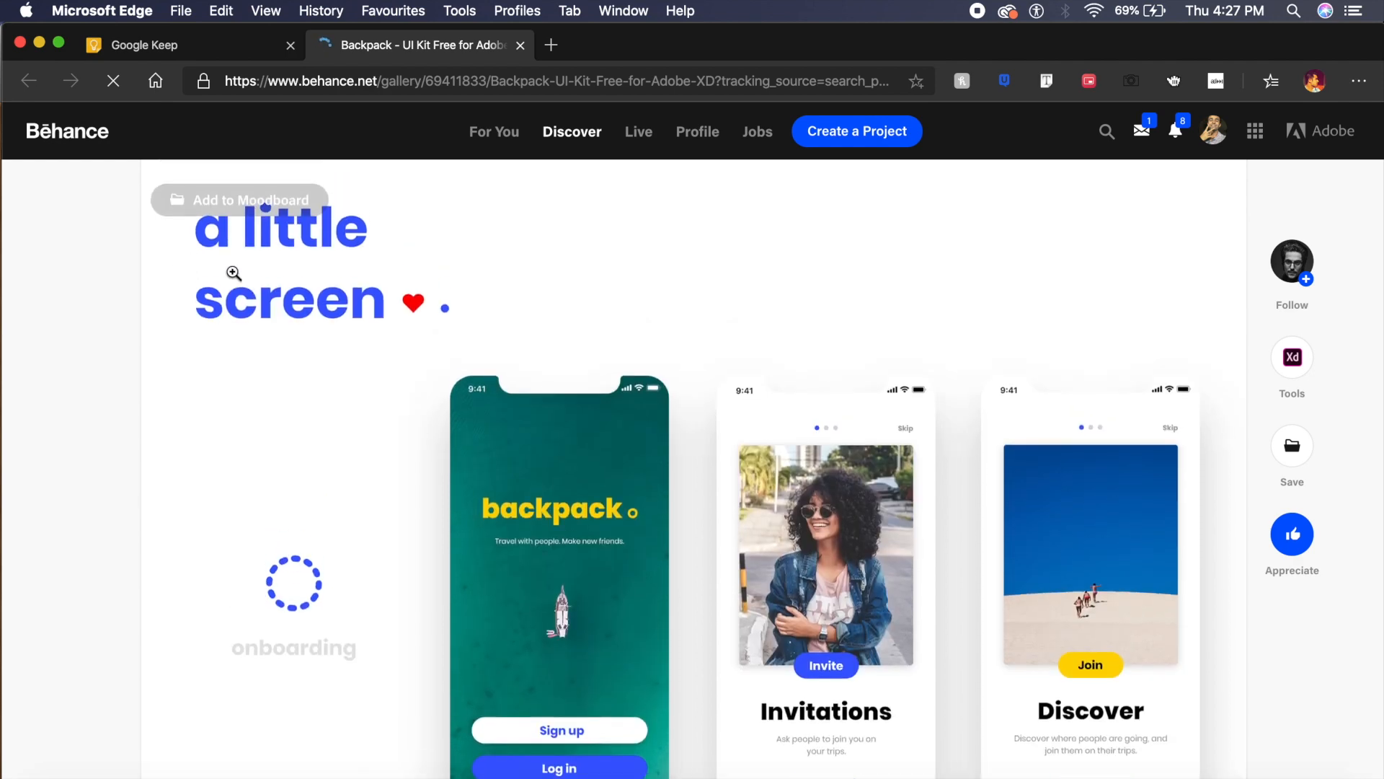
Scroll through the trip booking, ticket, photos and chat screens to the profile section.
{"action": "scroll", "scroll_direction": "down", "scroll_amount": 3}
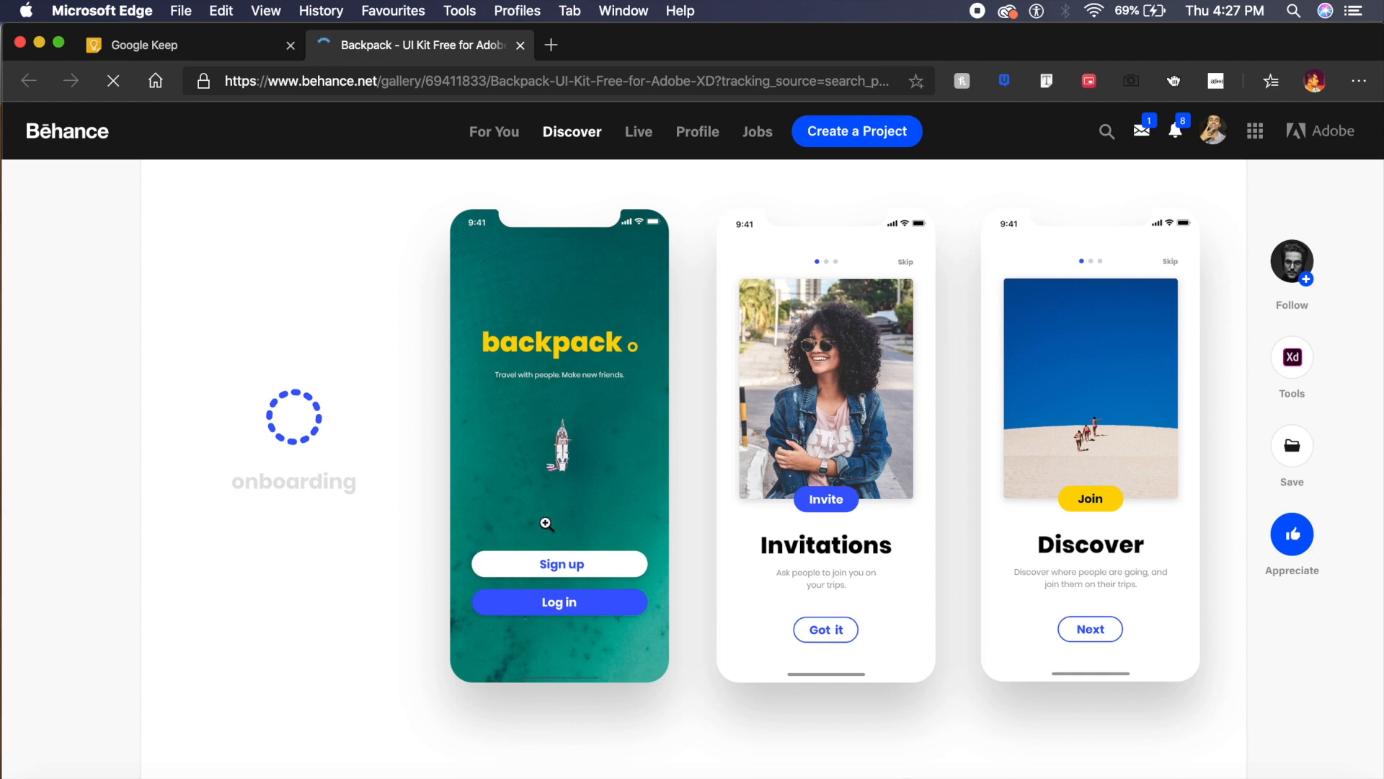
{"action": "scroll", "scroll_direction": "down", "scroll_amount": 3}
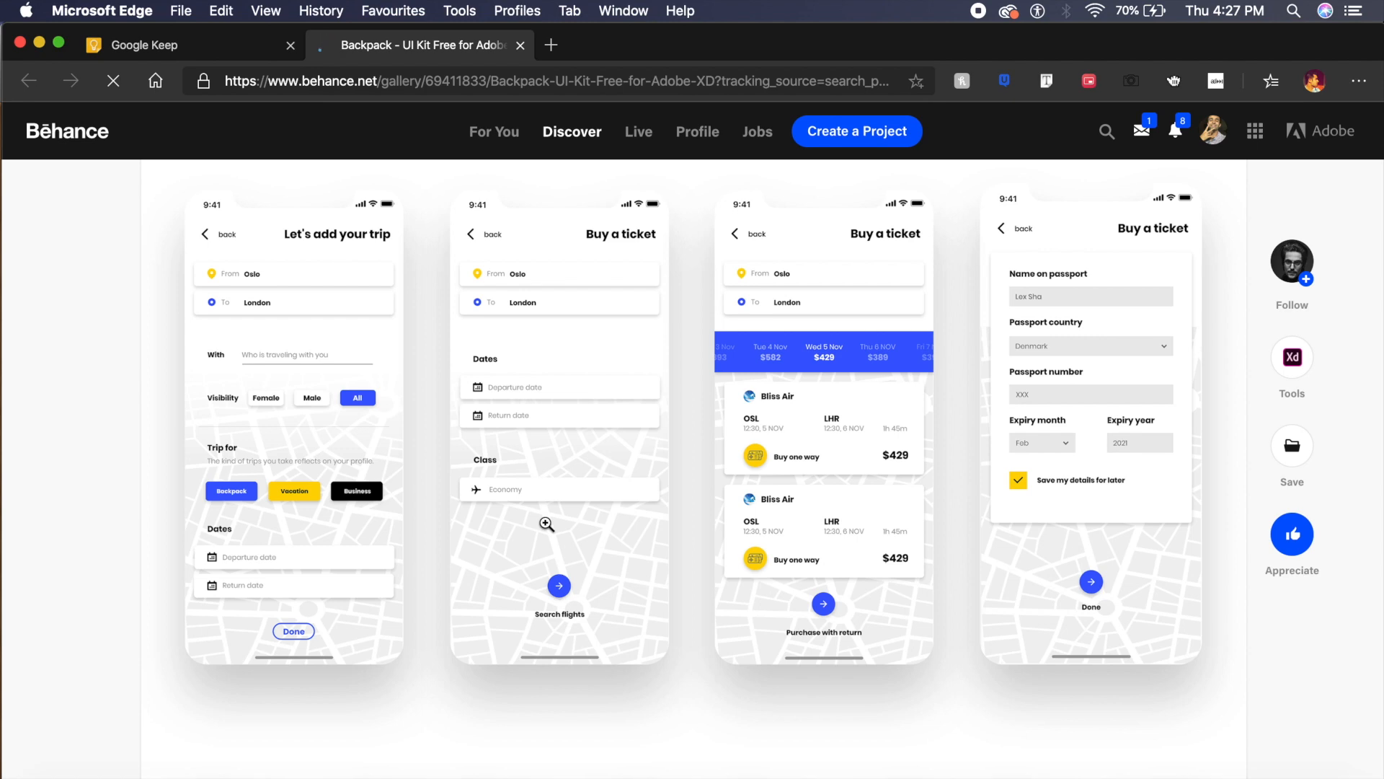
{"action": "scroll", "scroll_direction": "down", "scroll_amount": 3}
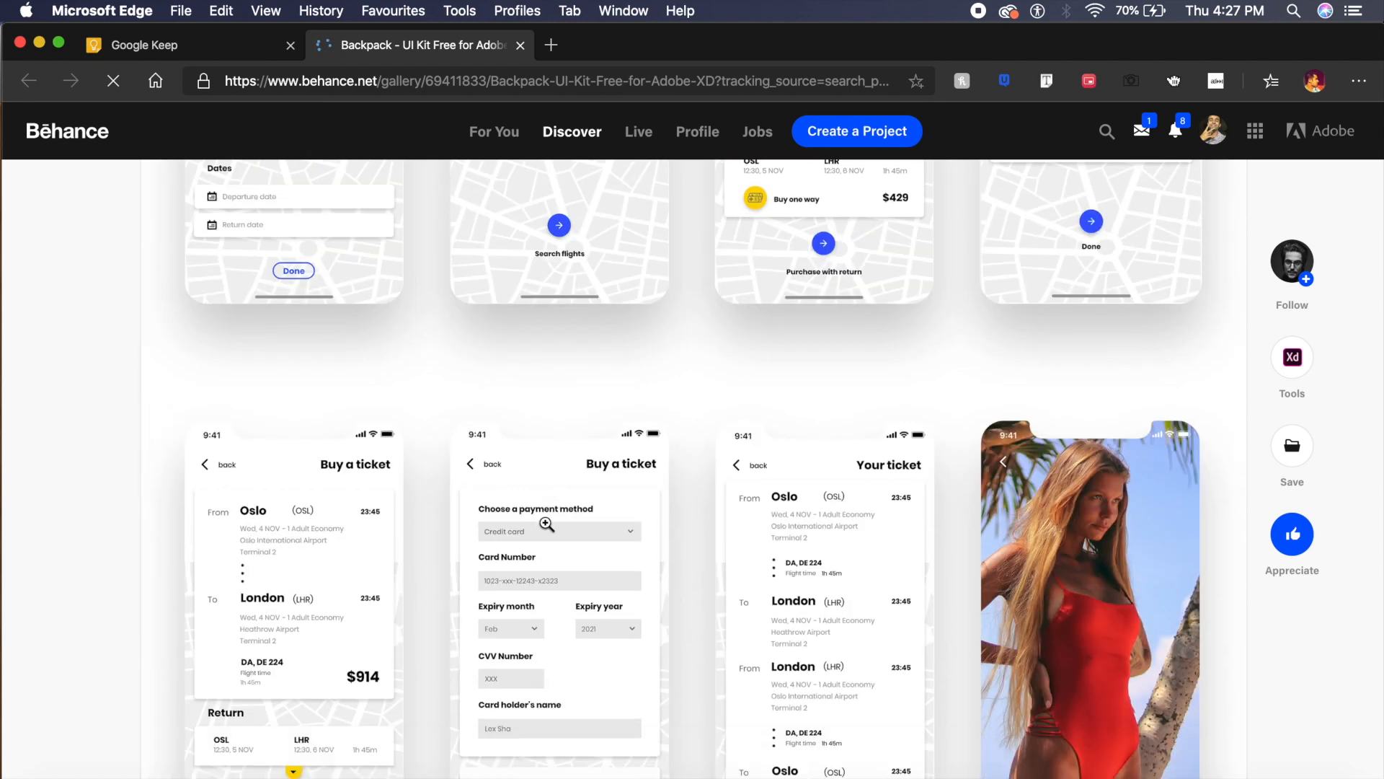
{"action": "scroll", "scroll_direction": "down", "scroll_amount": 3}
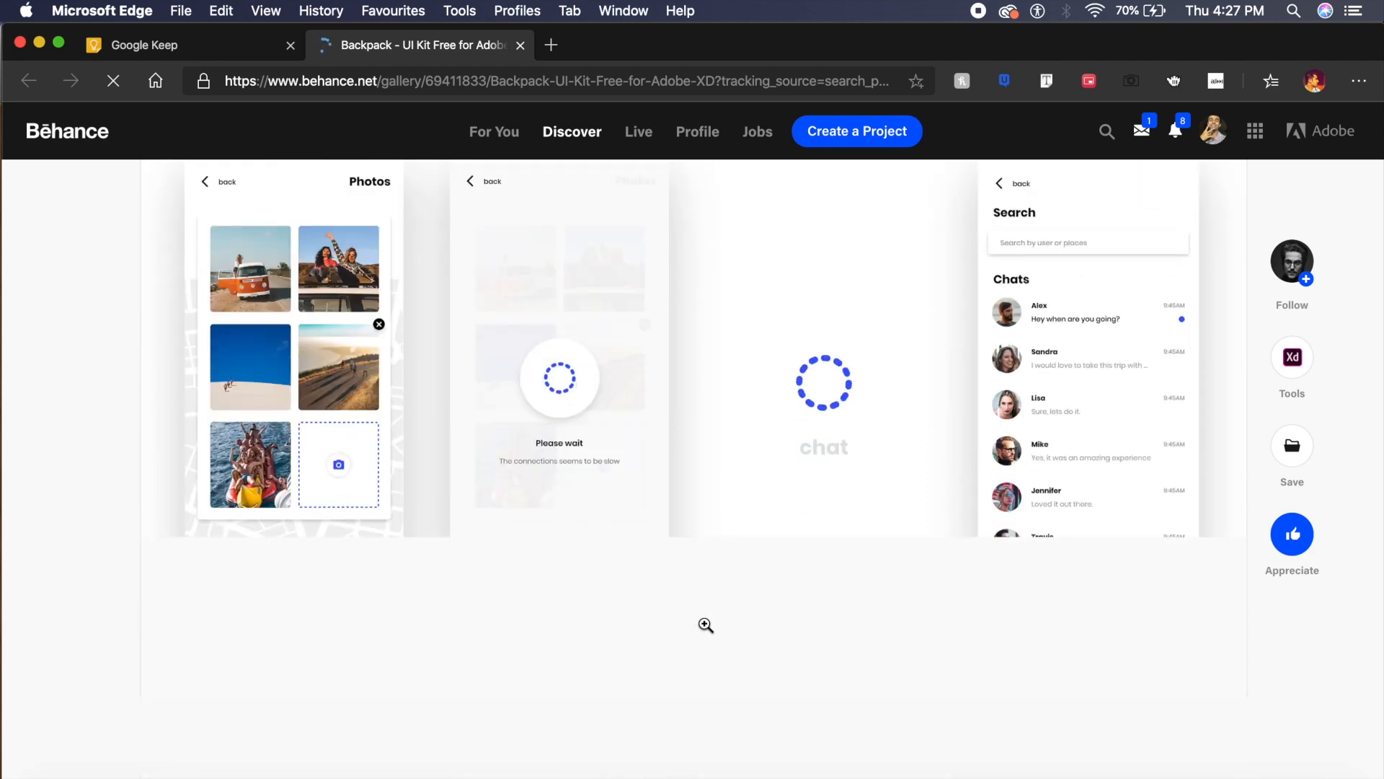
{"action": "scroll", "scroll_direction": "down", "scroll_amount": 3}
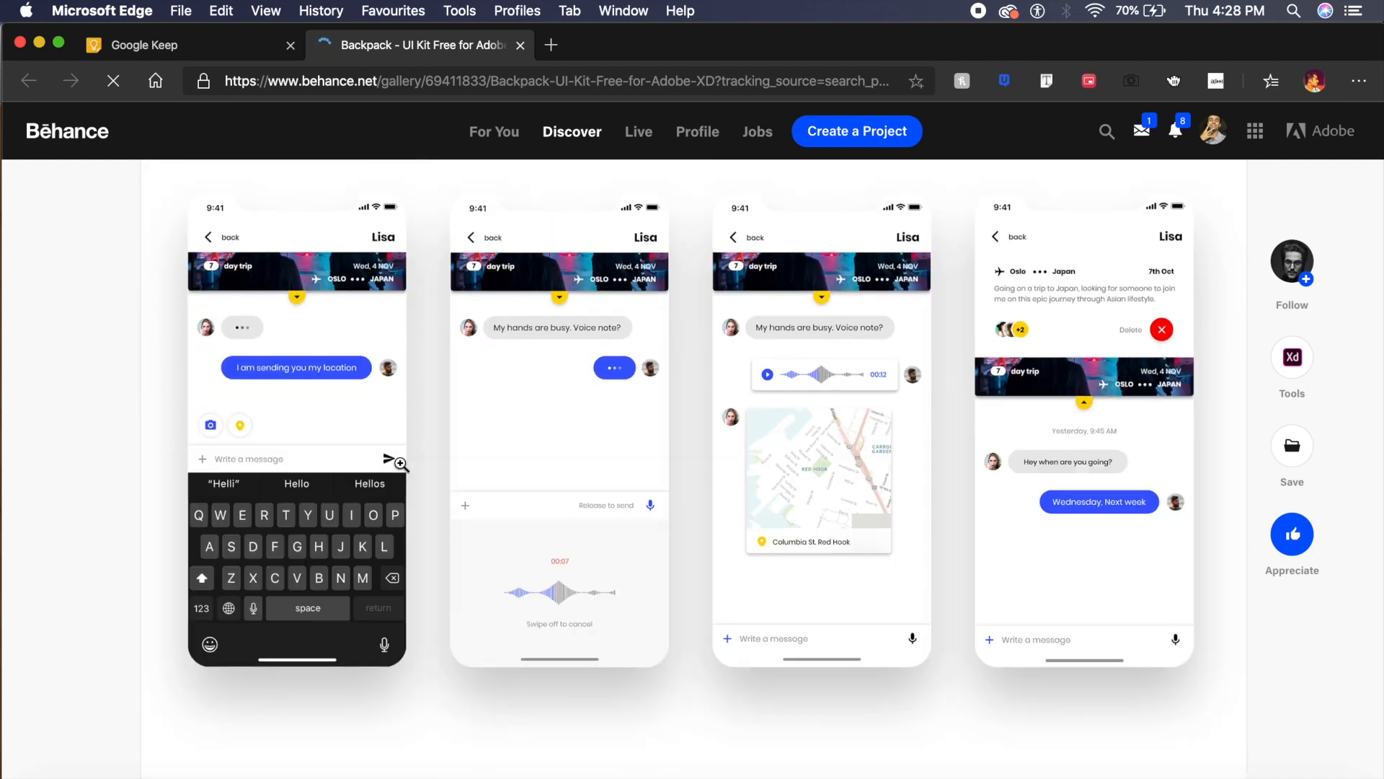
{"action": "scroll", "scroll_direction": "down", "scroll_amount": 3}
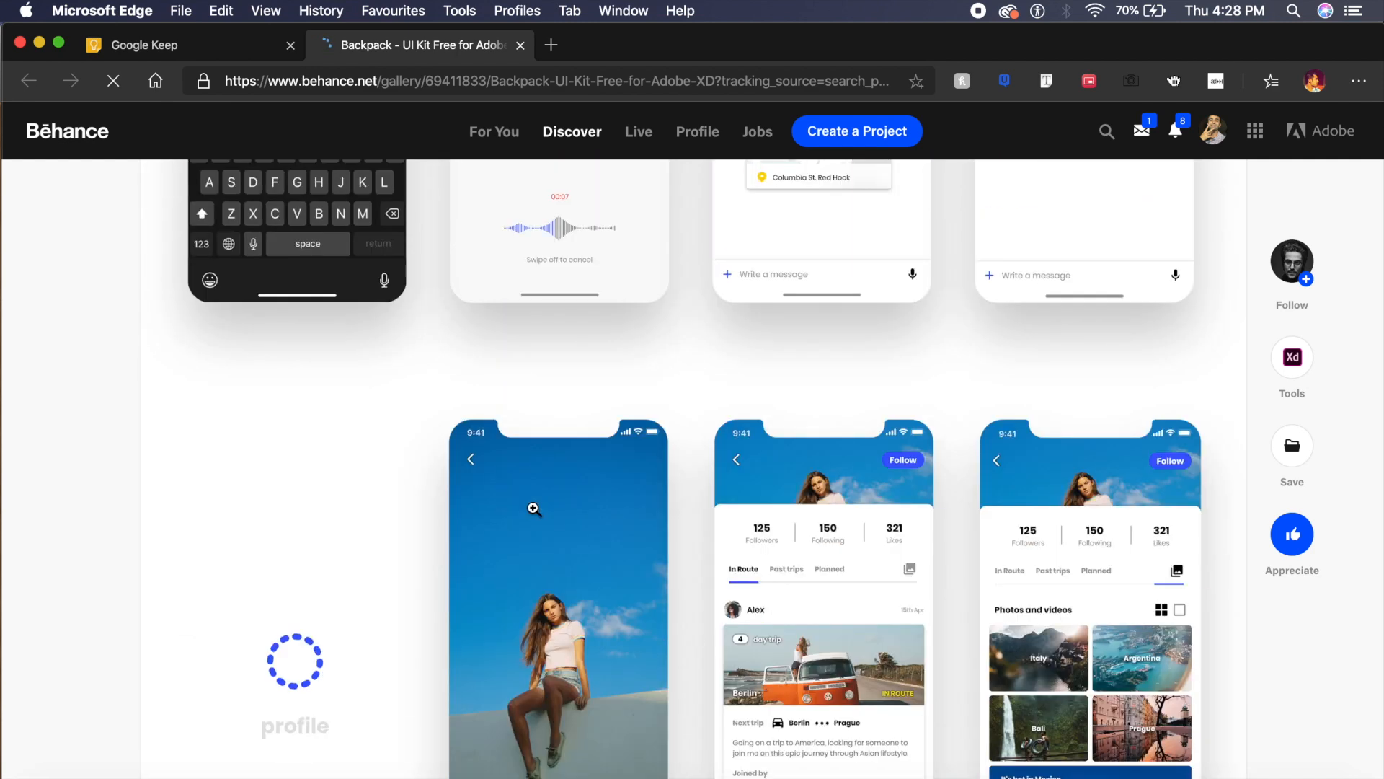